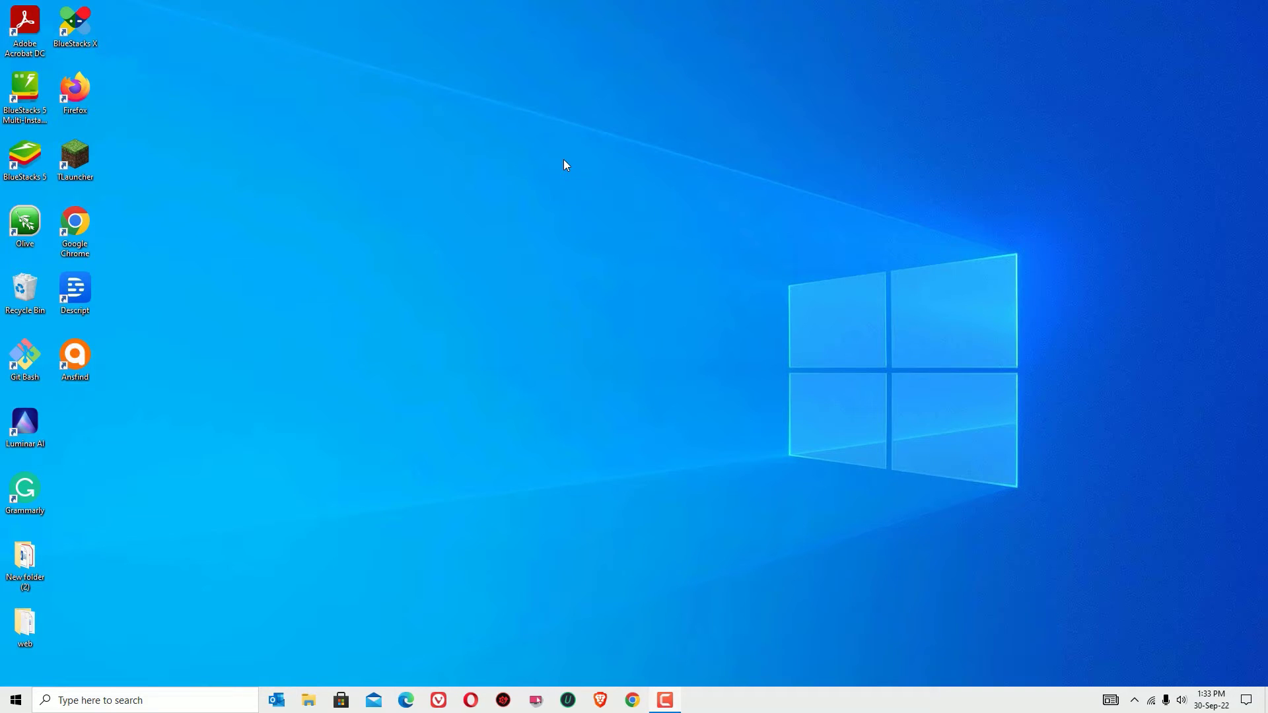
mouse_move(275, 123)
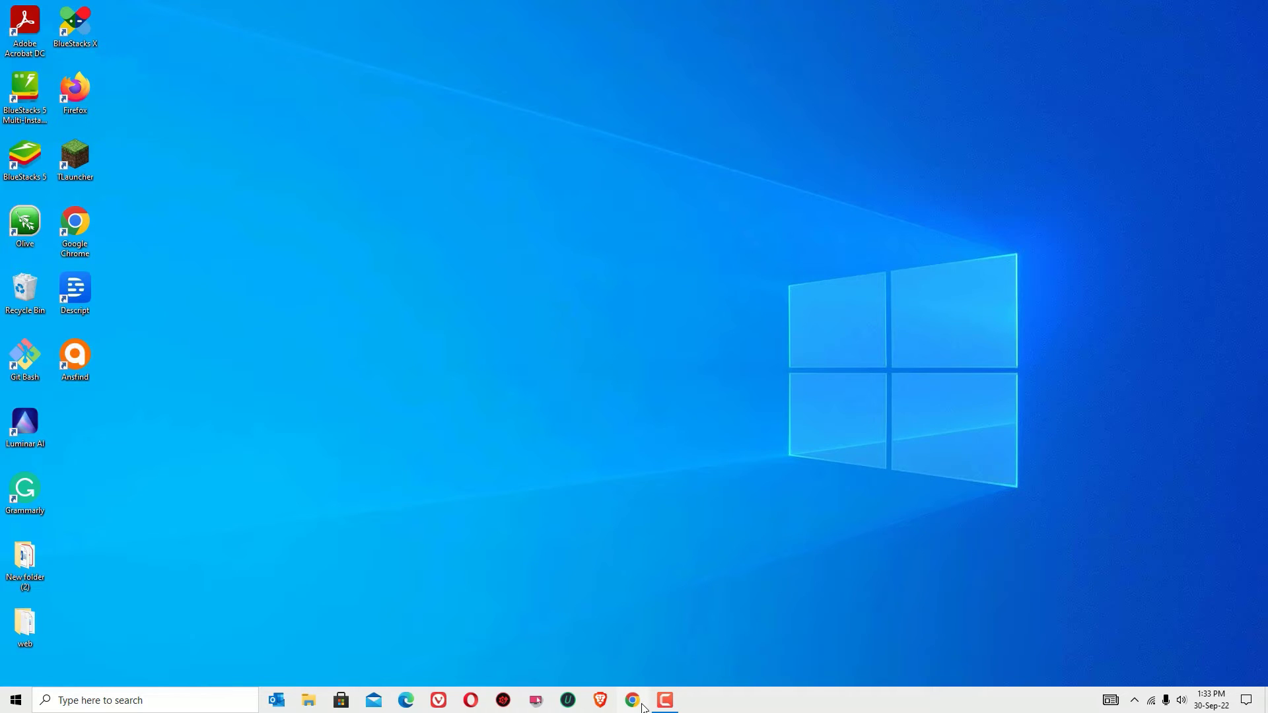
Search Google for 'mysql' in Chrome and open the official mysql.com site from the results
click(633, 700)
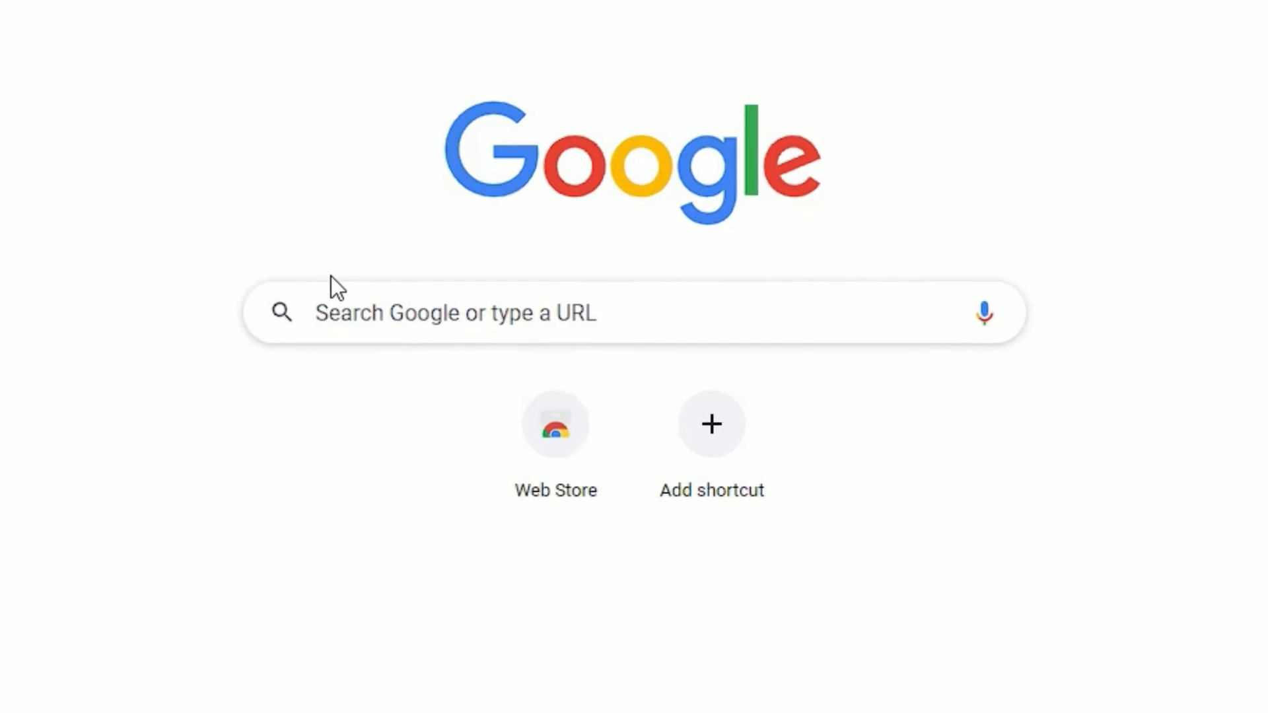
click(567, 314)
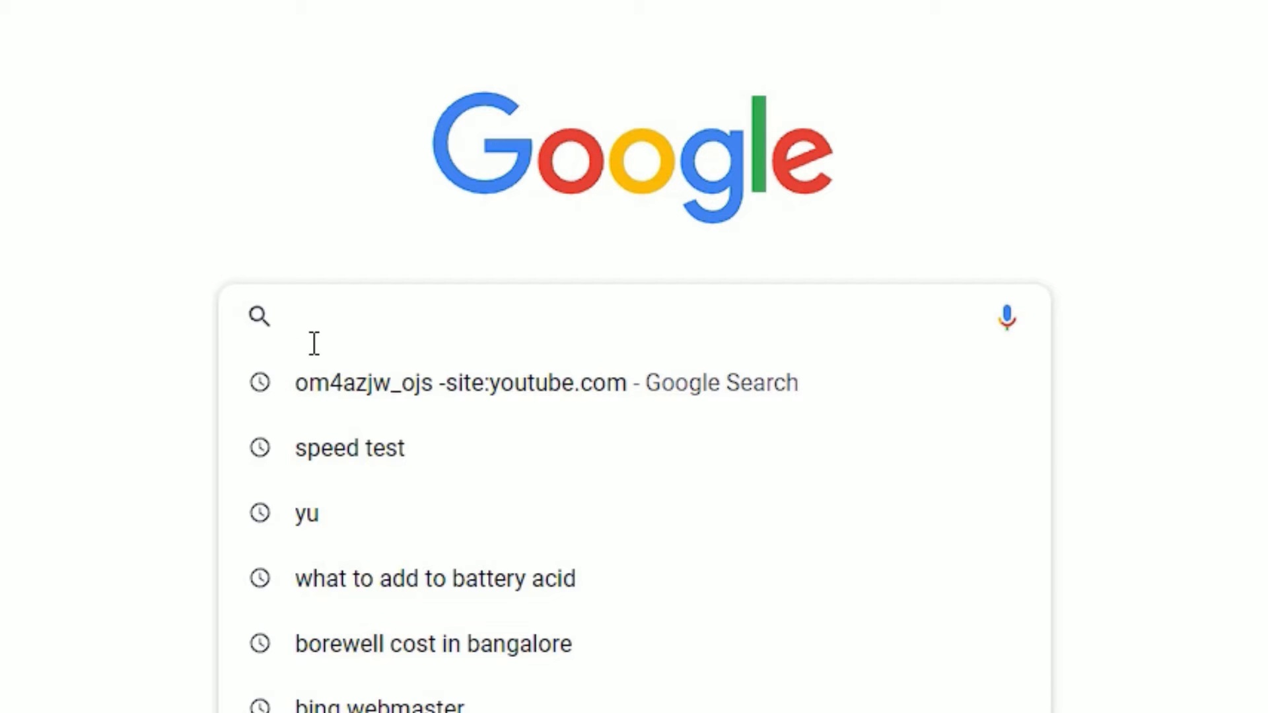
text(my)
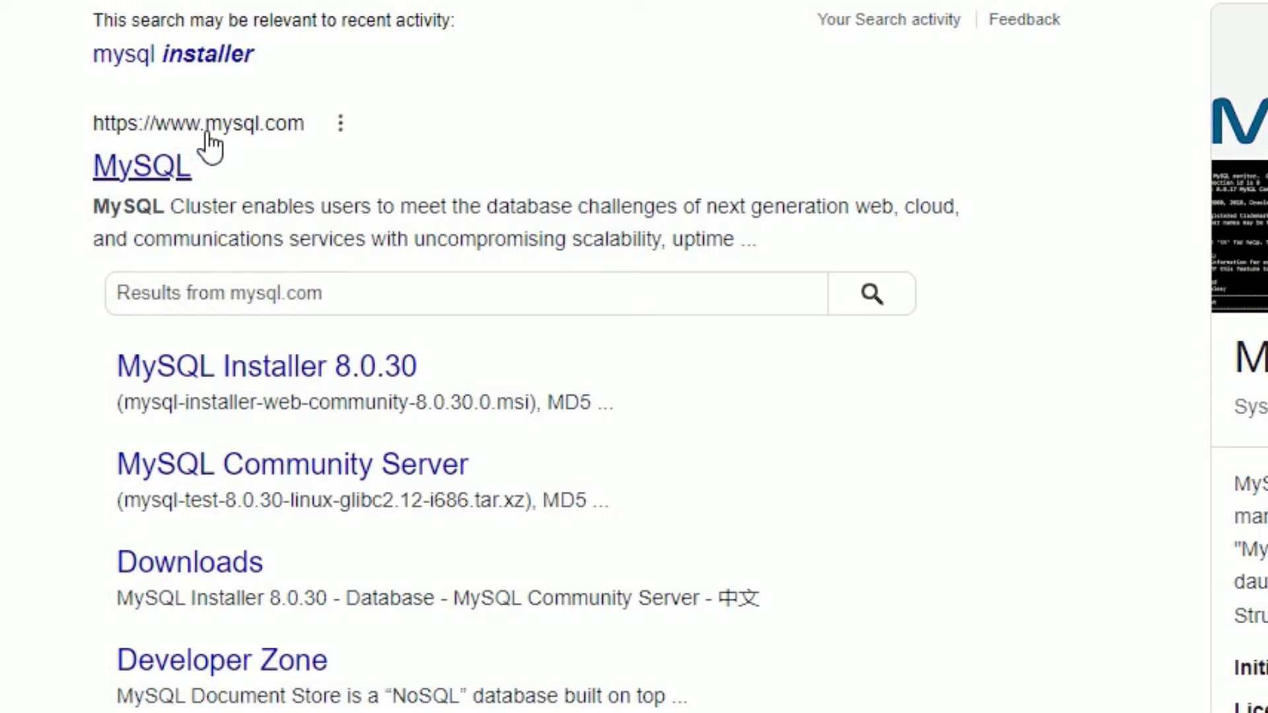
mouse_move(257, 150)
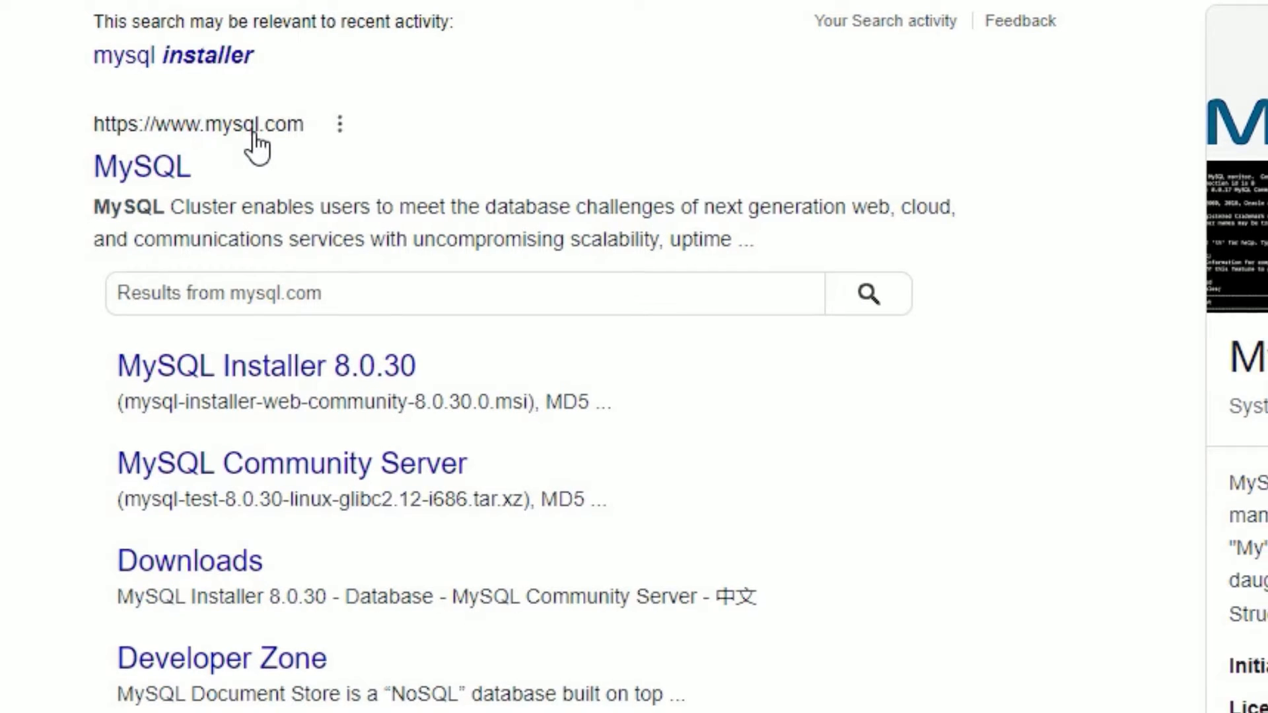
click(142, 167)
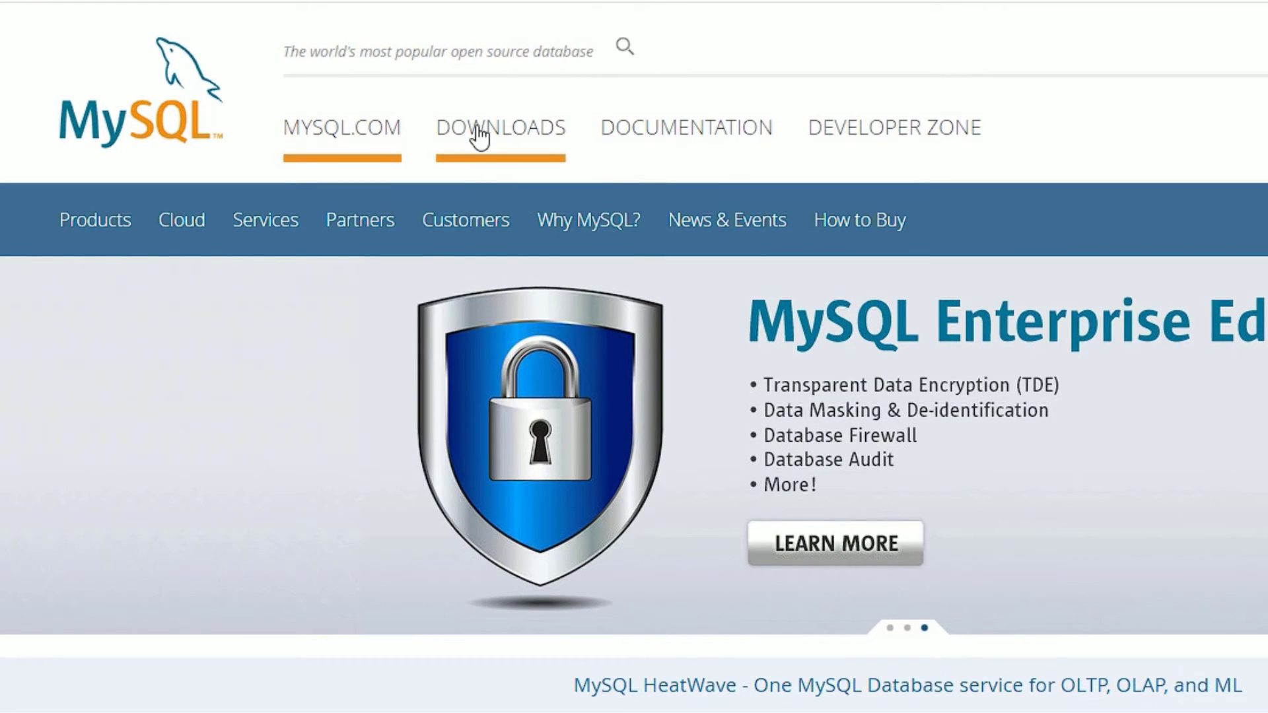
Go to the Downloads page and open MySQL Community (GPL) Downloads
click(499, 127)
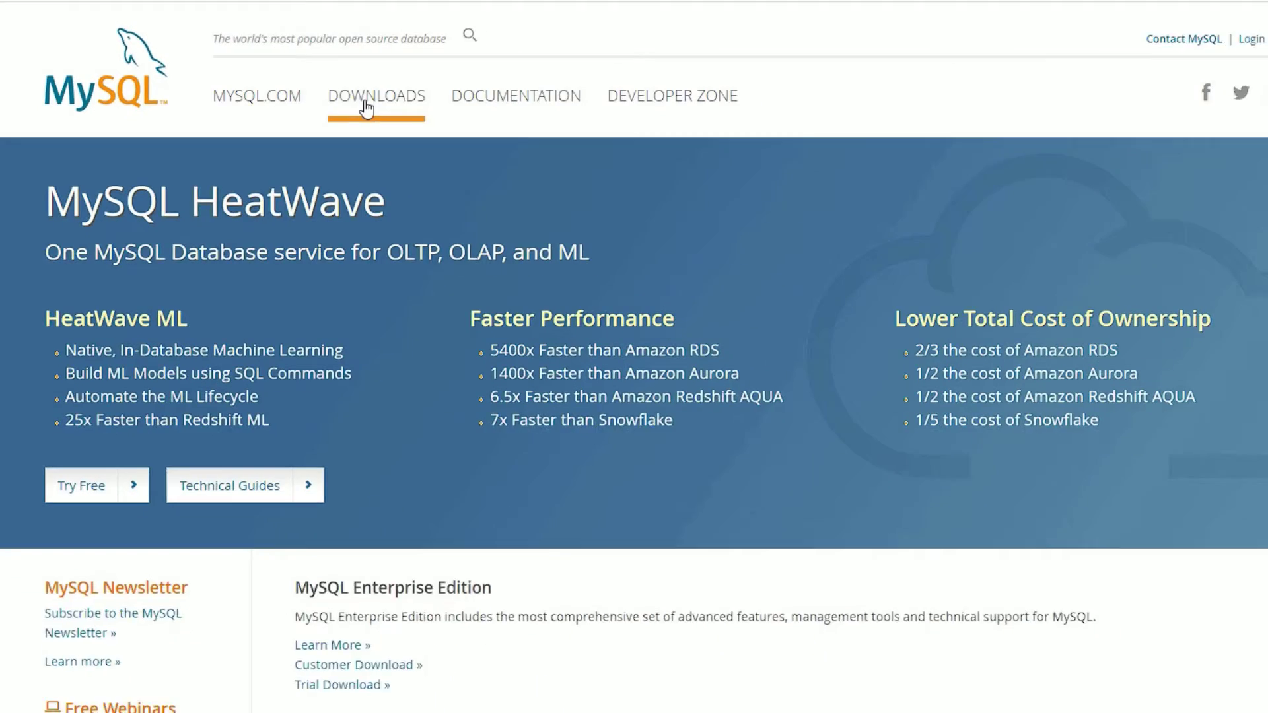
scroll(down, 3)
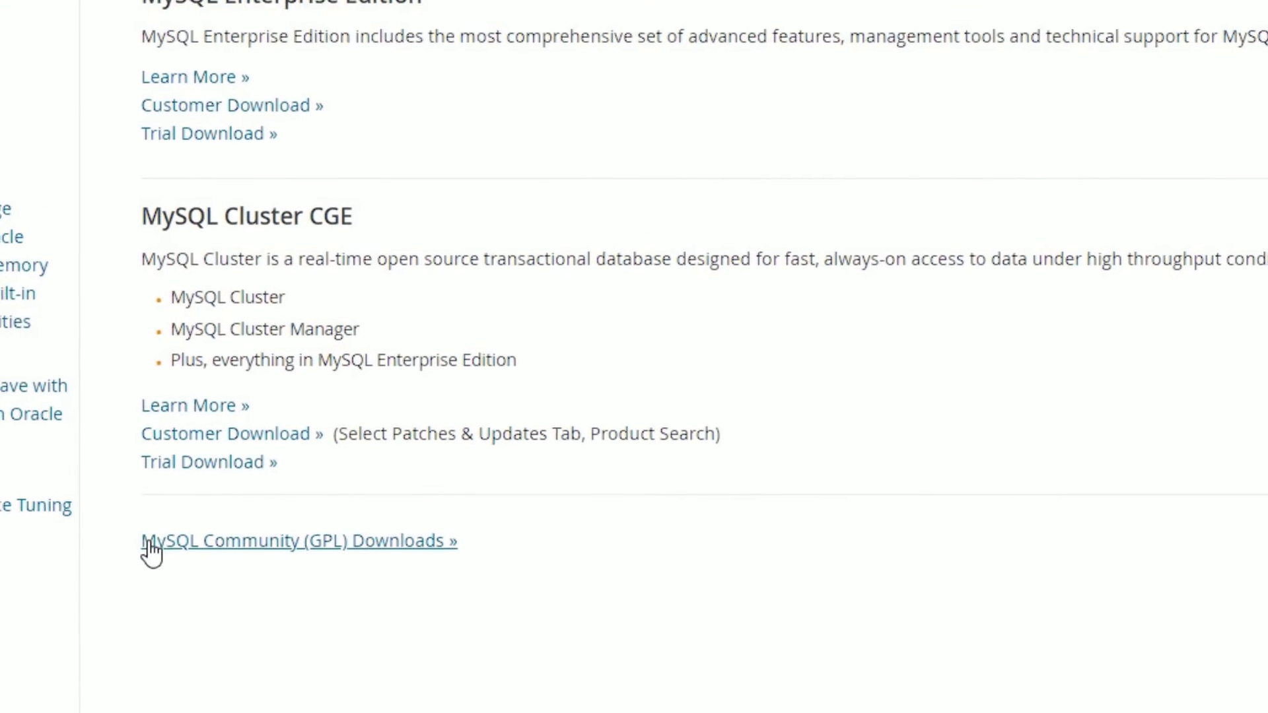
mouse_move(450, 561)
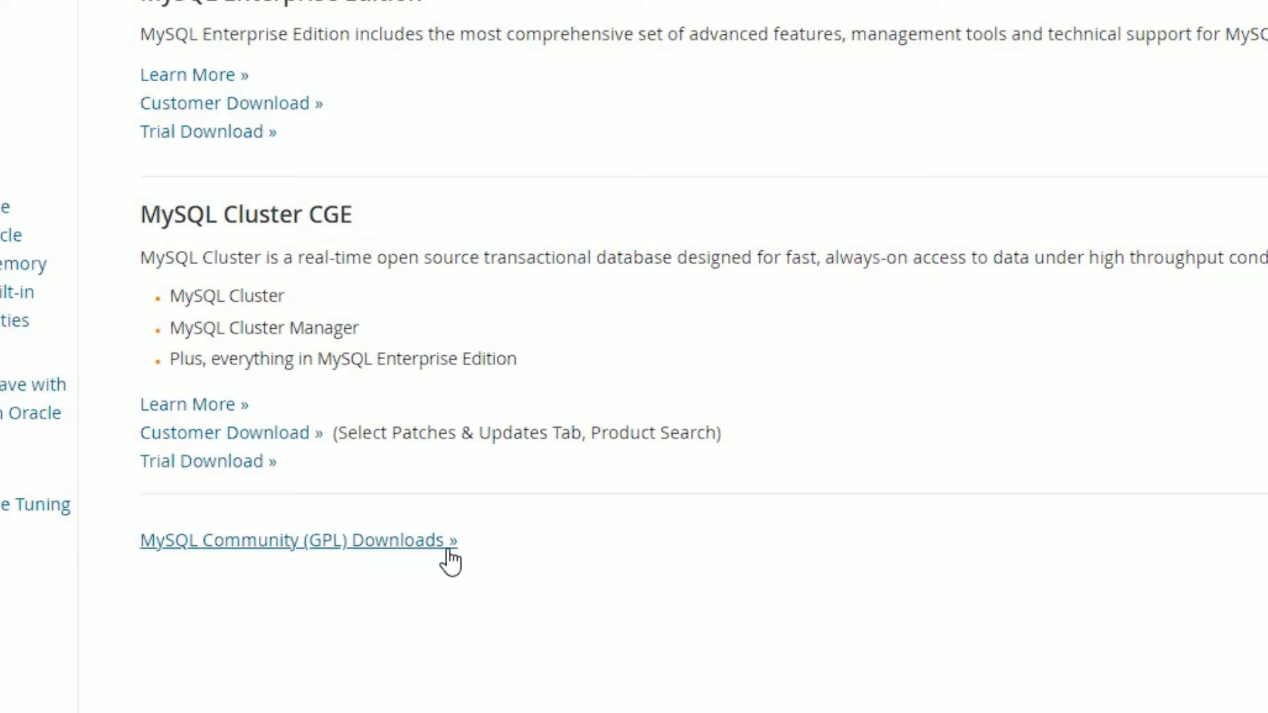
click(298, 540)
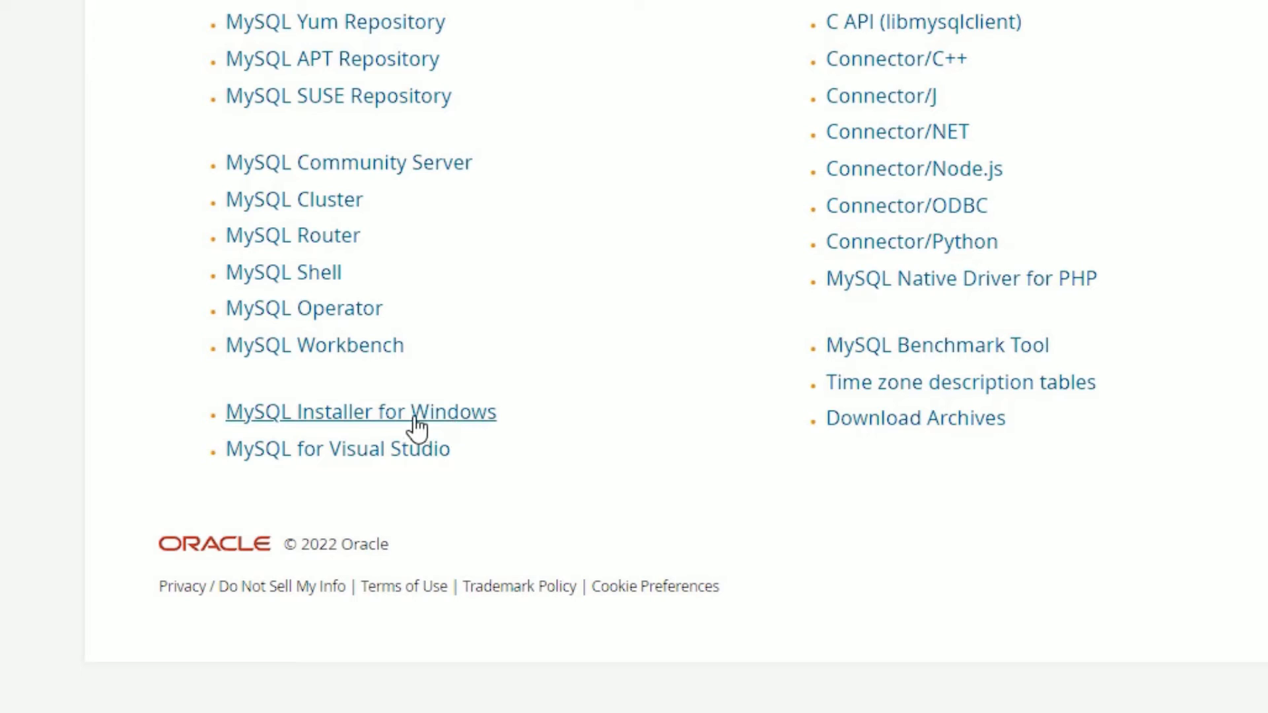
mouse_move(318, 420)
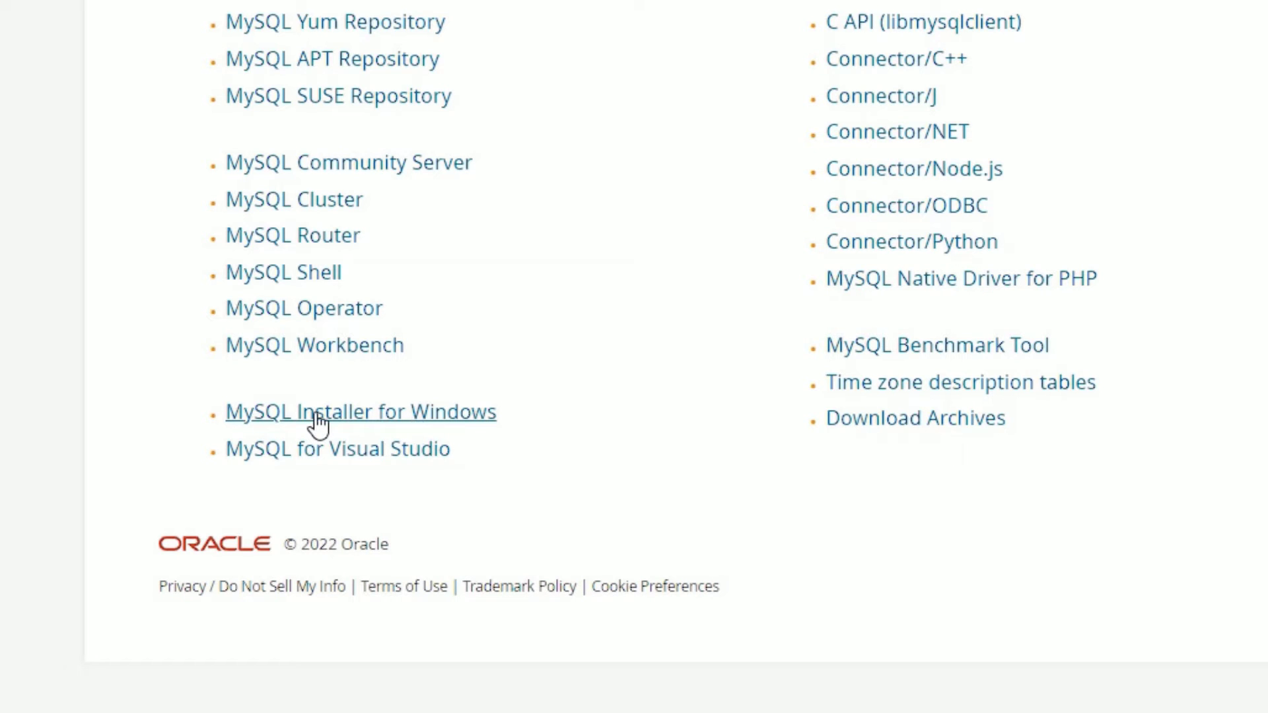
mouse_move(451, 420)
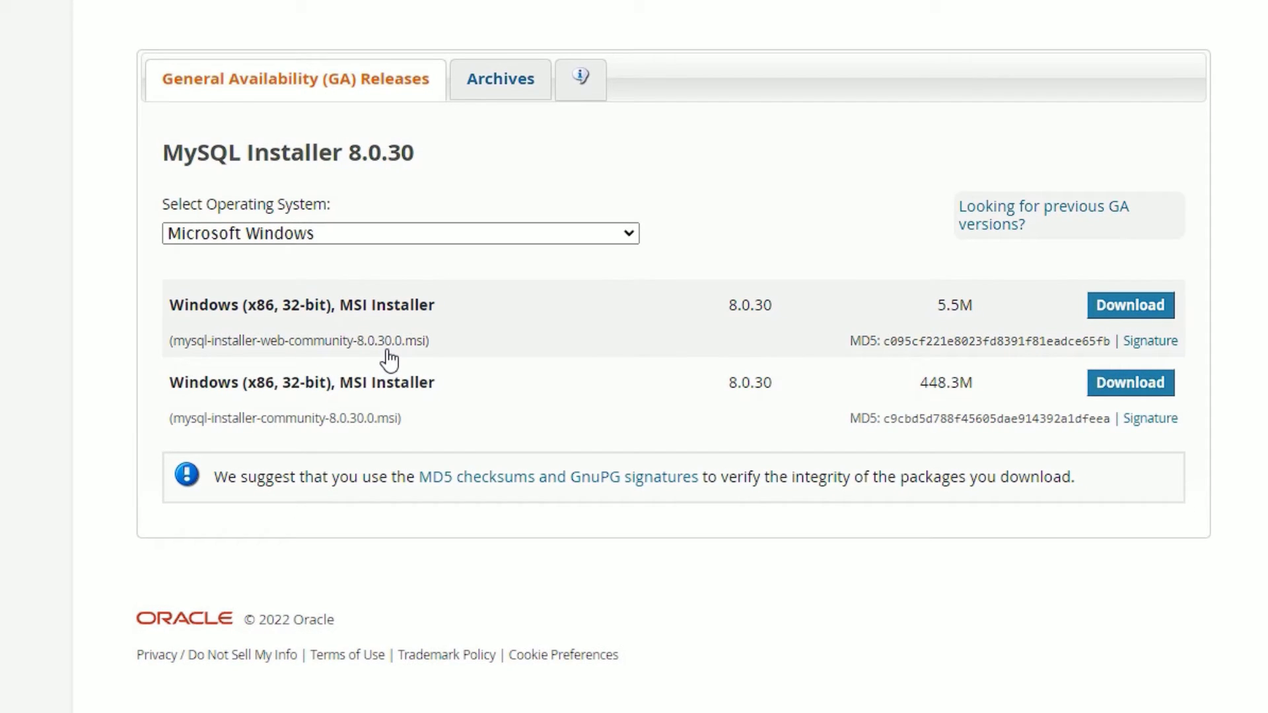
mouse_move(432, 305)
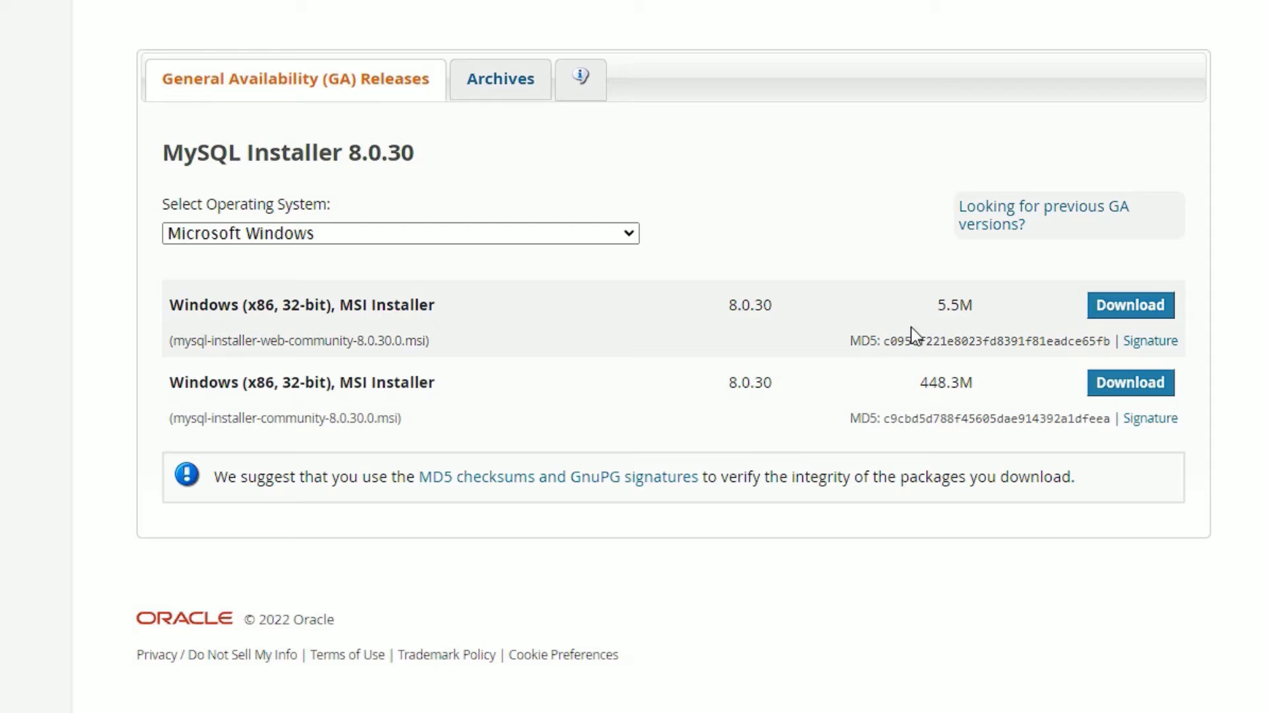
mouse_move(954, 328)
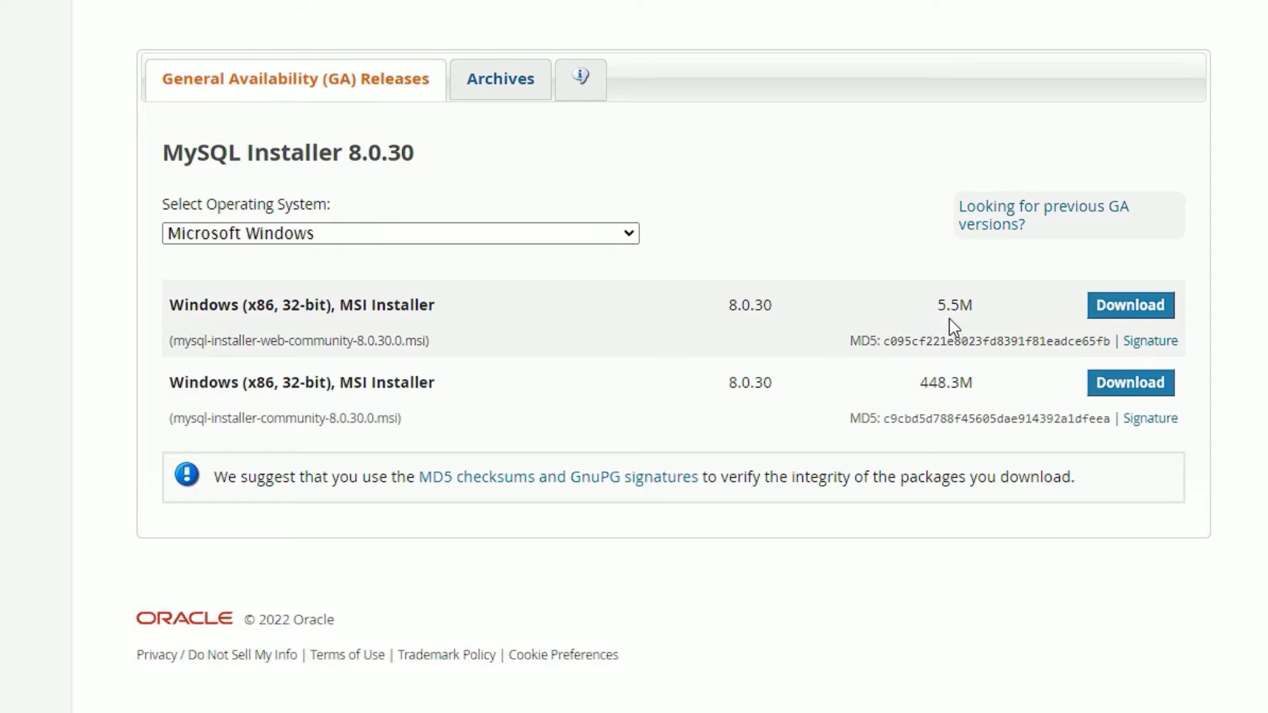
mouse_move(514, 414)
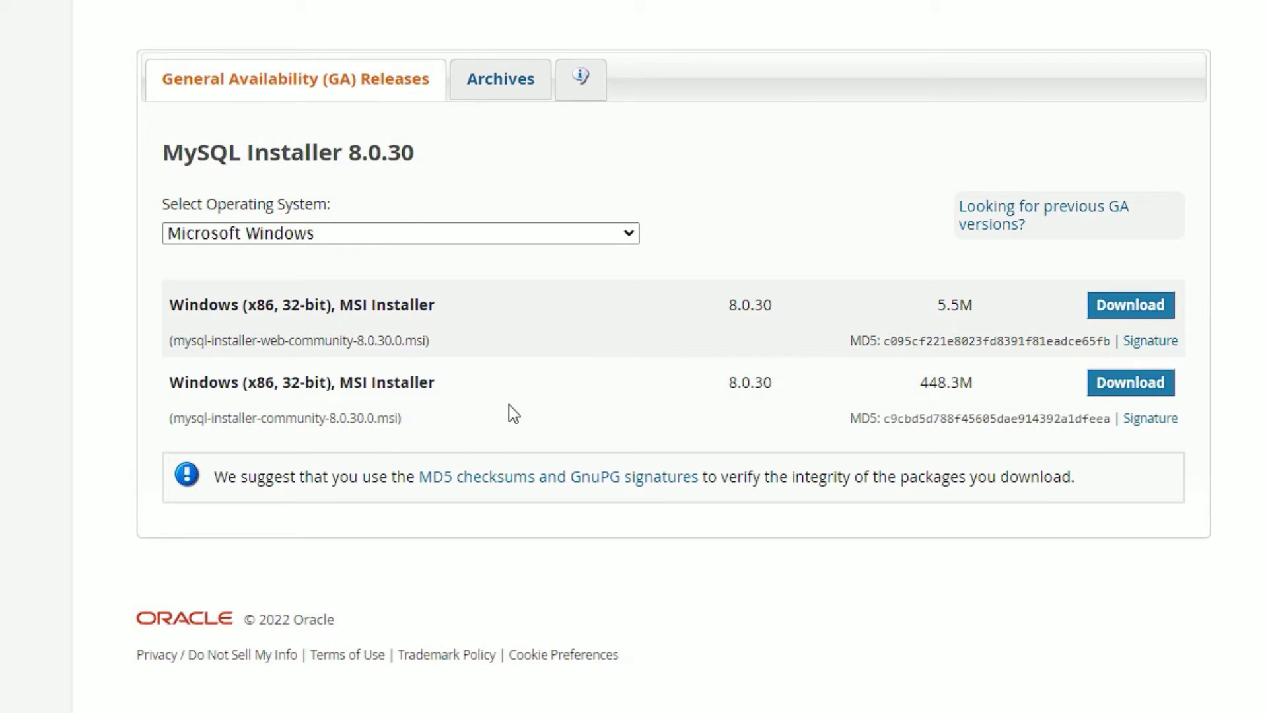
mouse_move(926, 421)
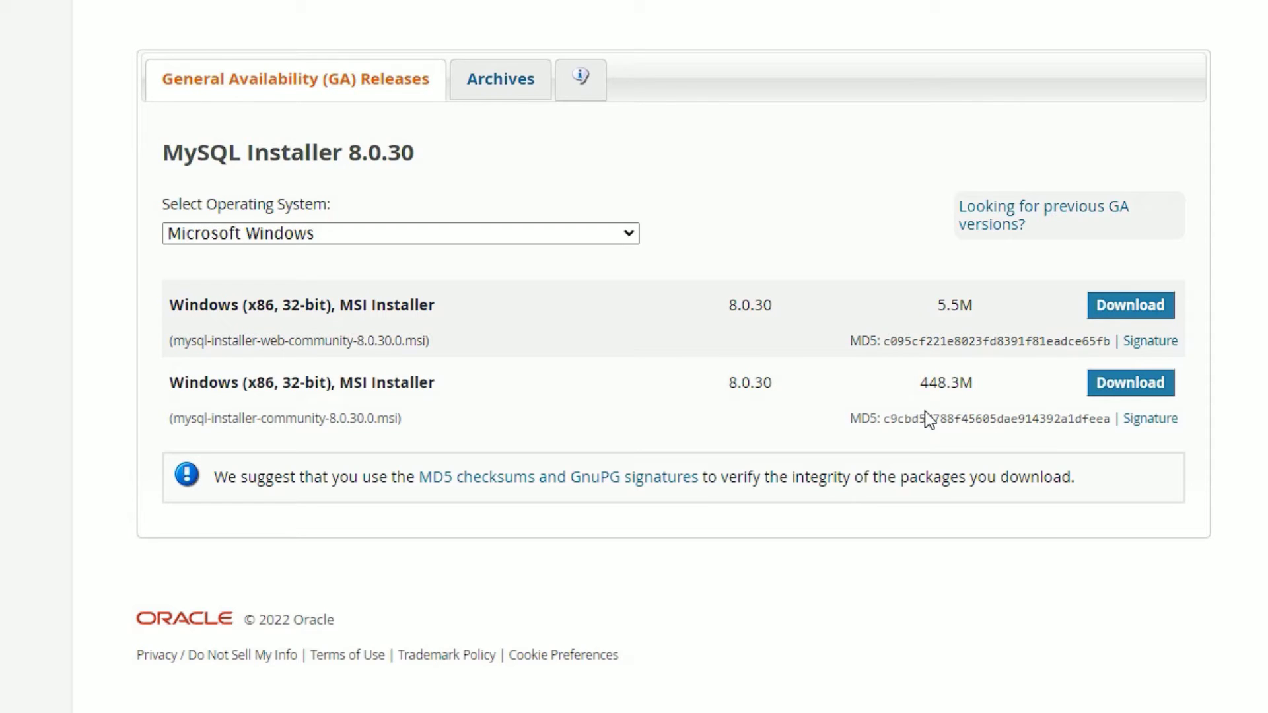
mouse_move(1117, 320)
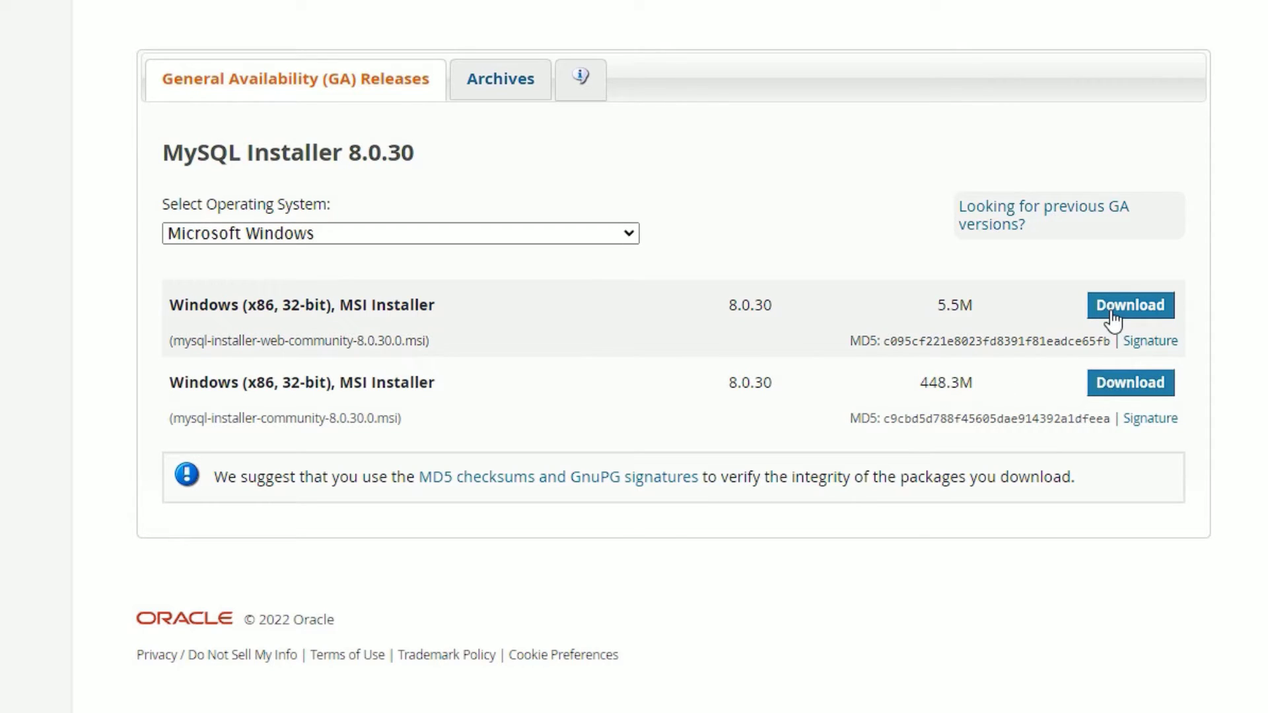
Download the 5.5M web-community installer, skipping the Oracle sign-in
click(1129, 305)
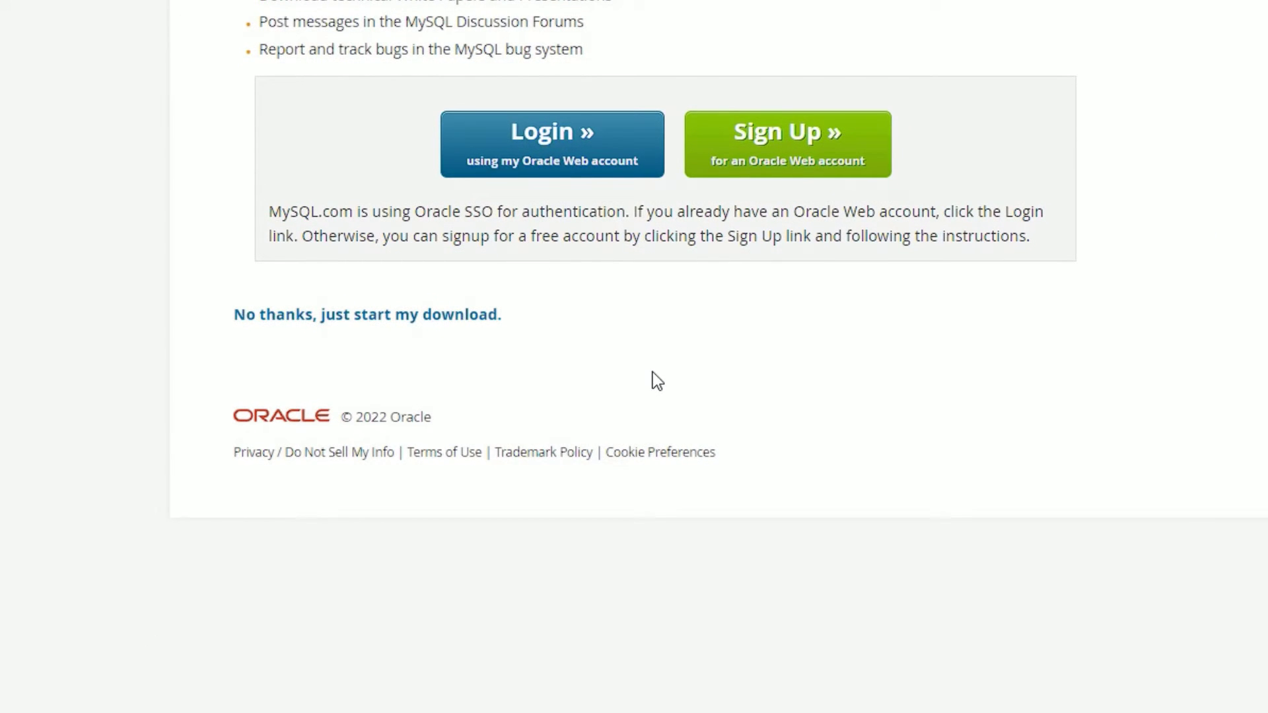
mouse_move(570, 144)
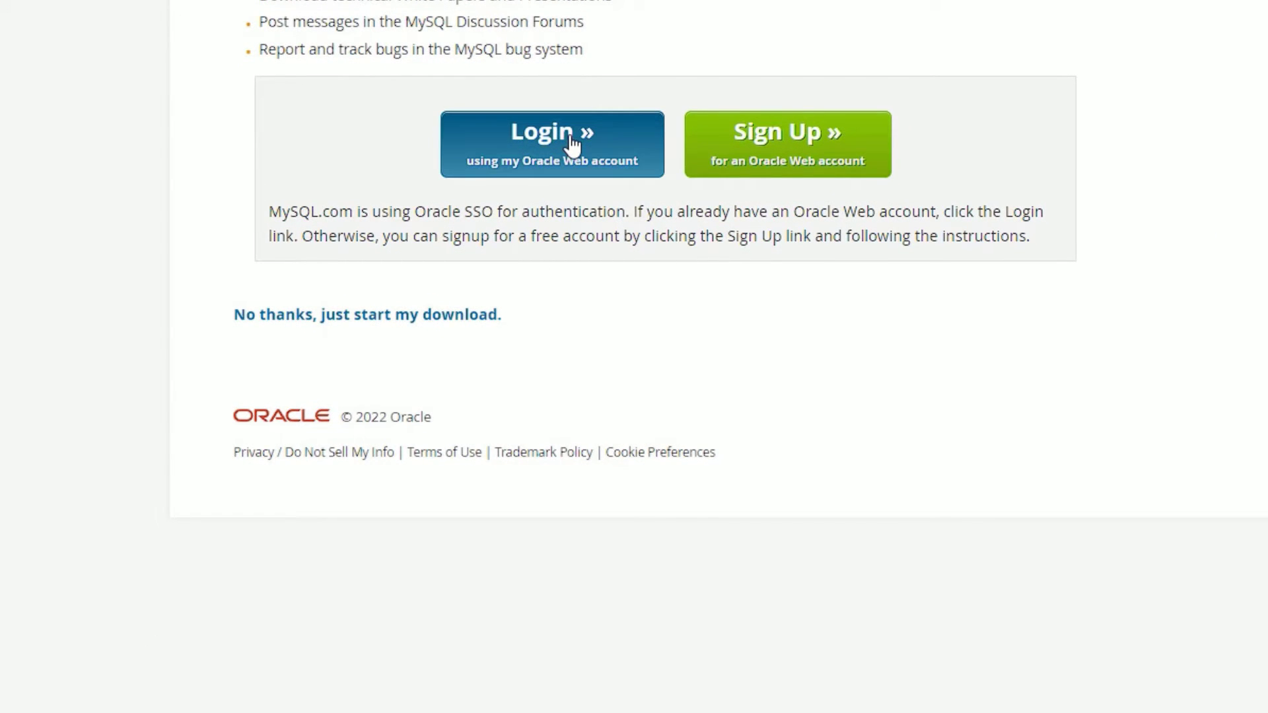
mouse_move(893, 232)
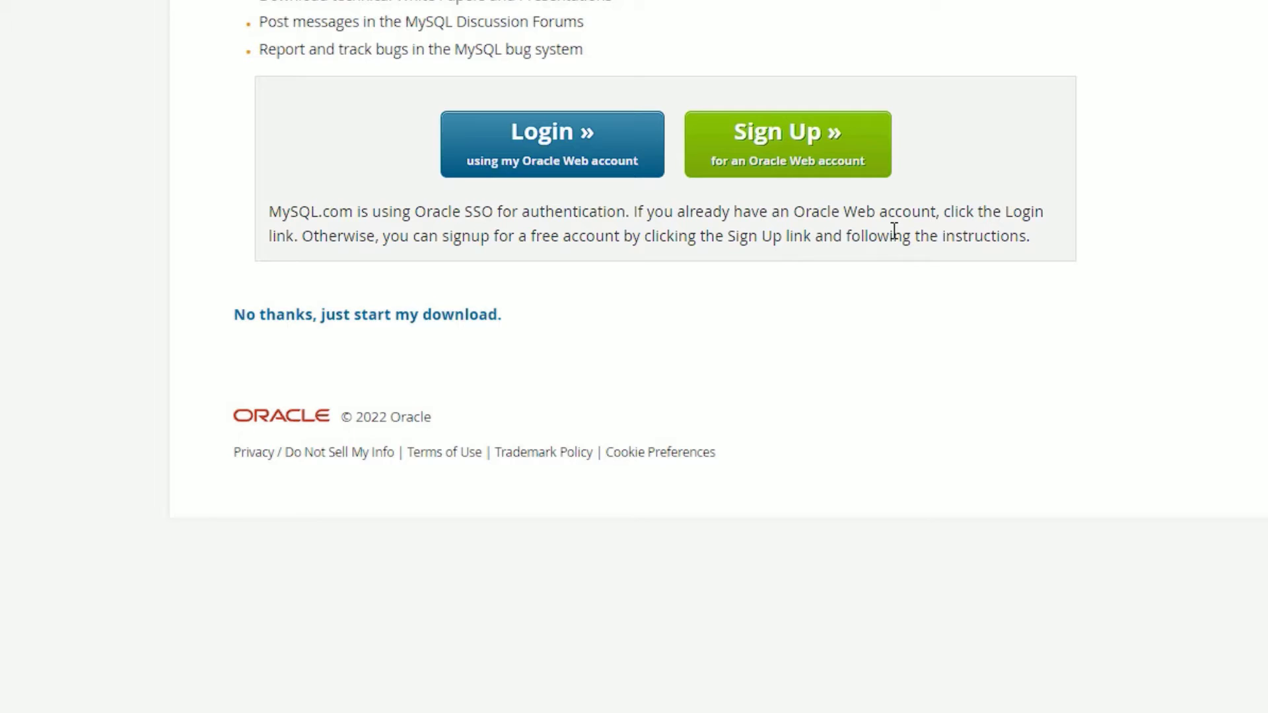
mouse_move(236, 331)
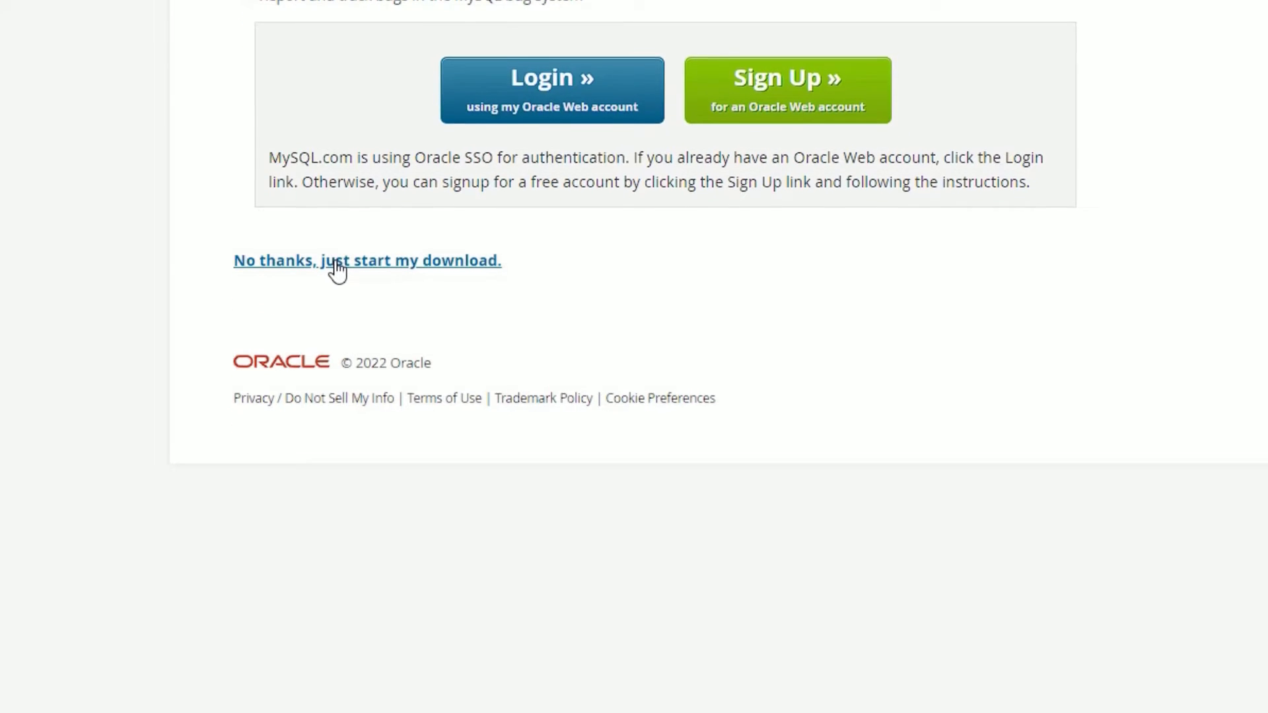
click(367, 260)
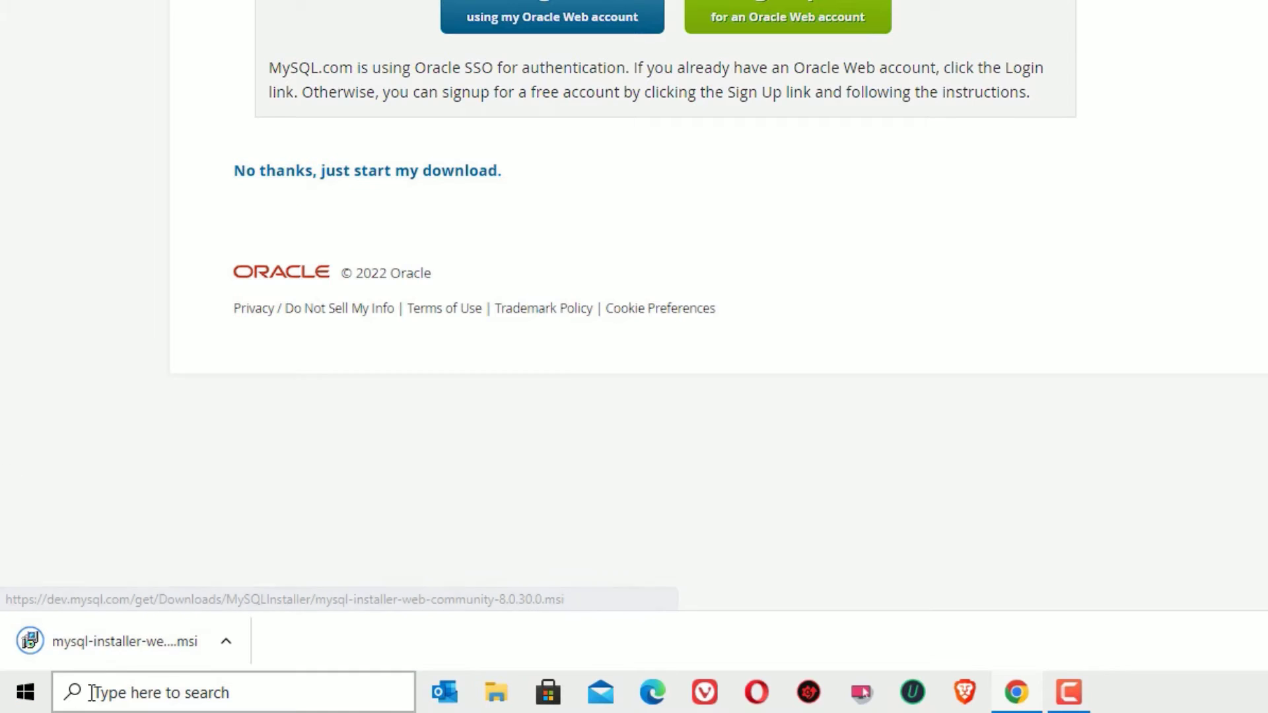
mouse_move(124, 642)
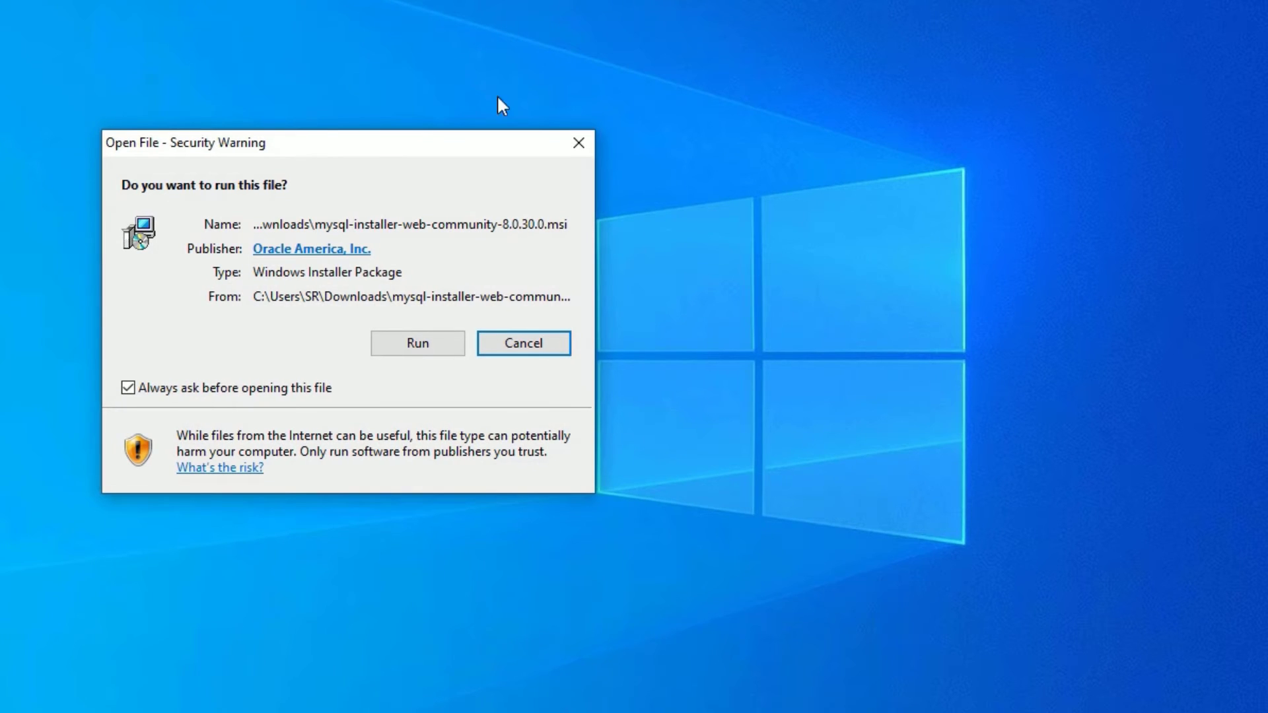
mouse_move(378, 237)
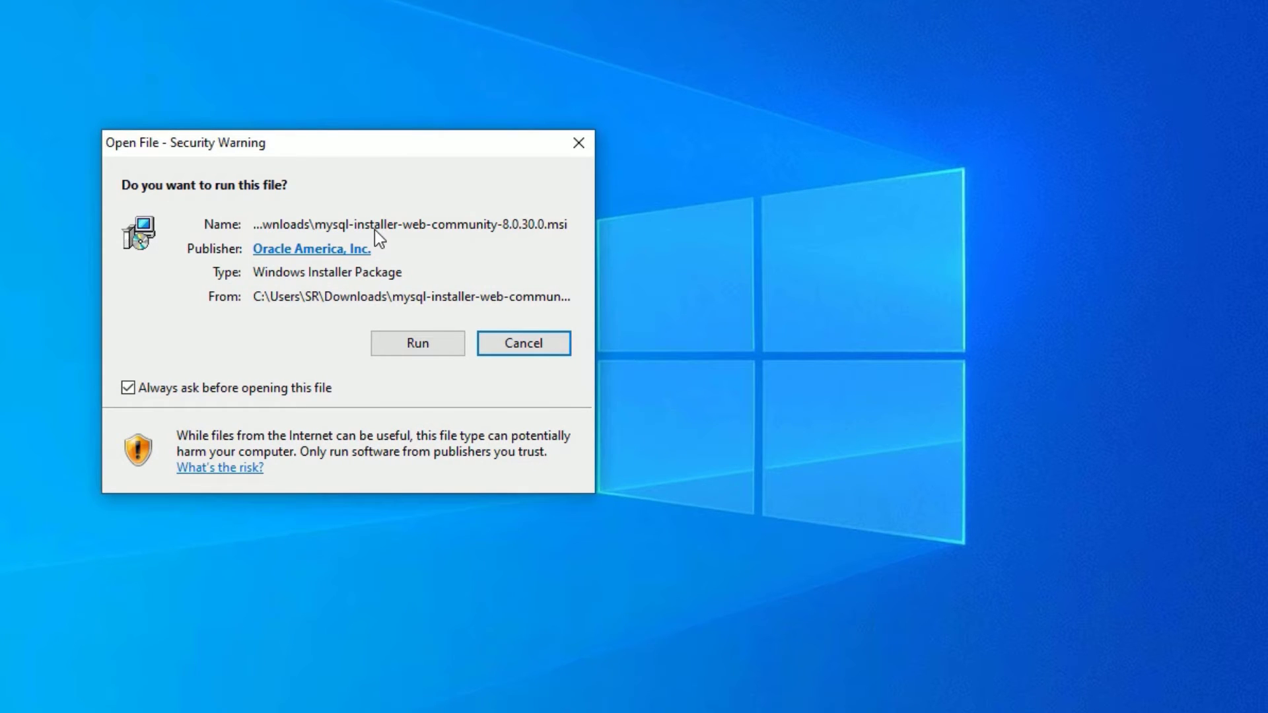
mouse_move(364, 204)
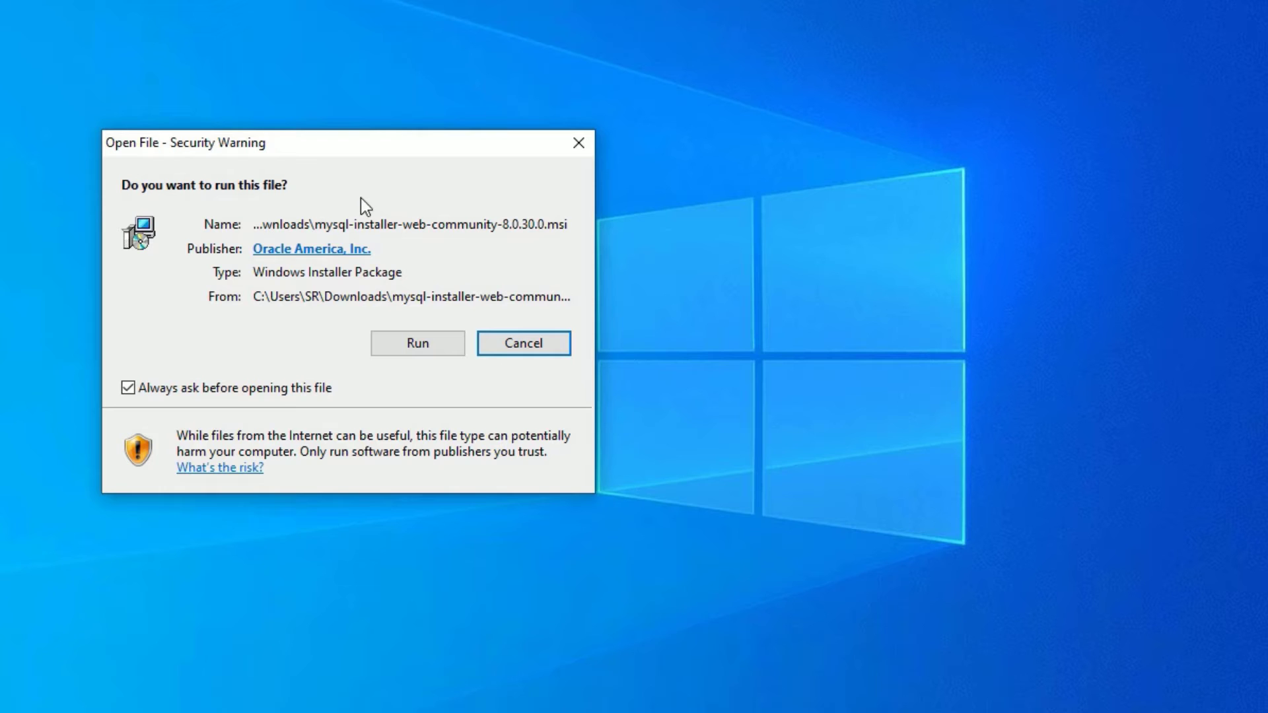
mouse_move(393, 383)
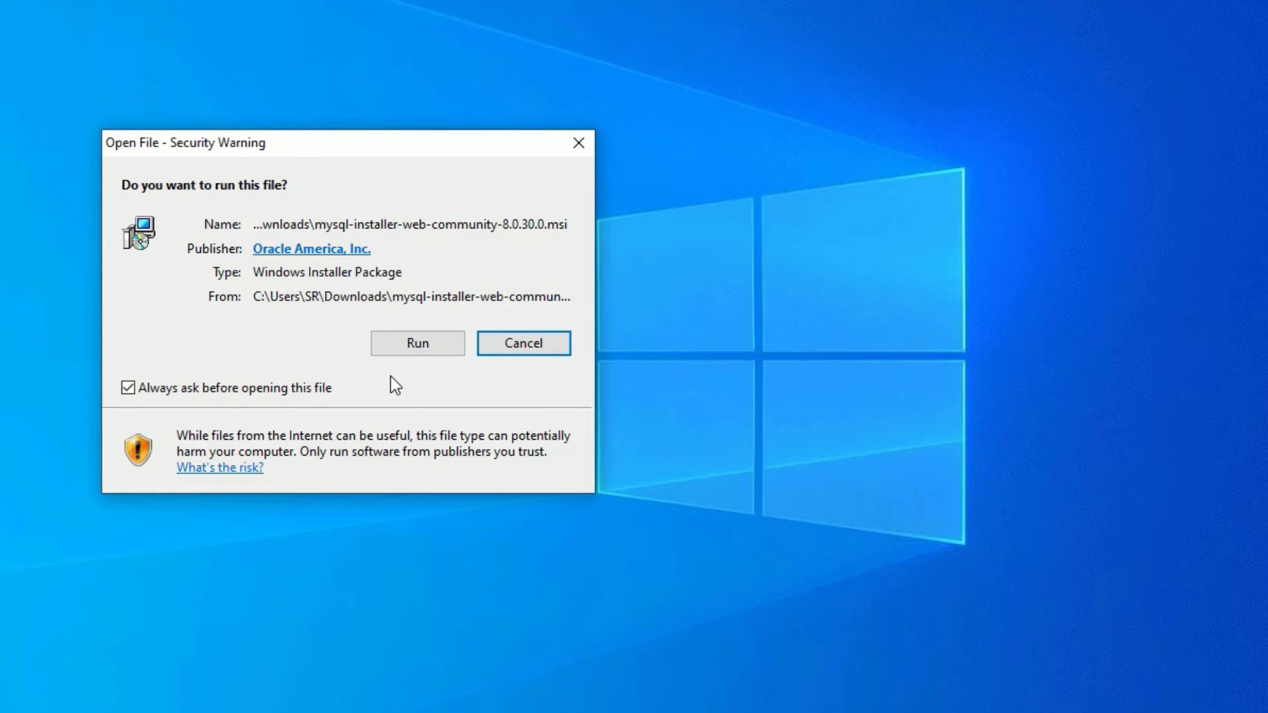
Accept the Windows security warning to run the downloaded MySQL installer
click(417, 343)
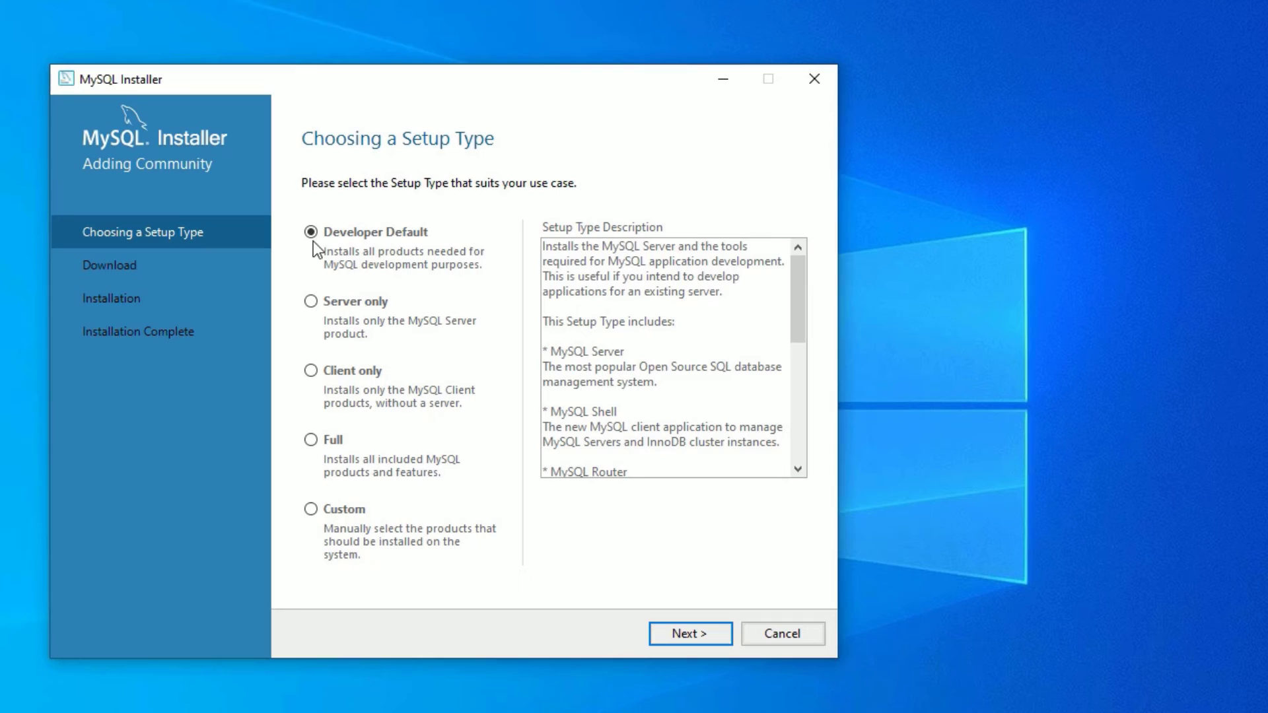
mouse_move(380, 321)
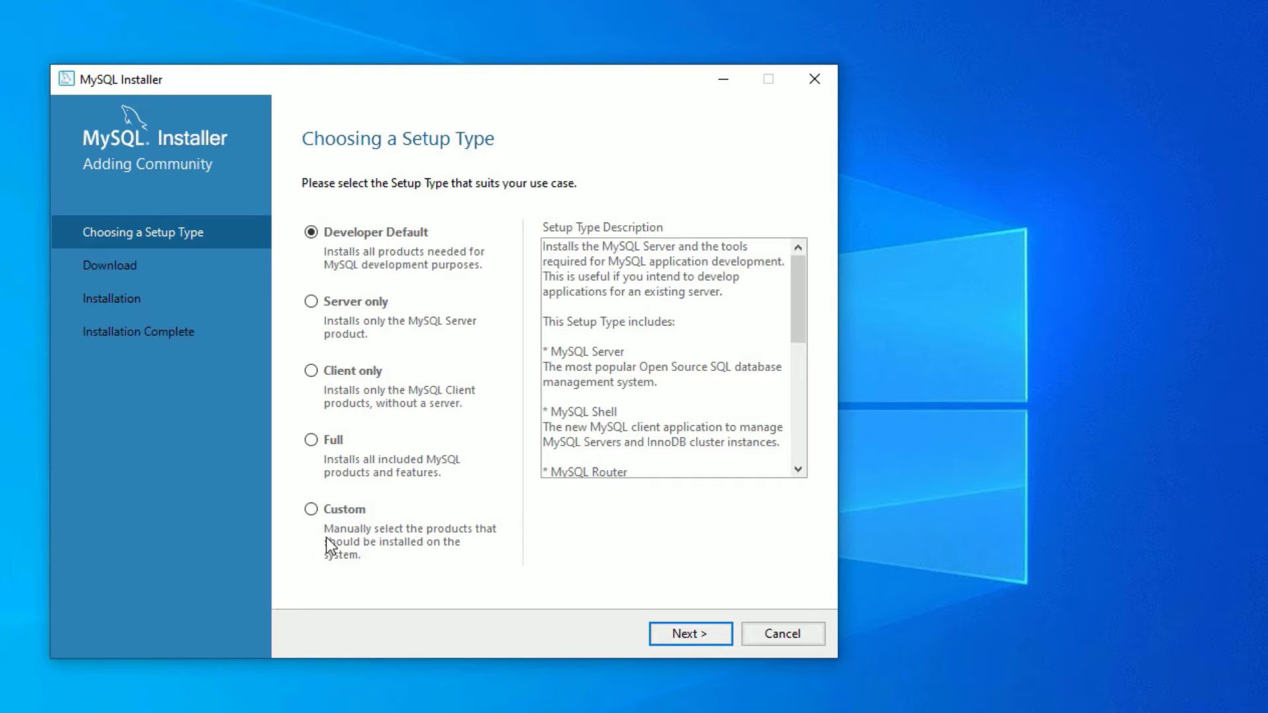
mouse_move(465, 523)
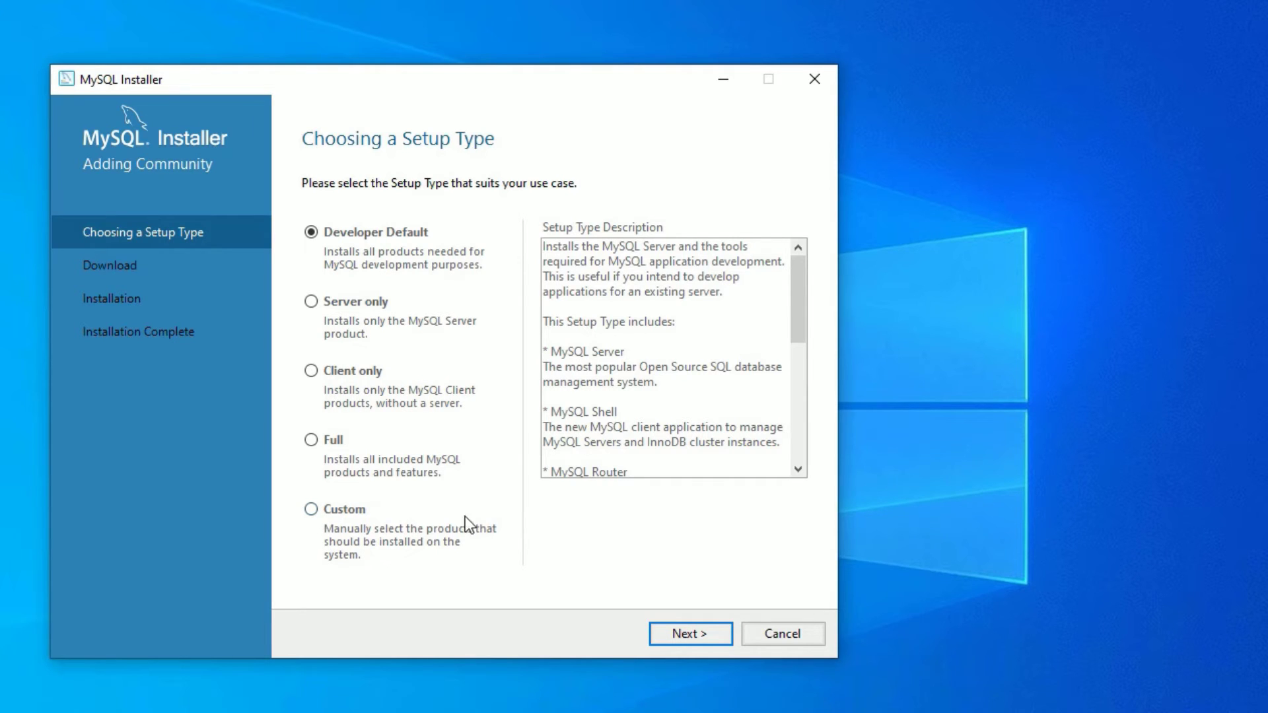
mouse_move(312, 510)
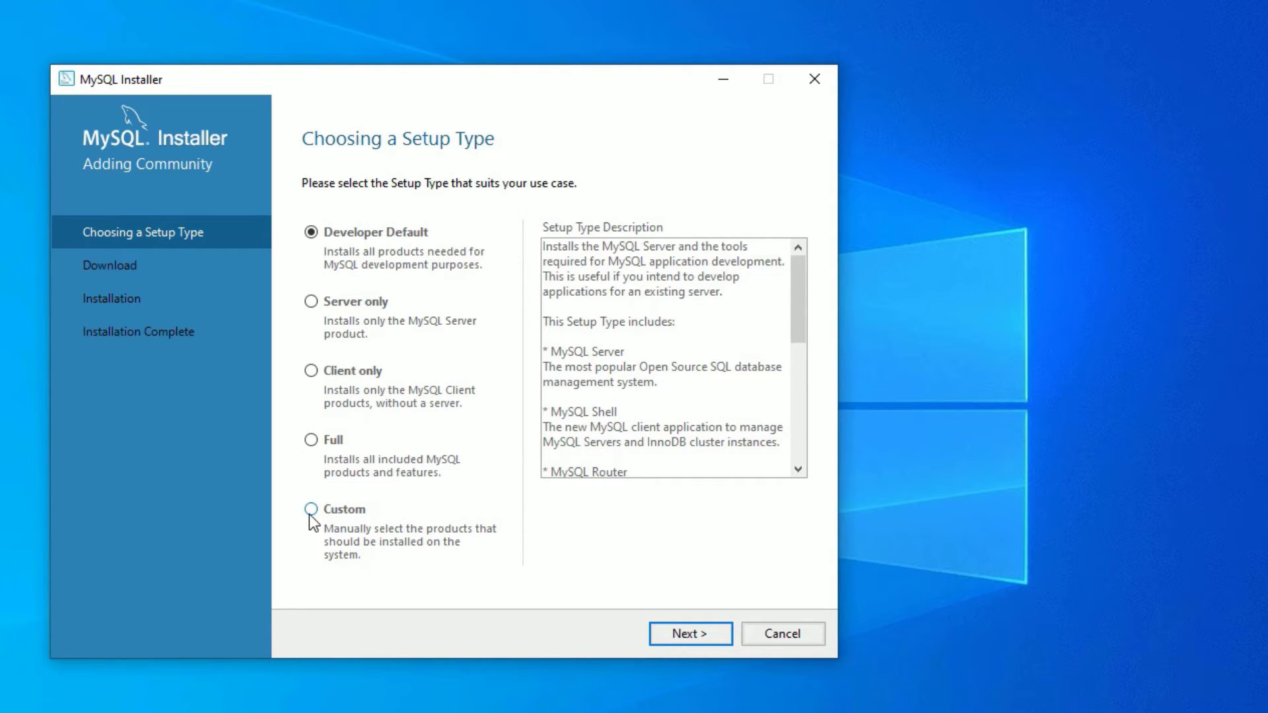
Choose the Custom setup type and continue to Select Products
click(311, 509)
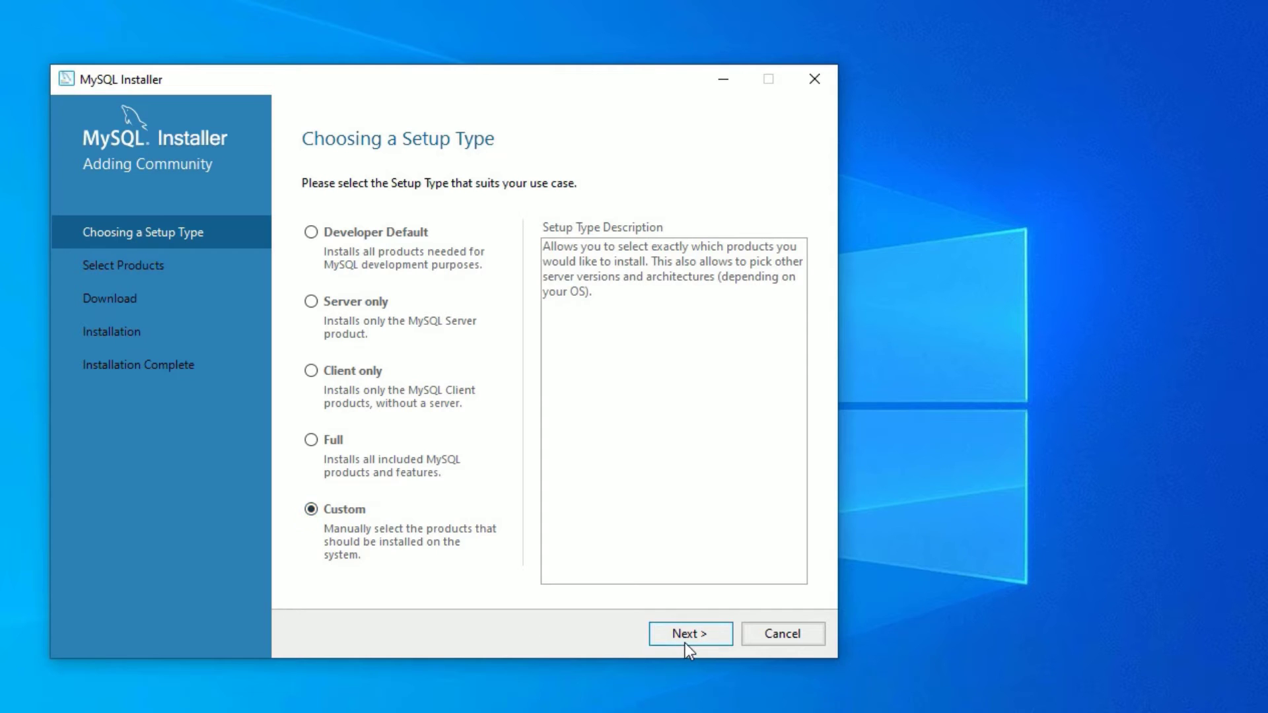
click(689, 633)
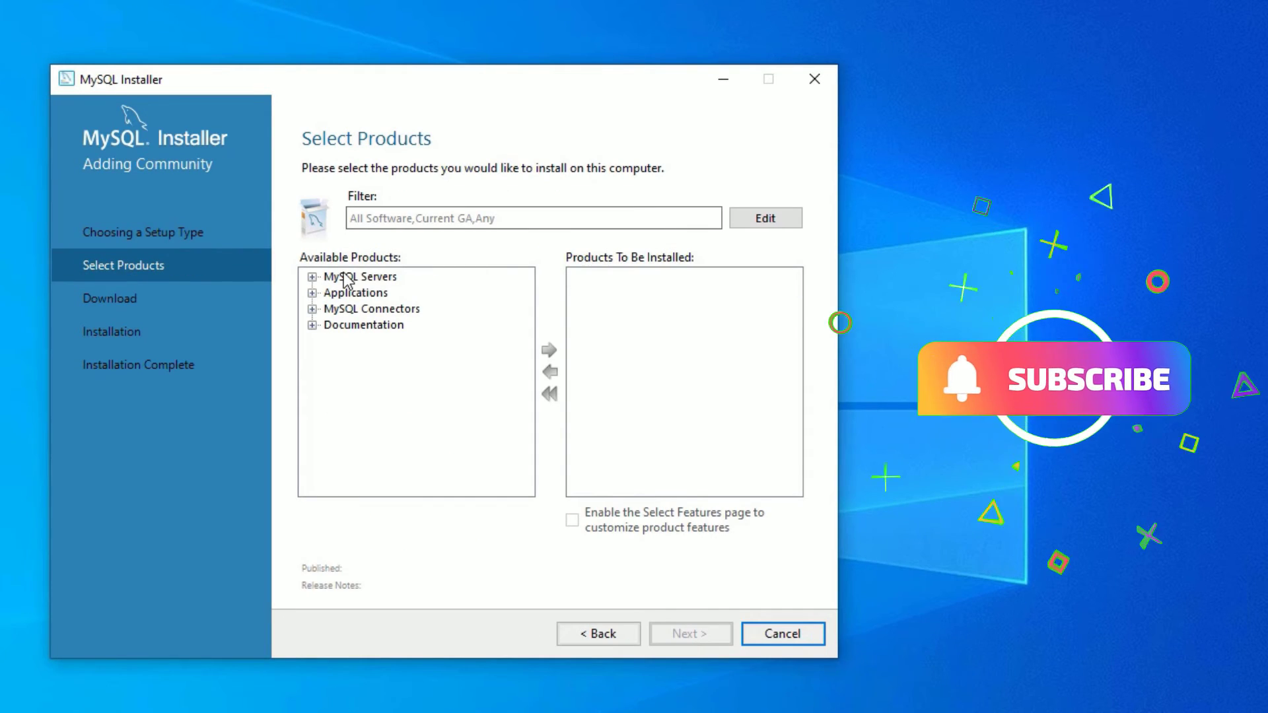
mouse_move(322, 289)
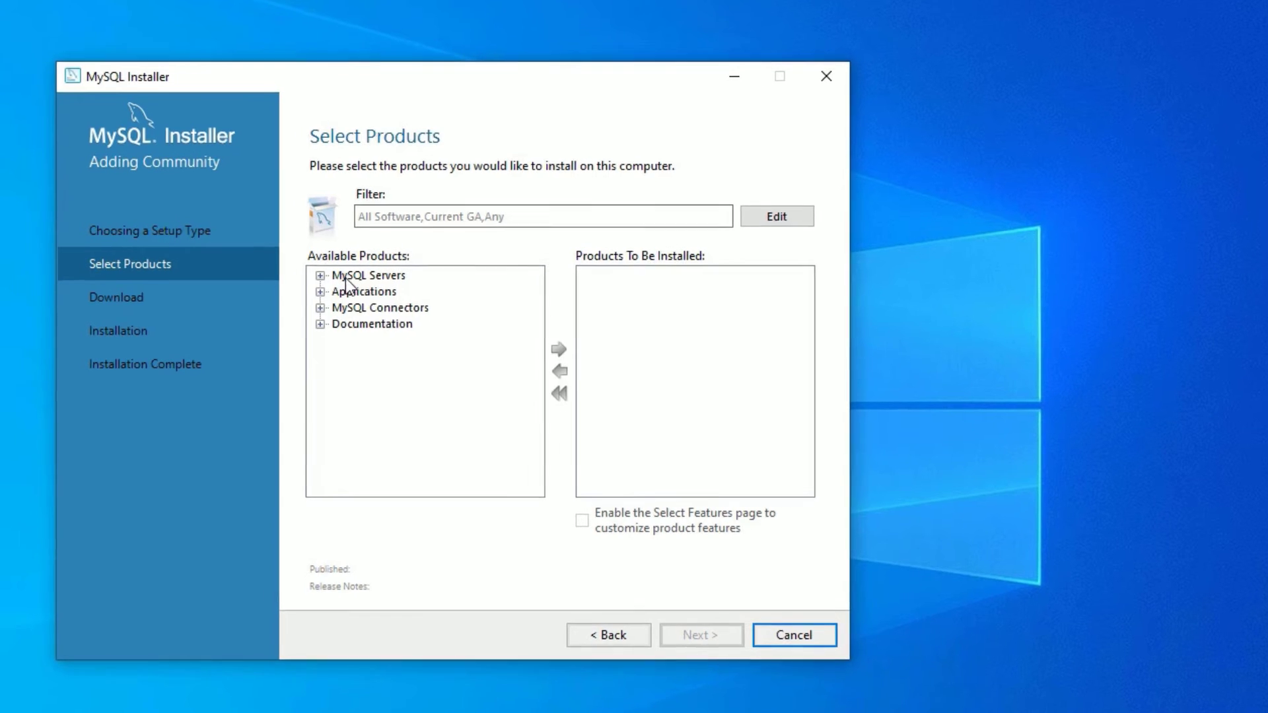
Add MySQL Server 8.0.30 - X64 from the MySQL Servers tree to Products To Be Installed
click(321, 275)
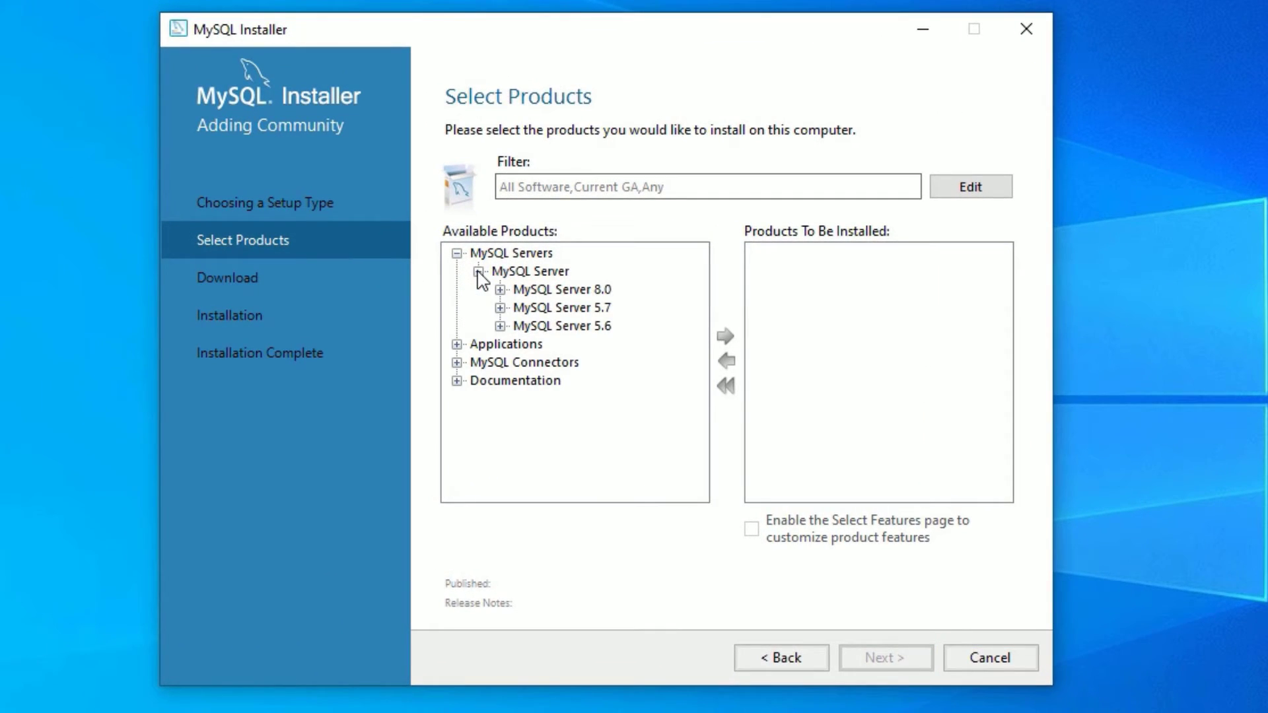
click(478, 271)
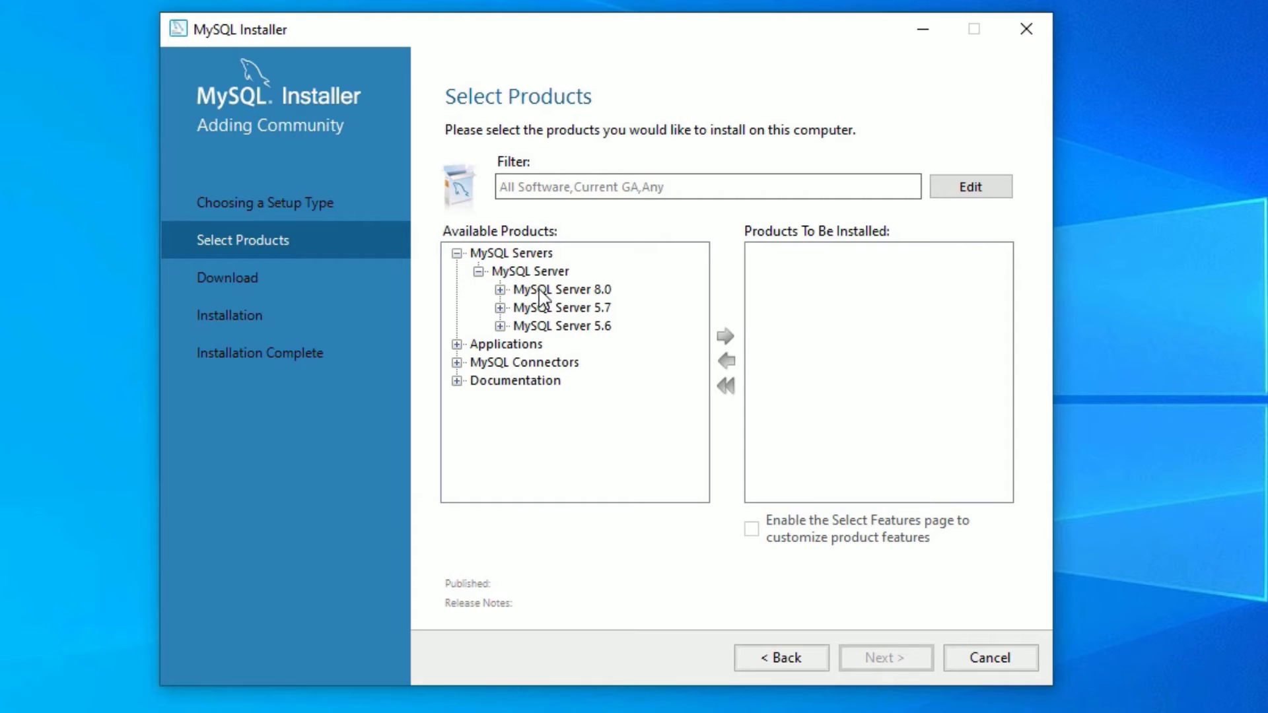
mouse_move(588, 302)
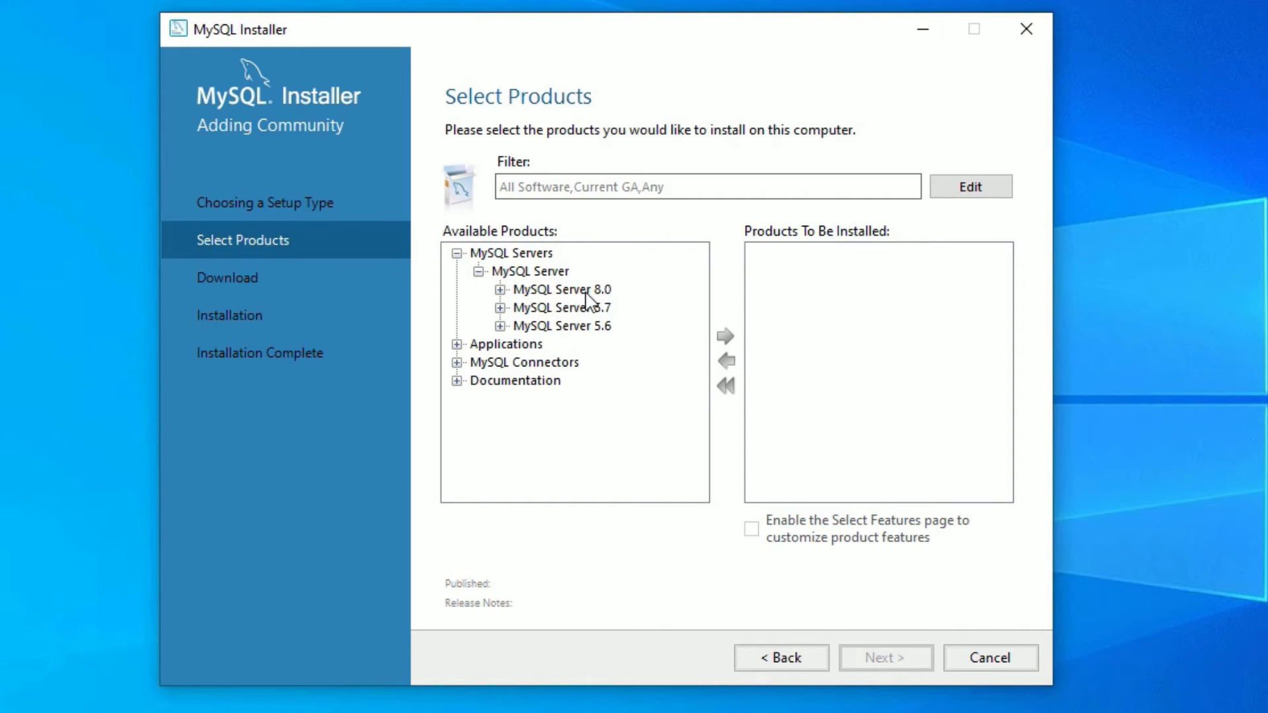
click(501, 289)
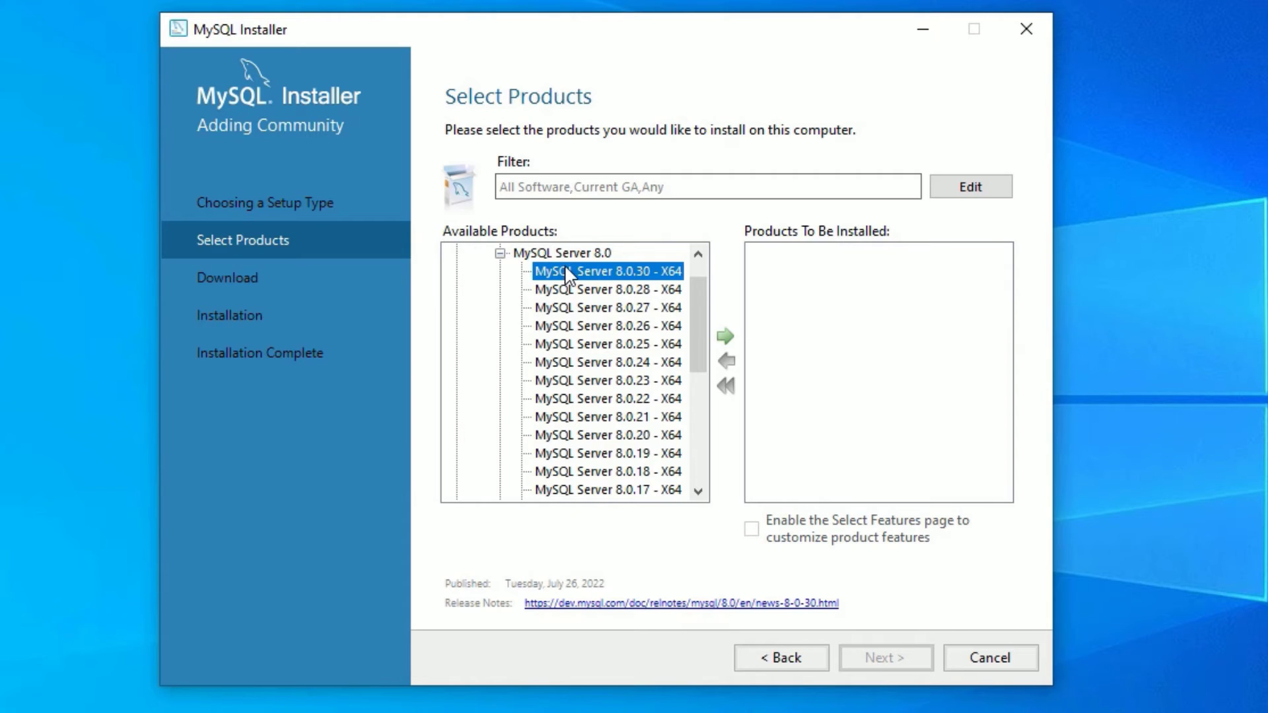
mouse_move(726, 336)
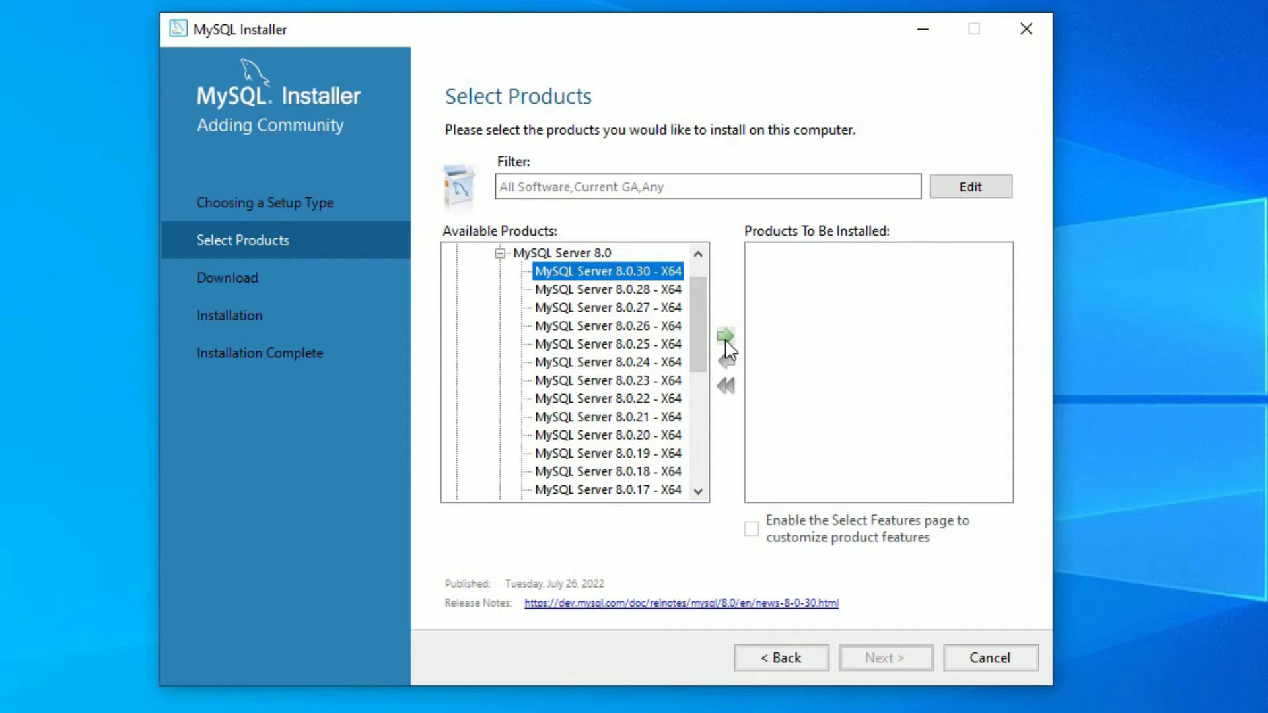
click(725, 336)
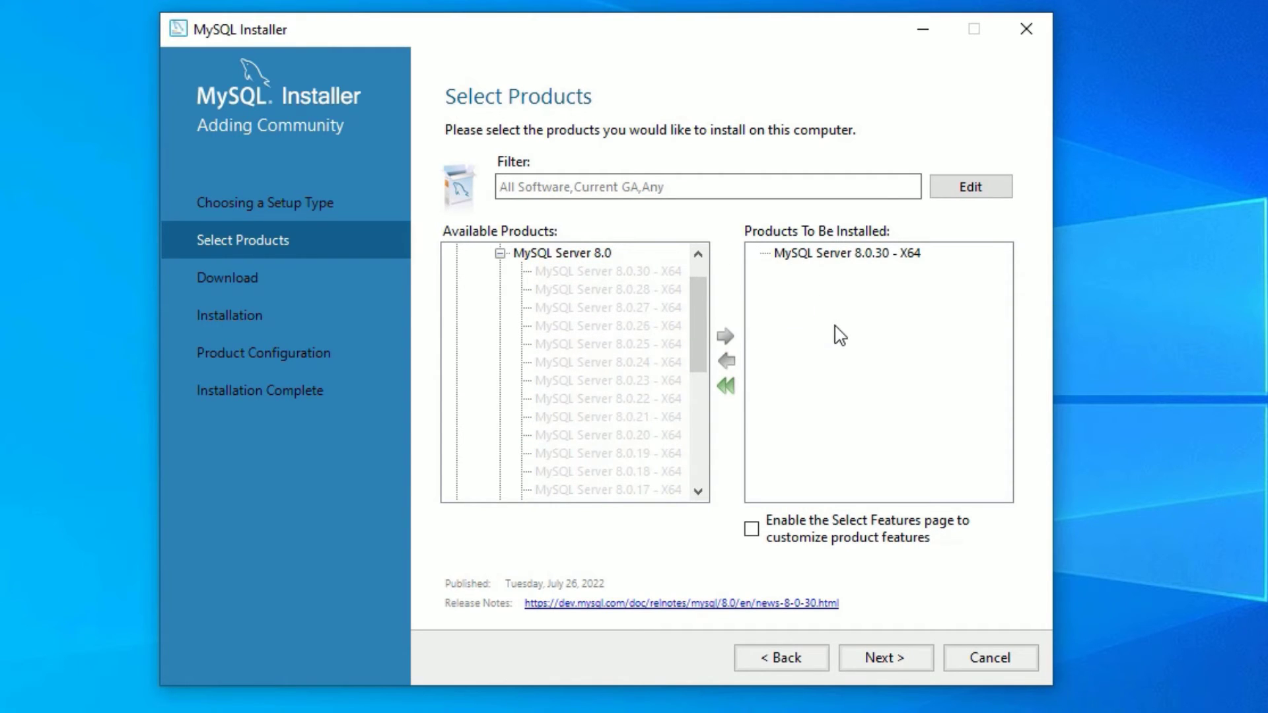
click(500, 252)
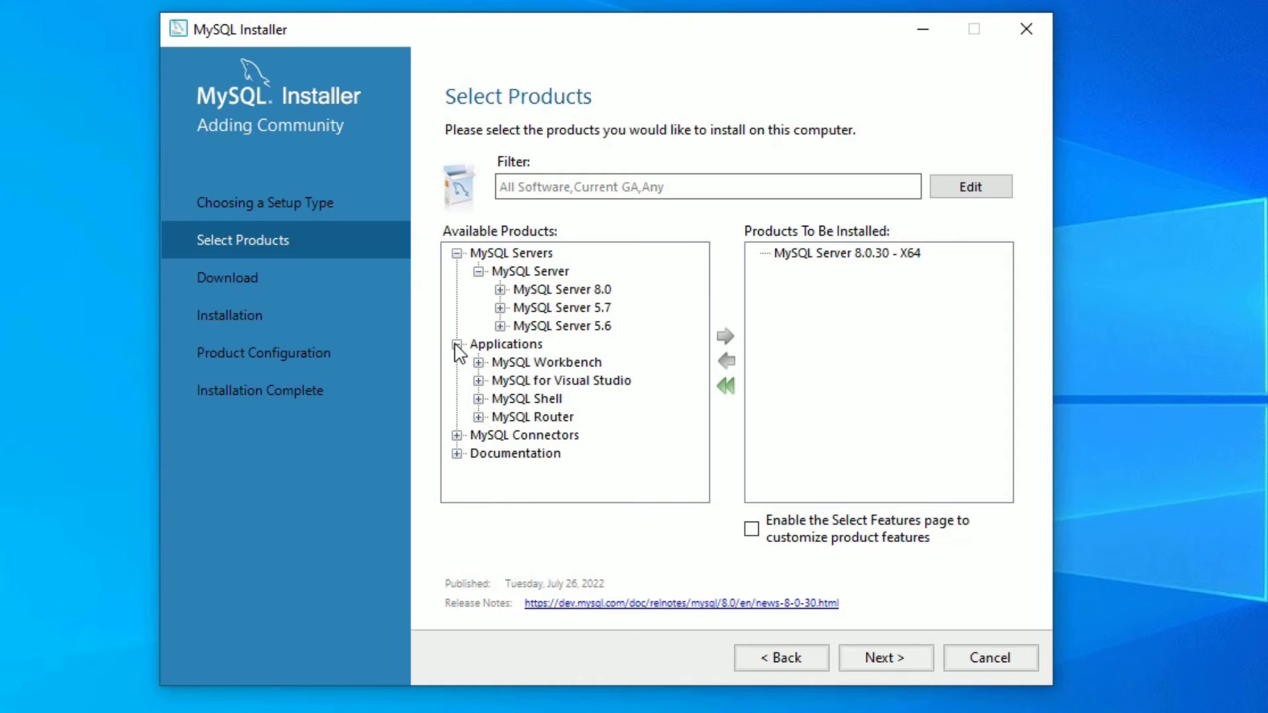
Add MySQL Workbench 8.0.30 and MySQL Shell 8.0.30 to the install list and continue to Download
click(457, 344)
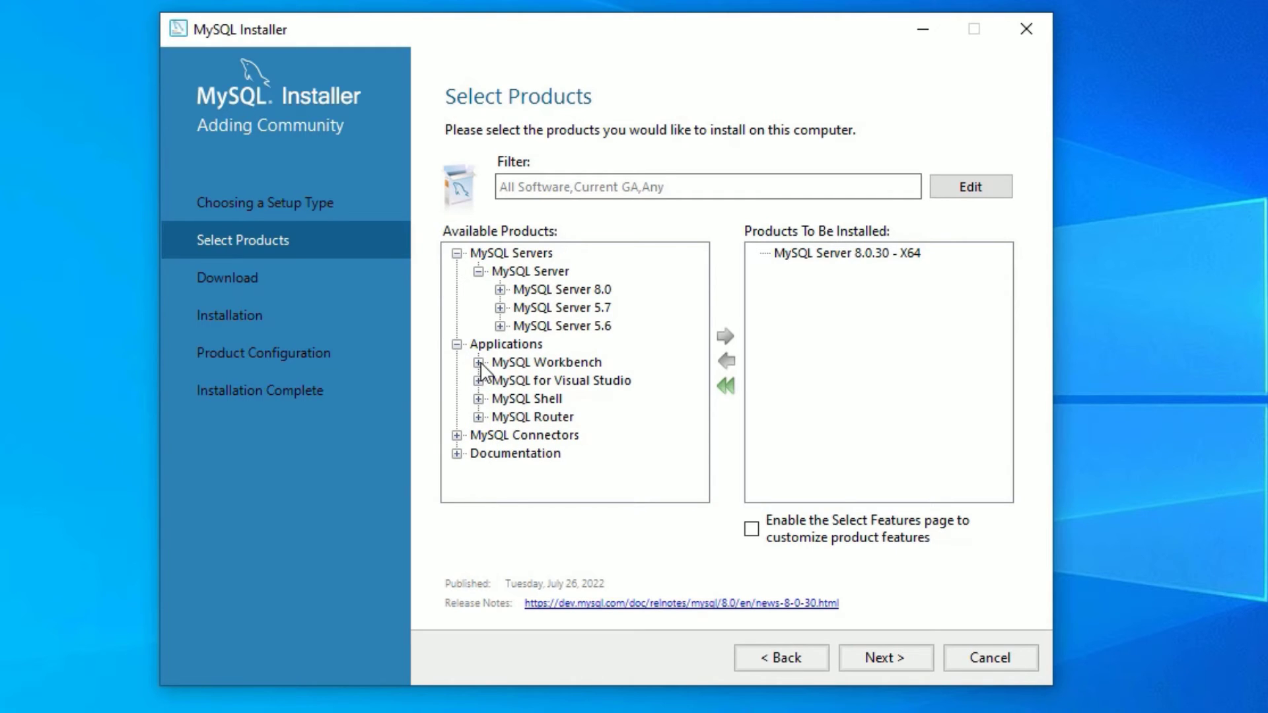
click(478, 362)
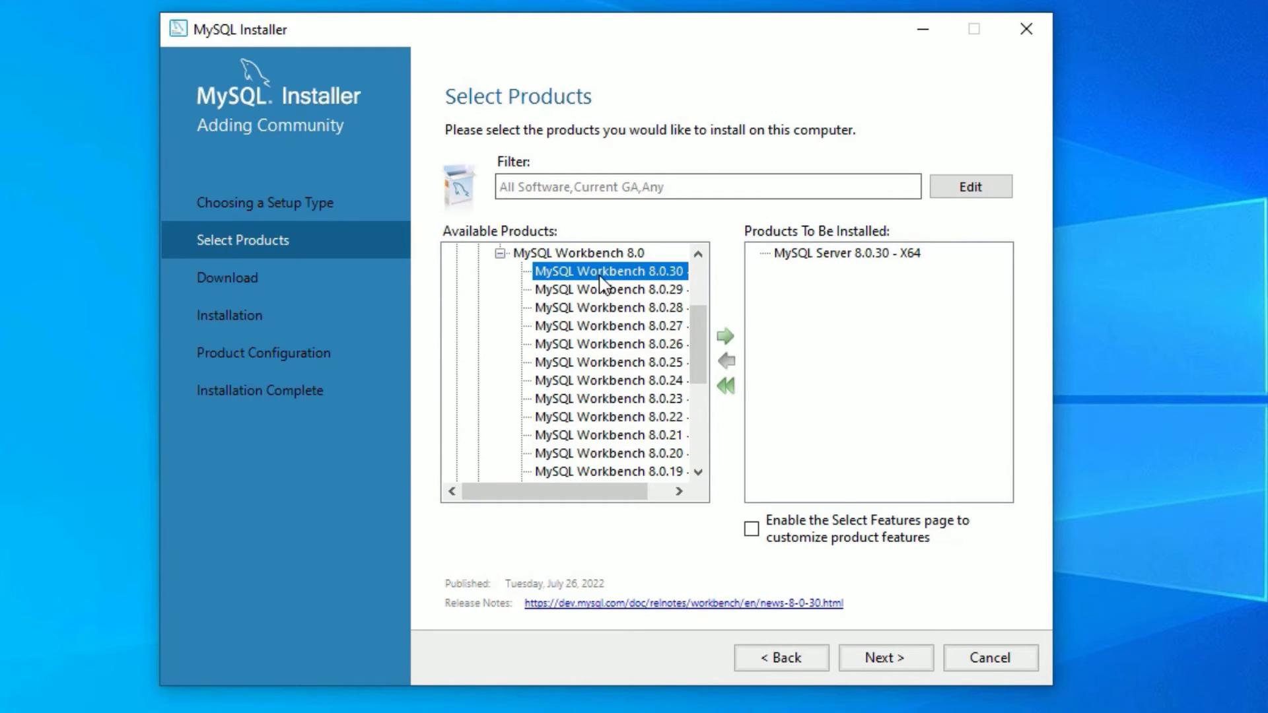
click(724, 336)
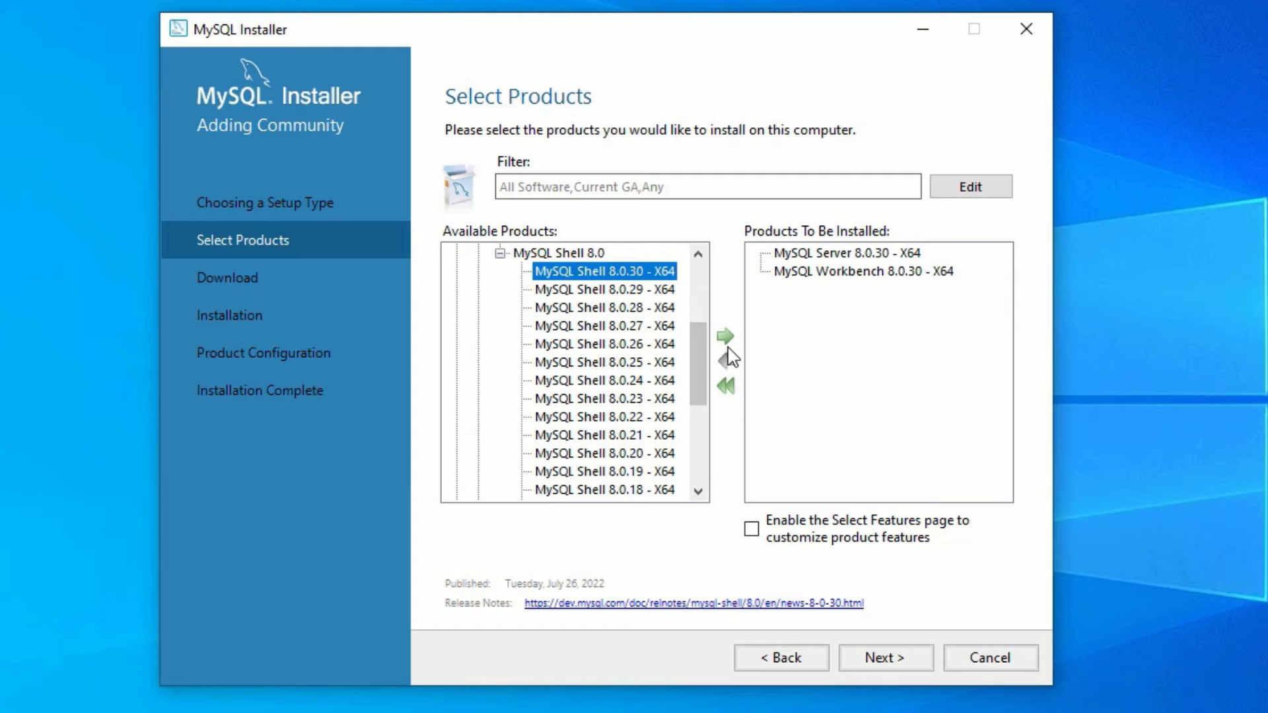
click(724, 335)
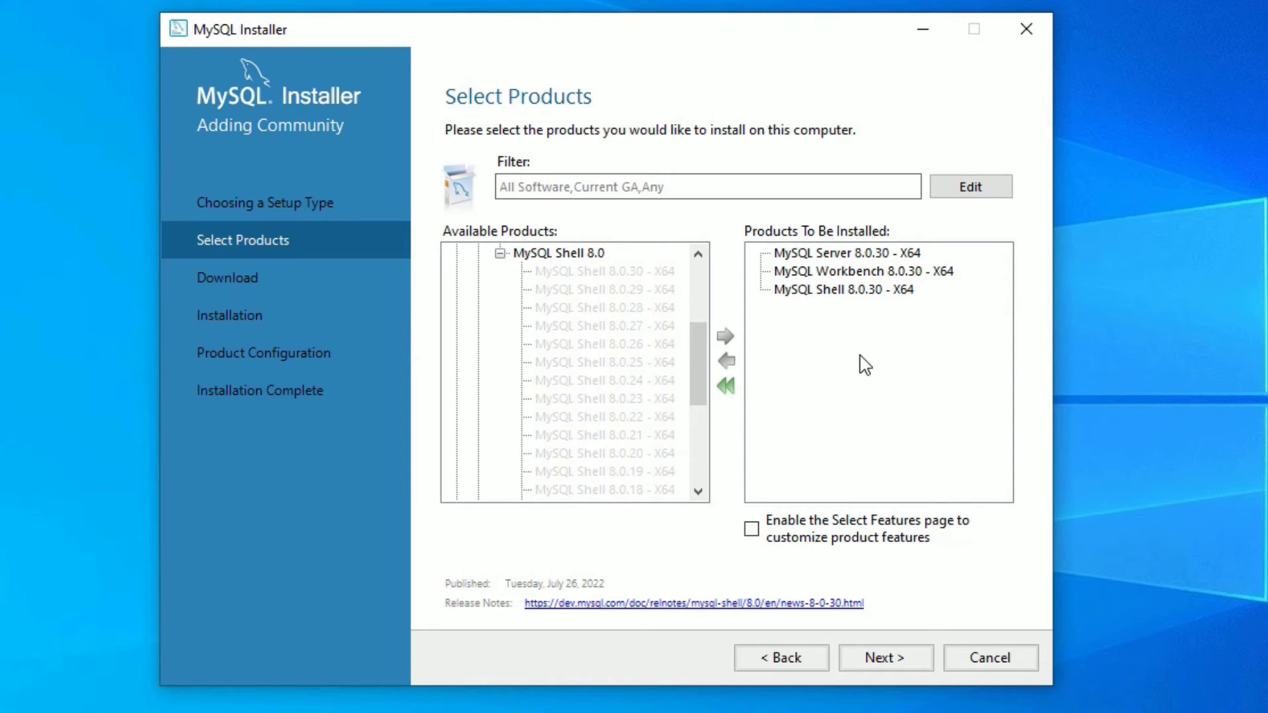
mouse_move(865, 274)
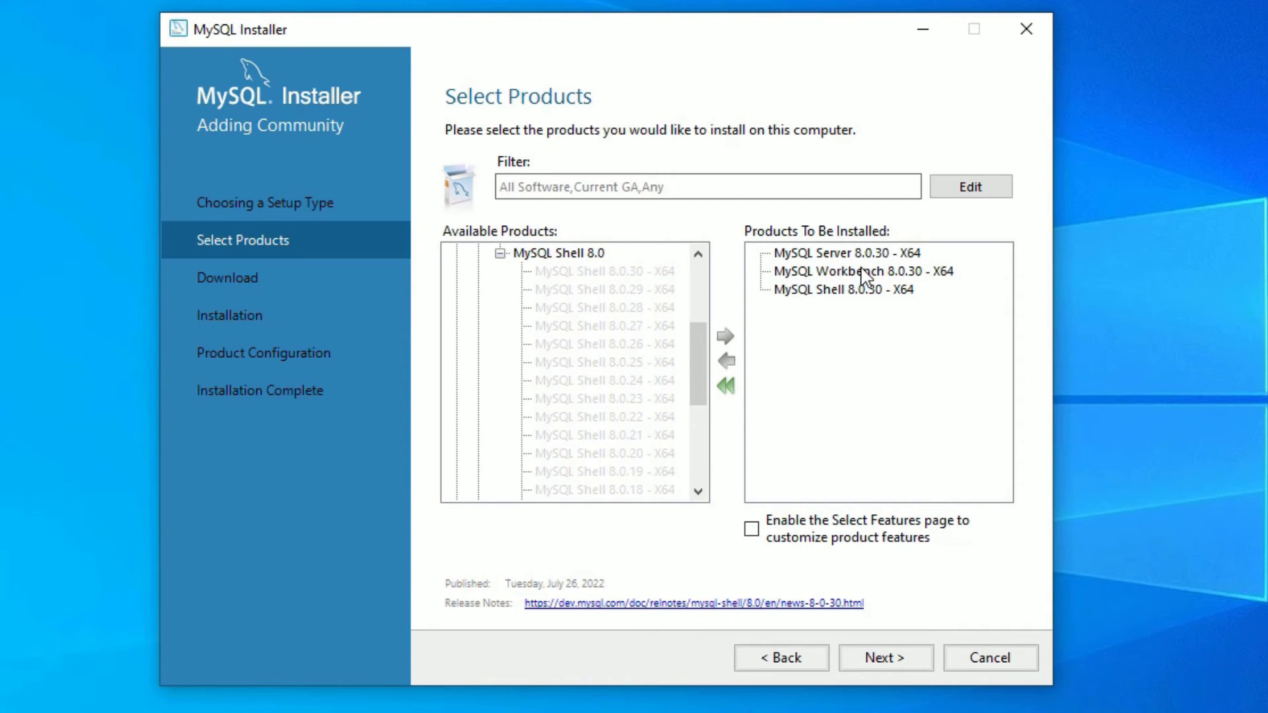
mouse_move(873, 314)
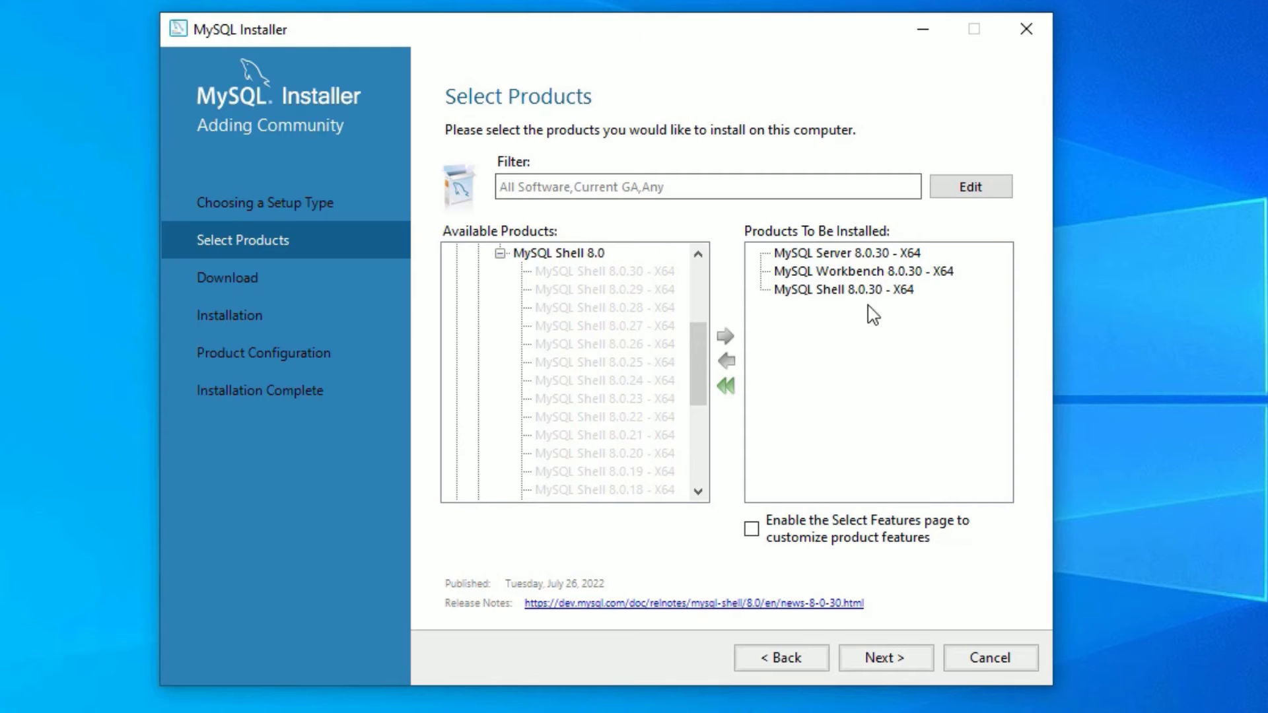
mouse_move(833, 317)
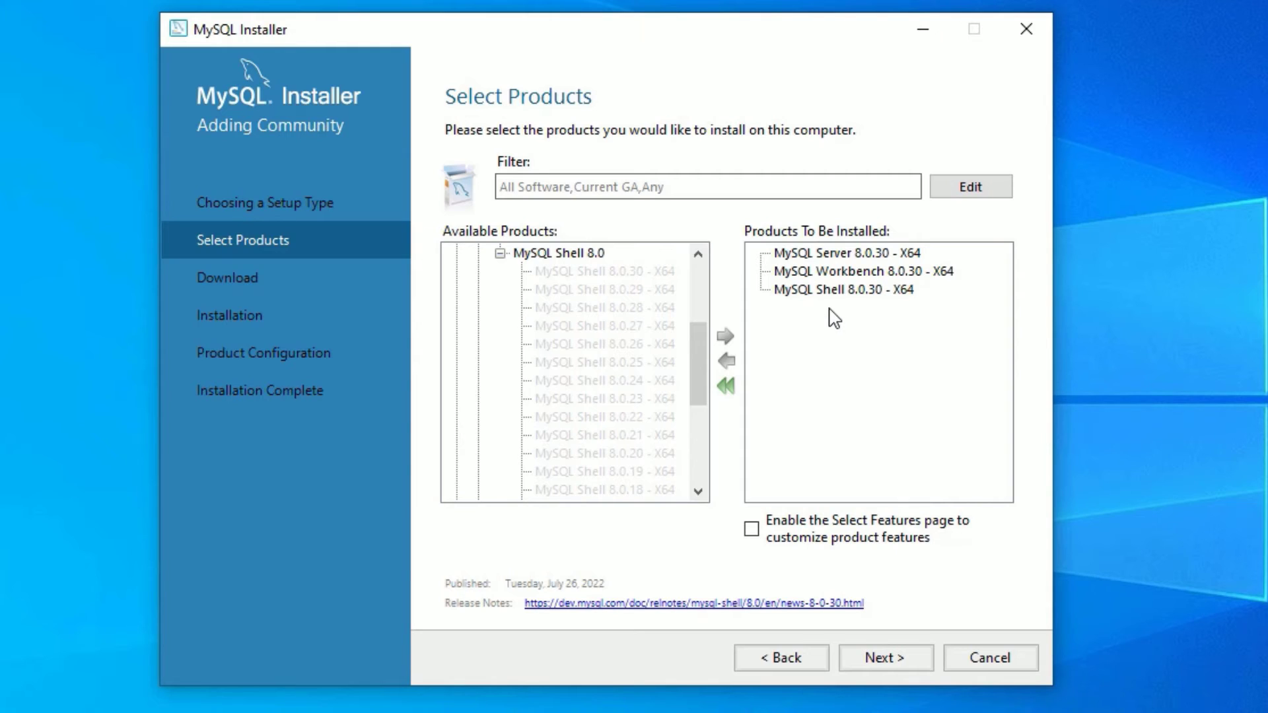
mouse_move(932, 624)
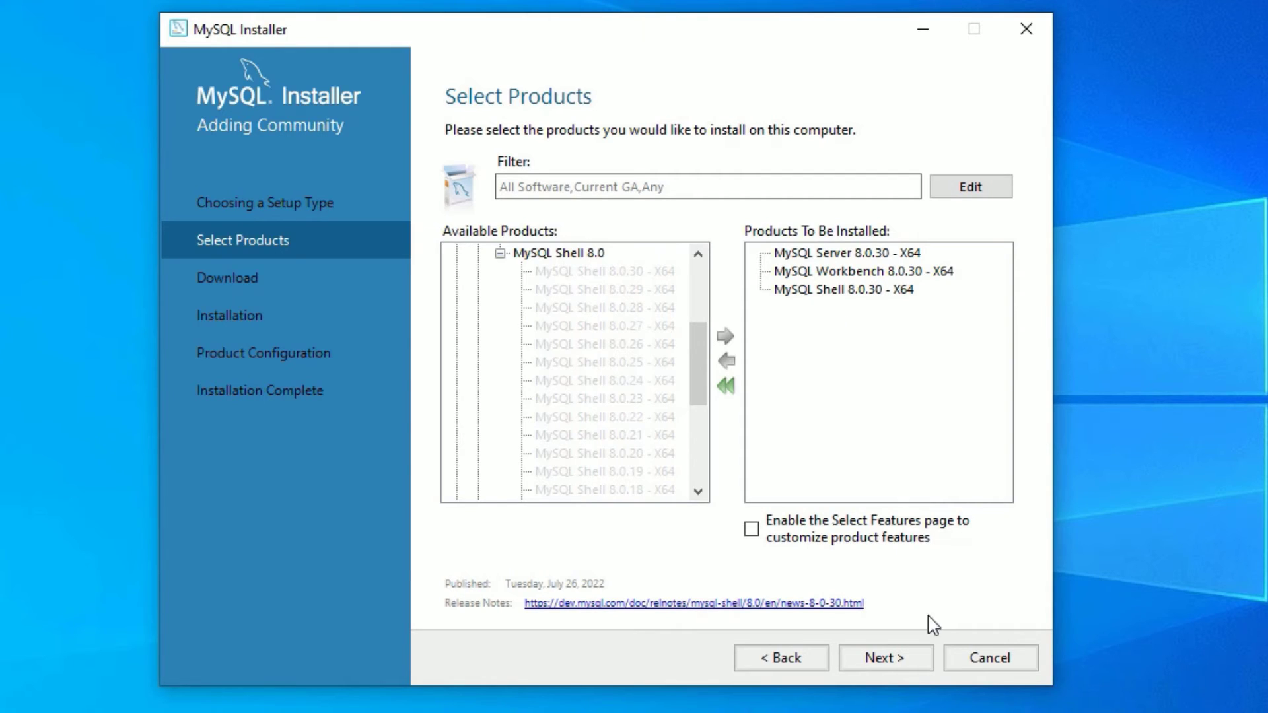
click(885, 658)
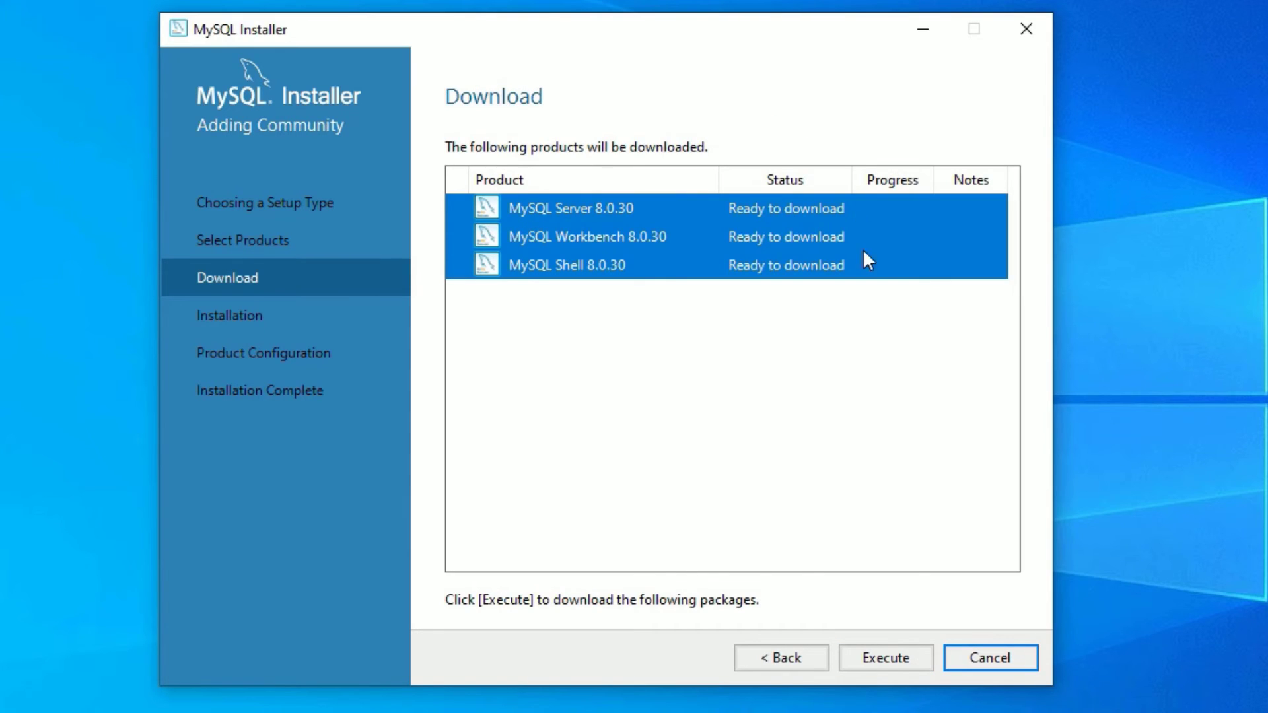
mouse_move(859, 647)
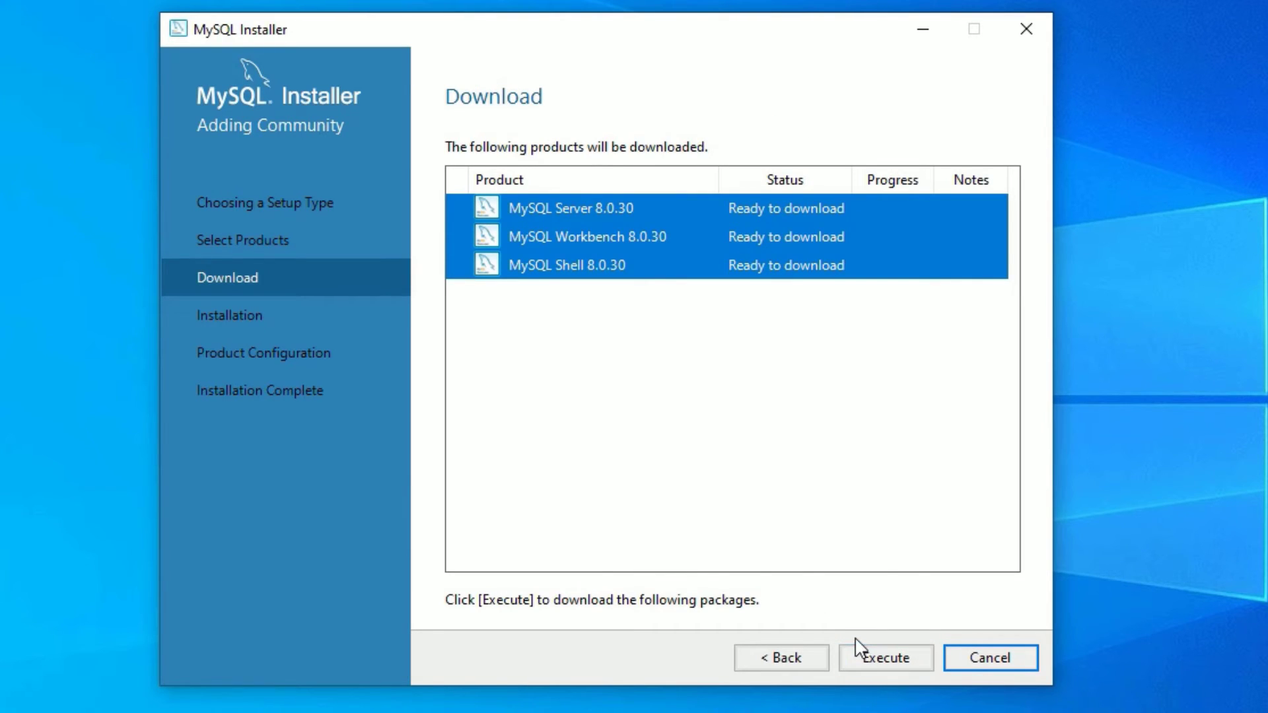
Execute the download of the three products and continue to Installation
click(886, 658)
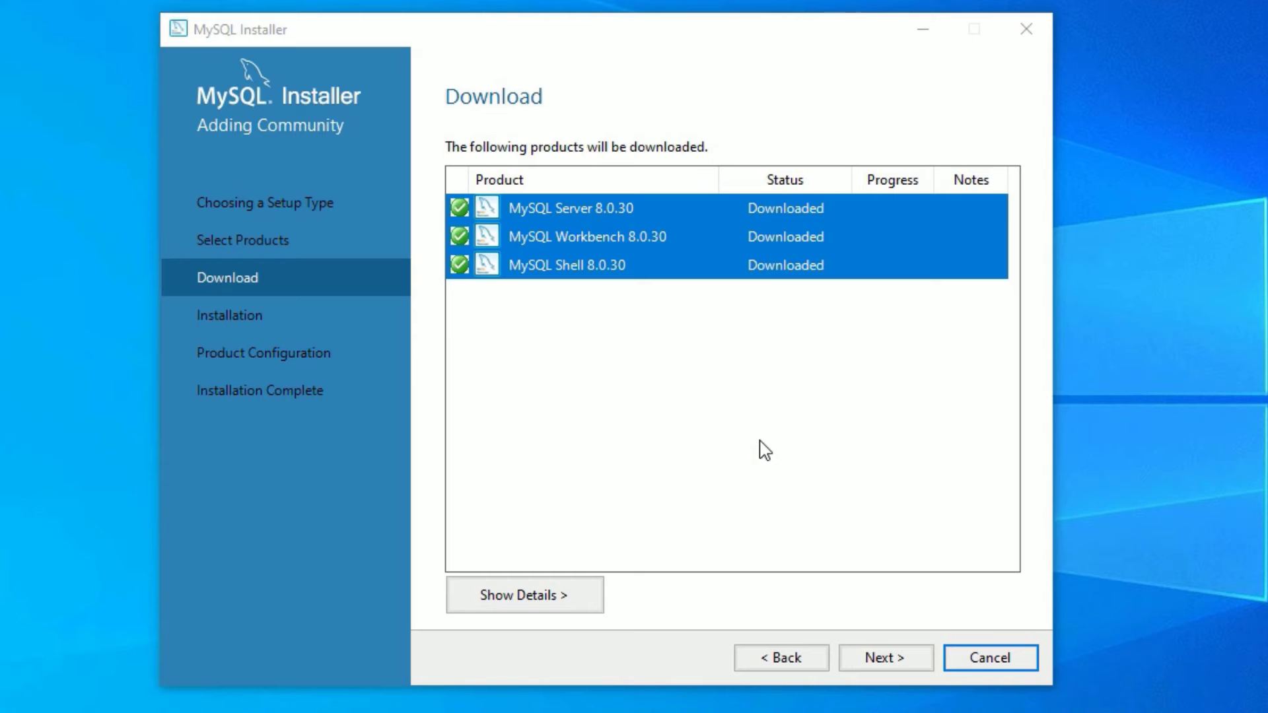
mouse_move(885, 658)
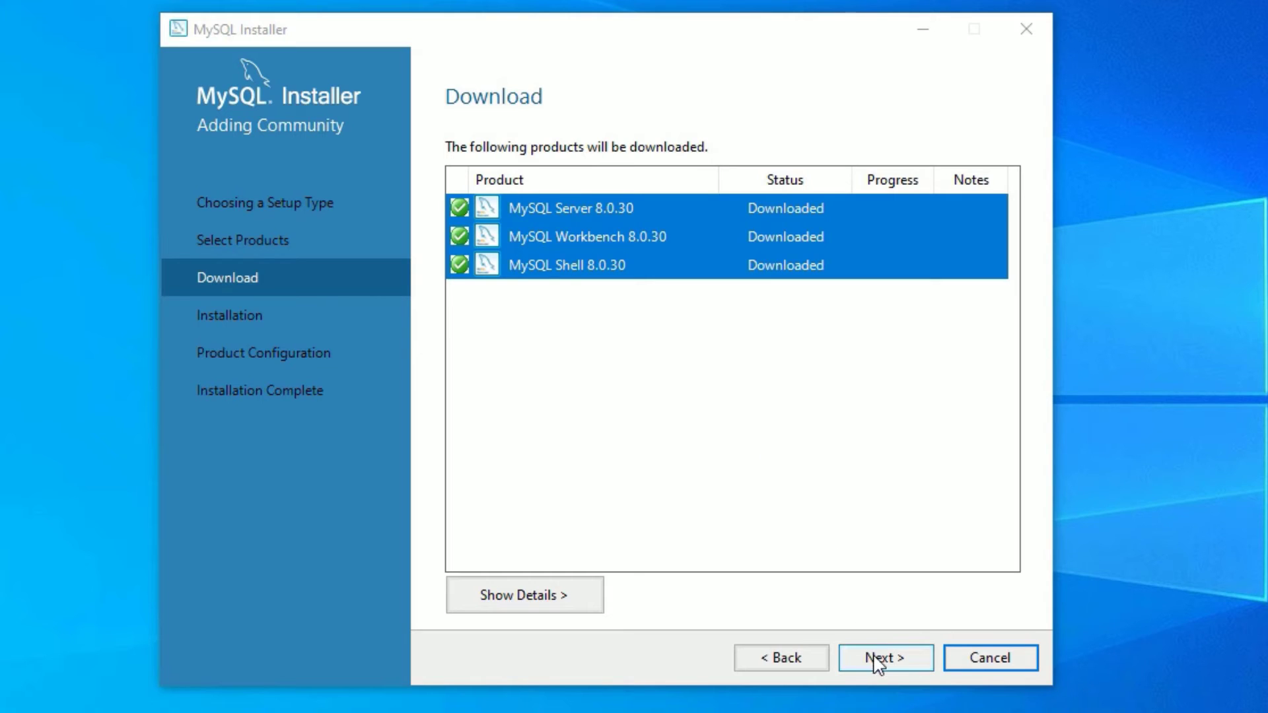
click(885, 658)
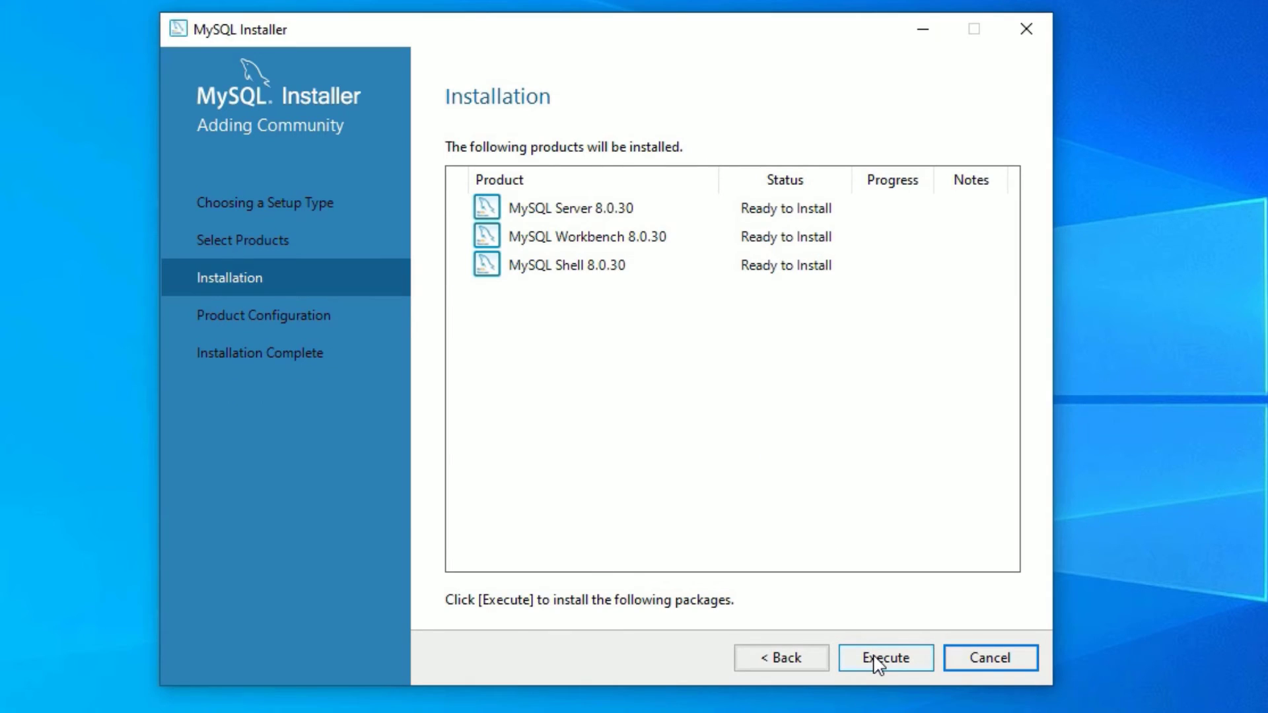
mouse_move(815, 245)
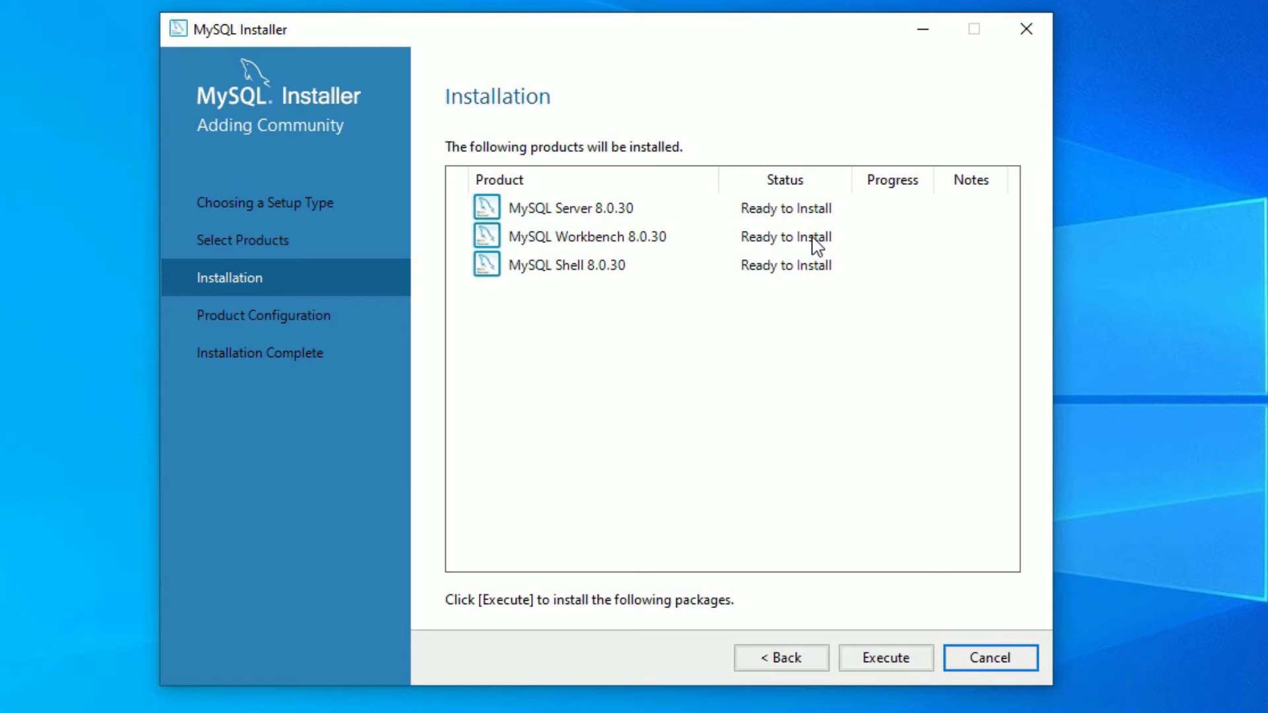
Execute the installation of the downloaded products and continue to Product Configuration
click(885, 658)
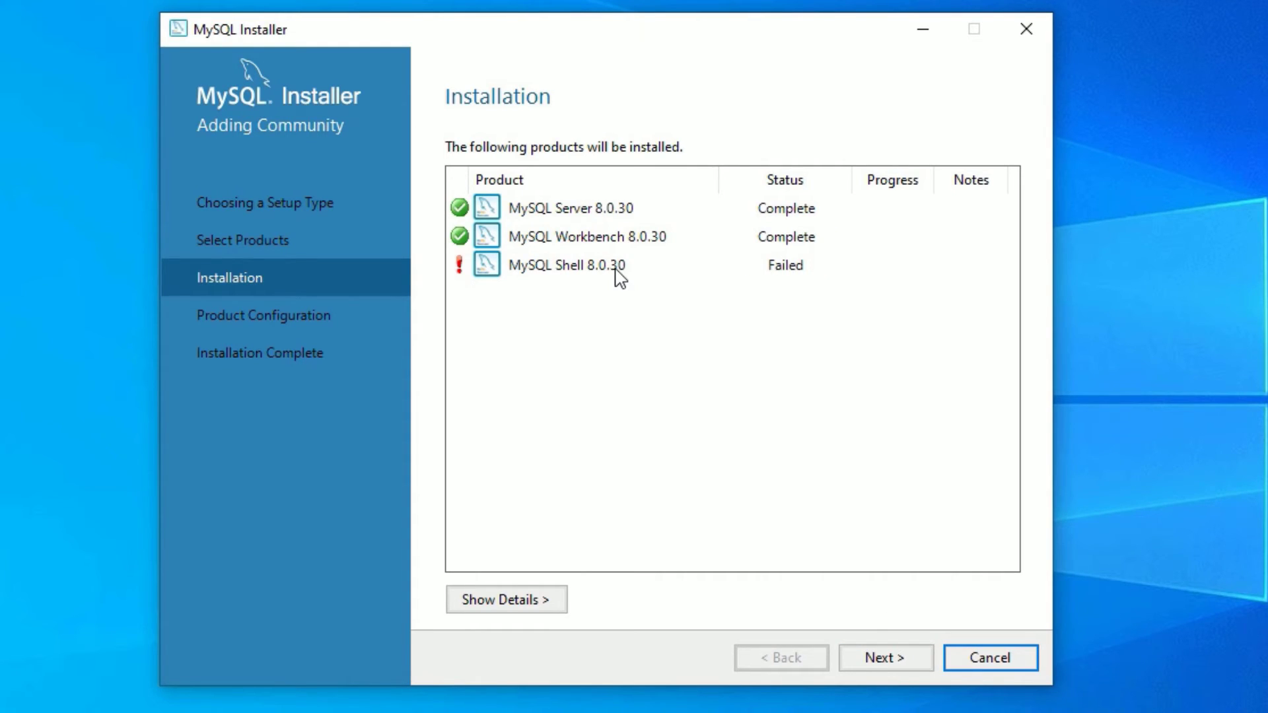
mouse_move(889, 630)
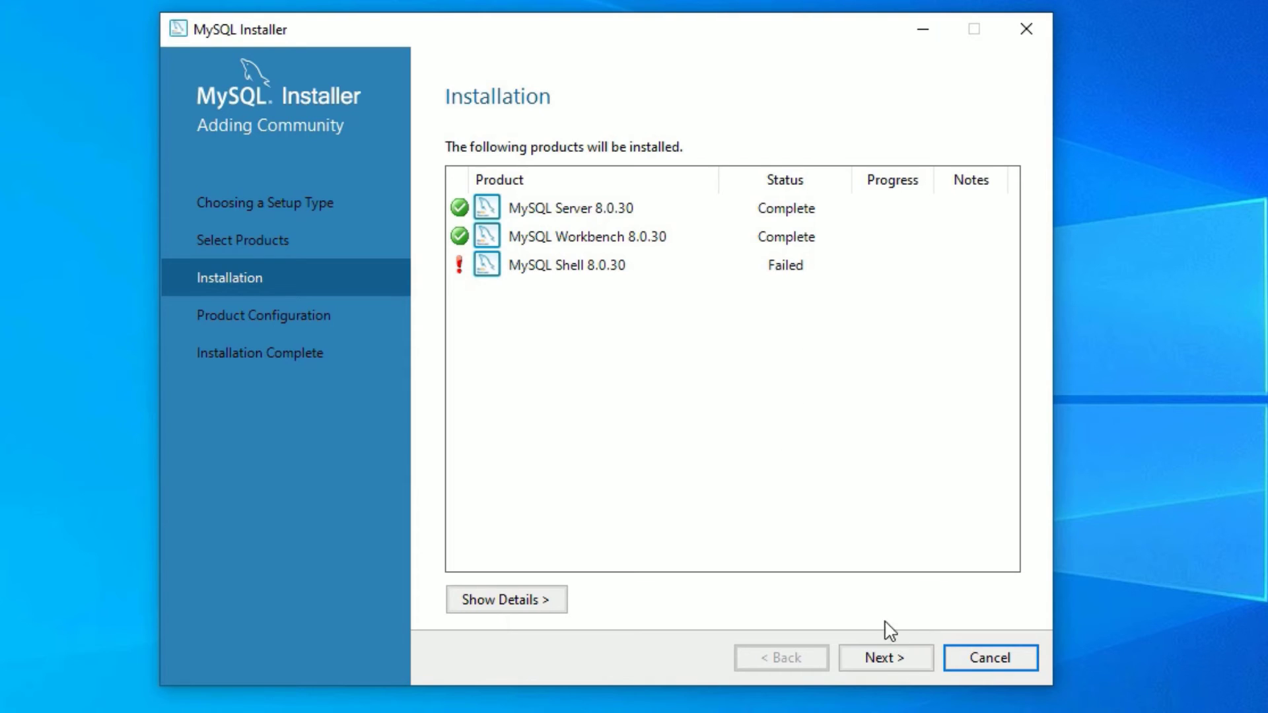
mouse_move(746, 289)
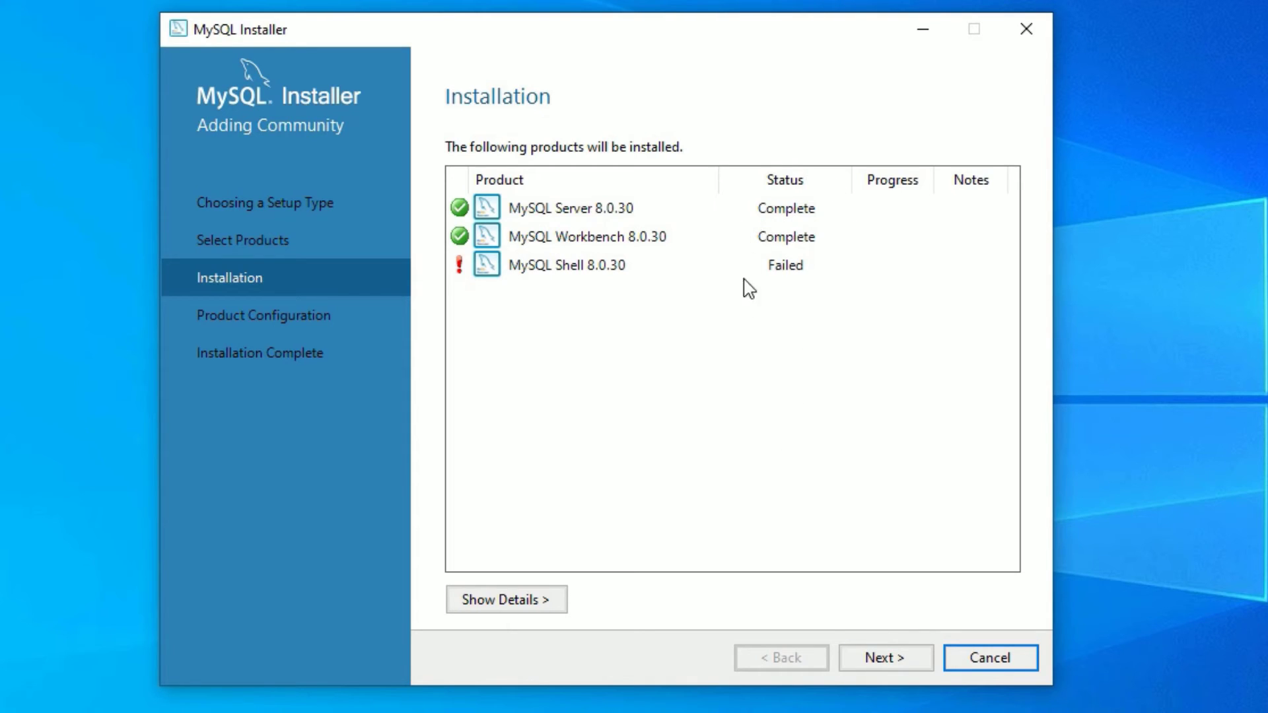
mouse_move(832, 505)
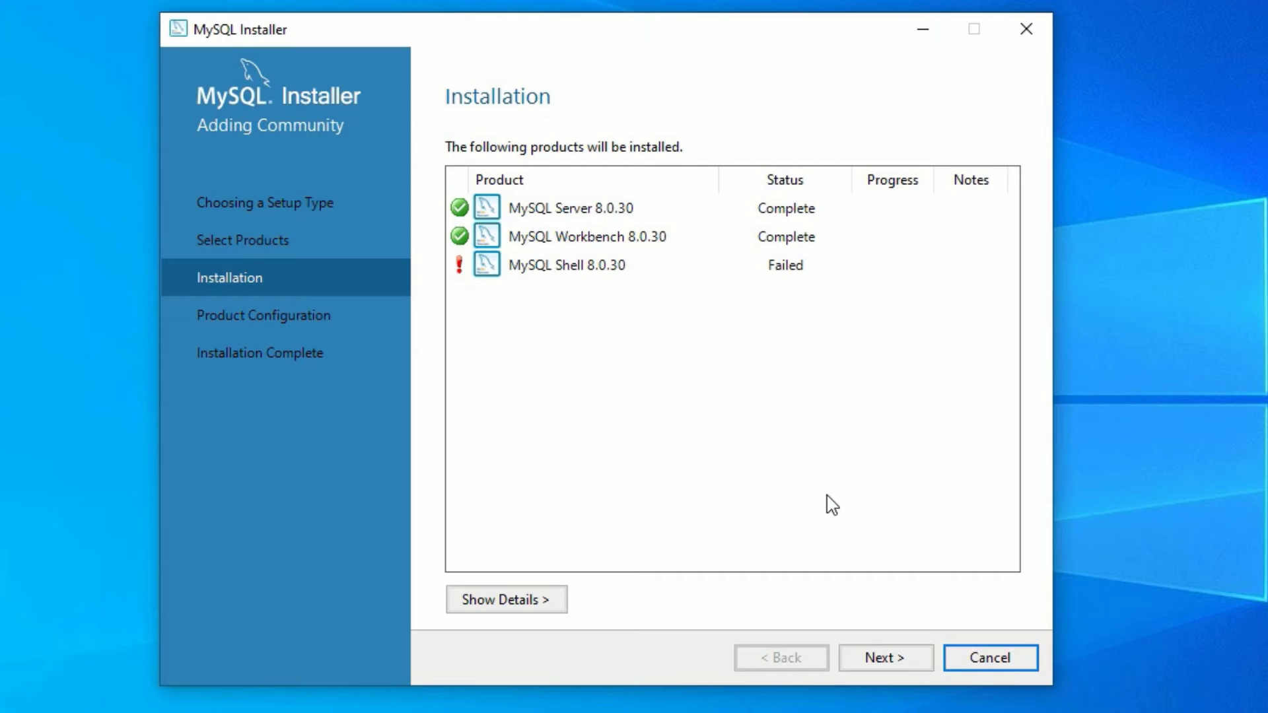
mouse_move(885, 658)
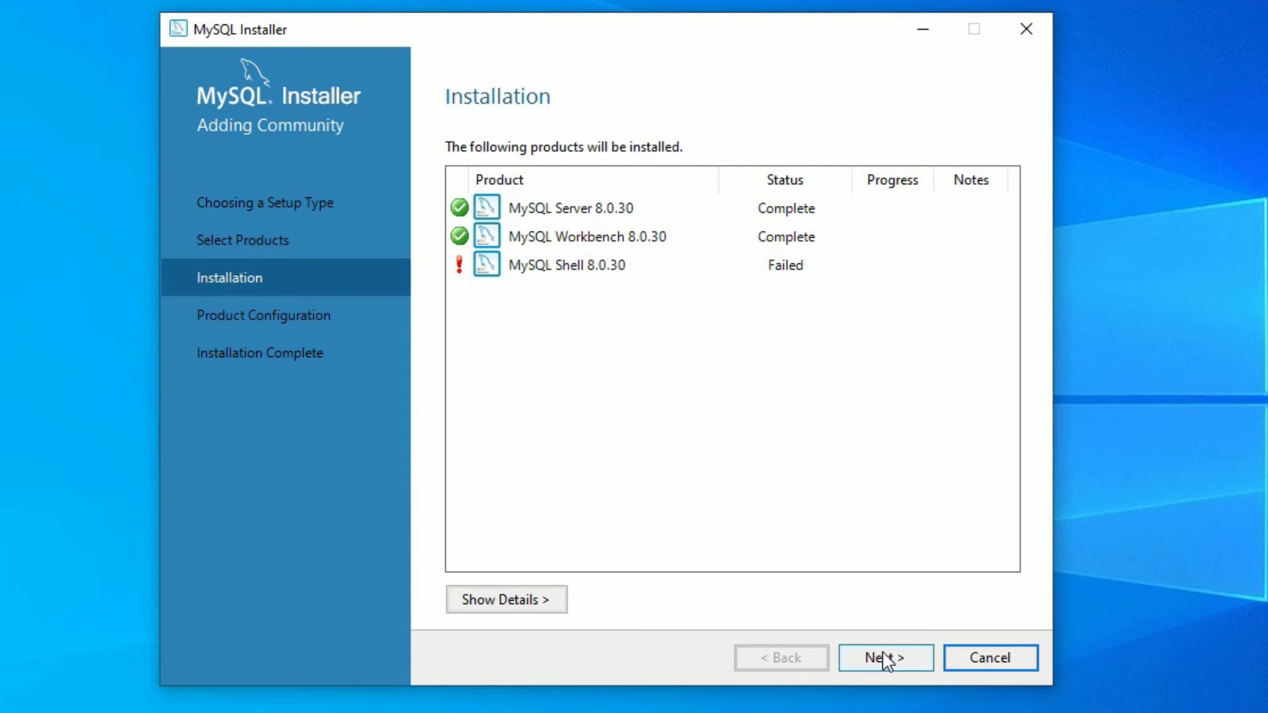
click(886, 658)
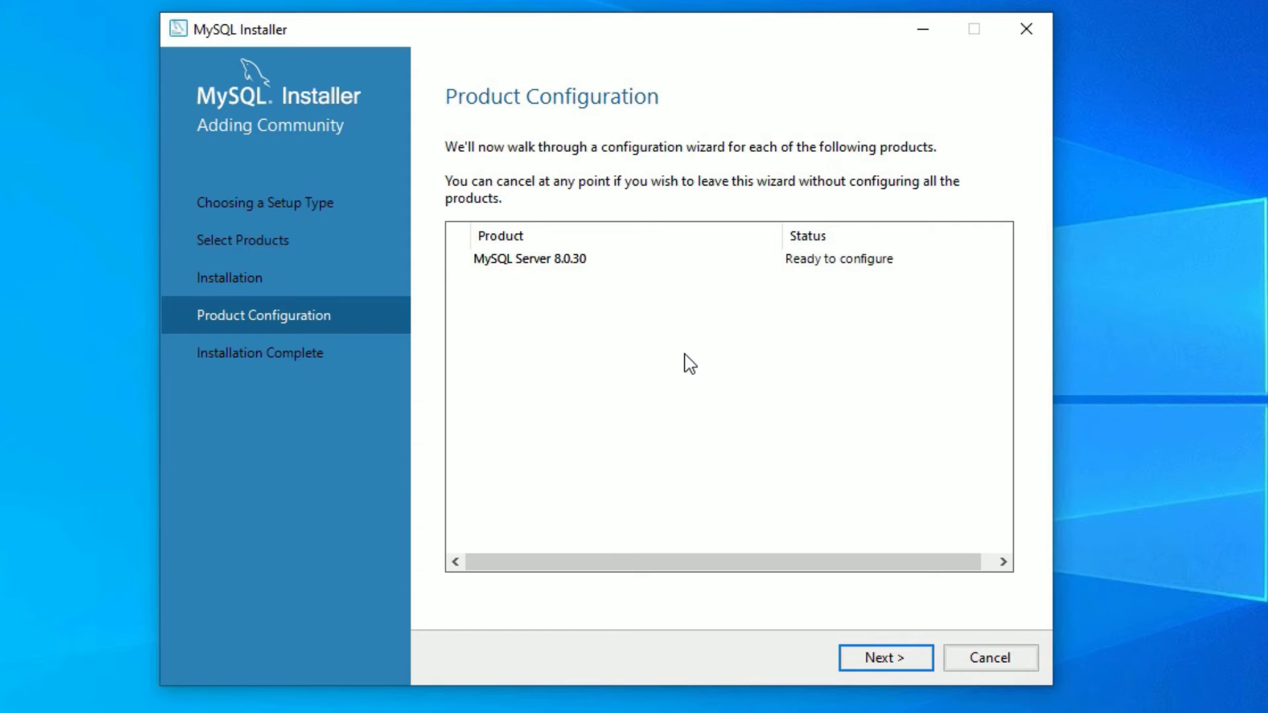
mouse_move(886, 288)
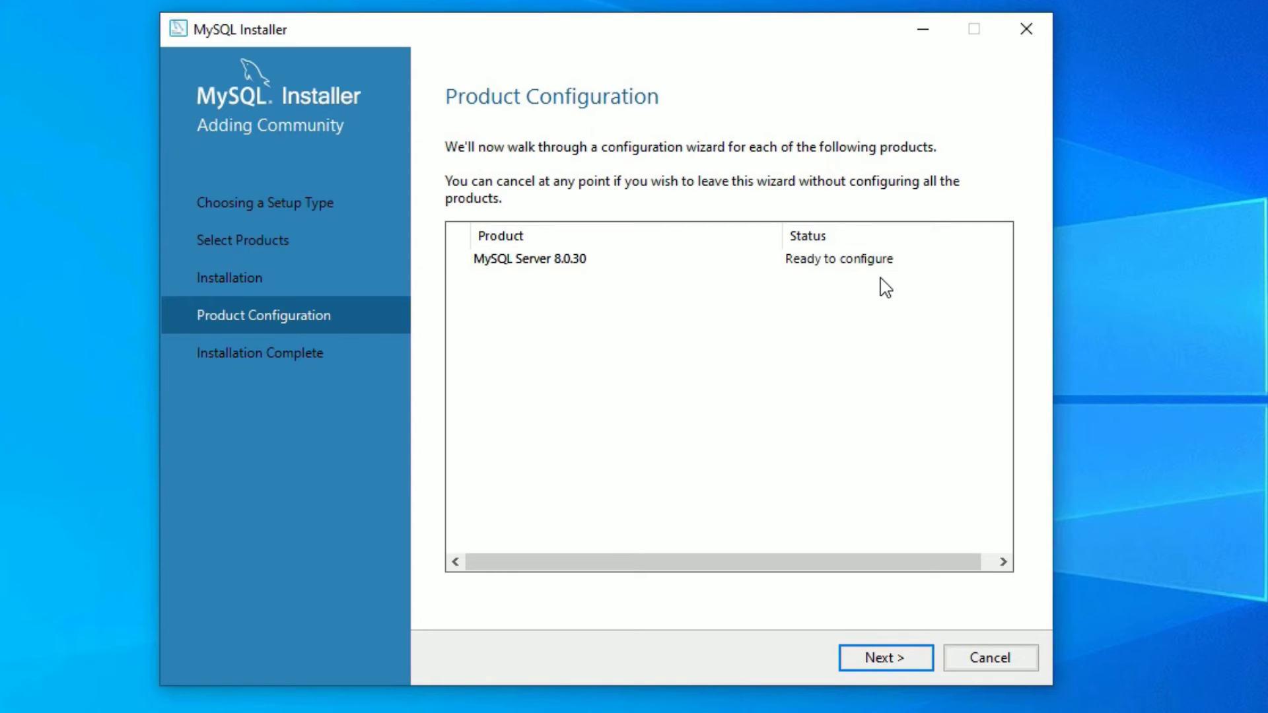
Start configuring MySQL Server, keeping Development Computer on port 3306, and reach Authentication Method
click(885, 657)
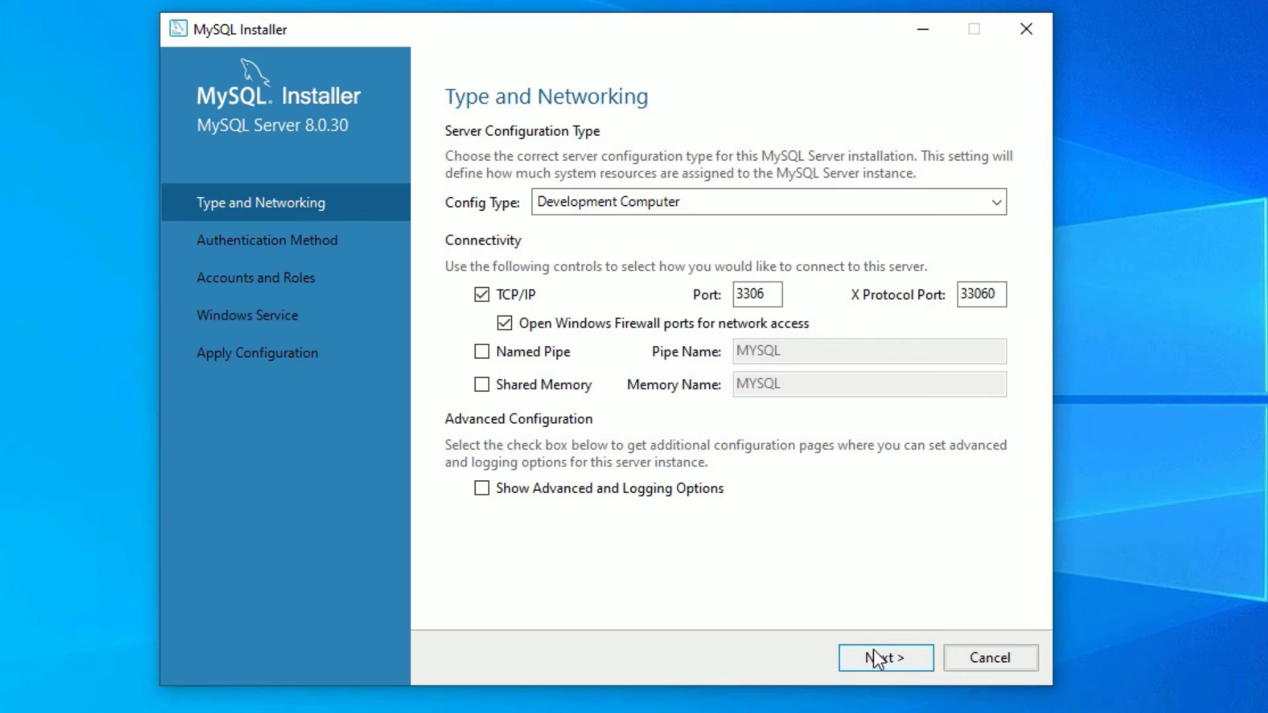
mouse_move(937, 612)
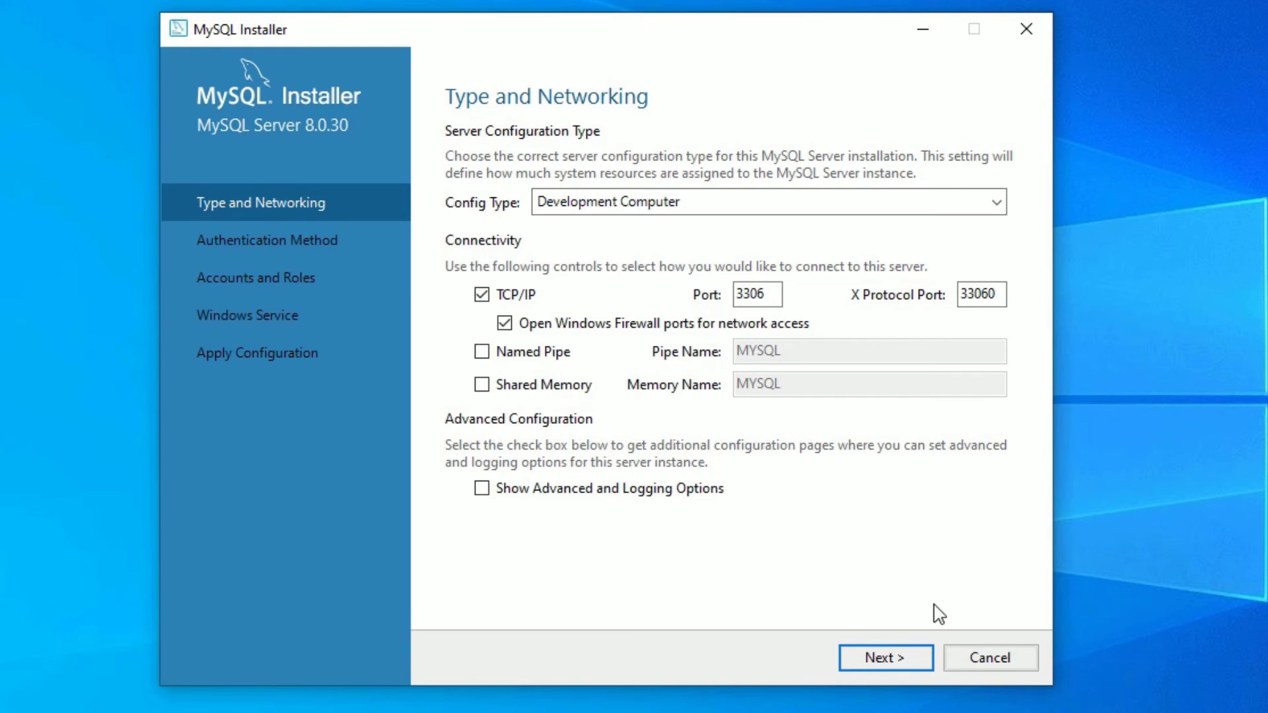
click(885, 657)
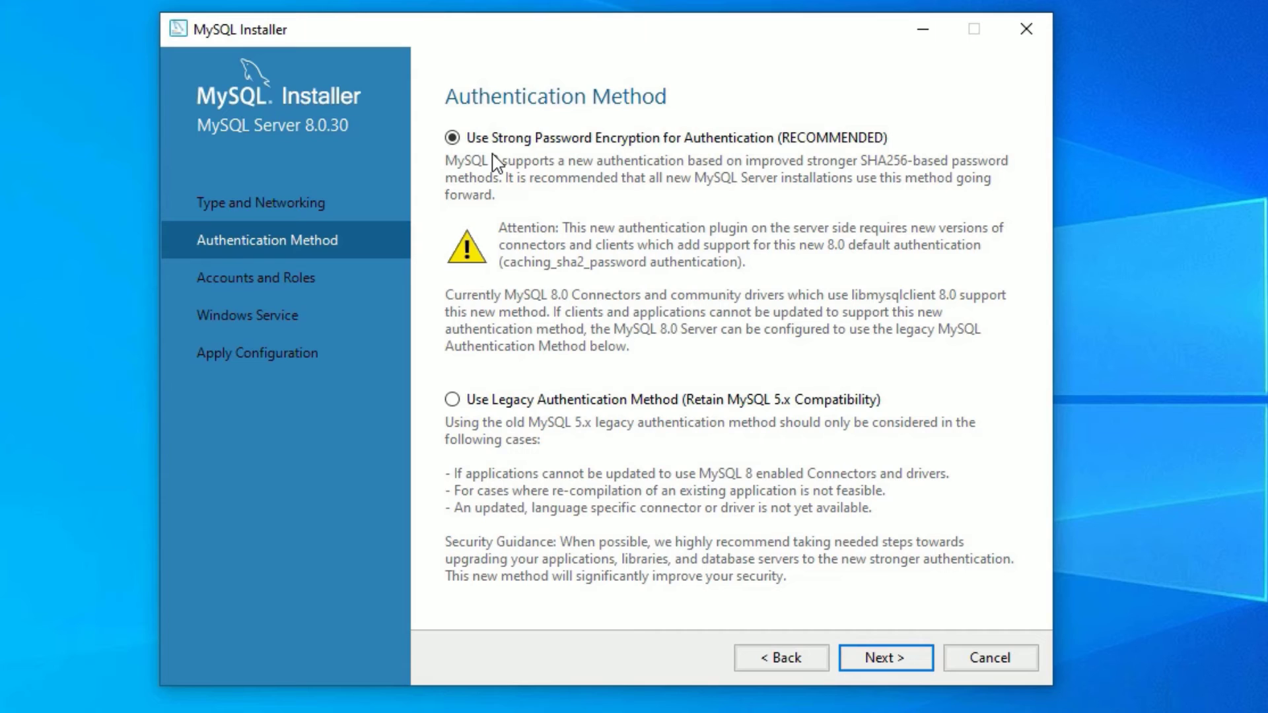
mouse_move(568, 221)
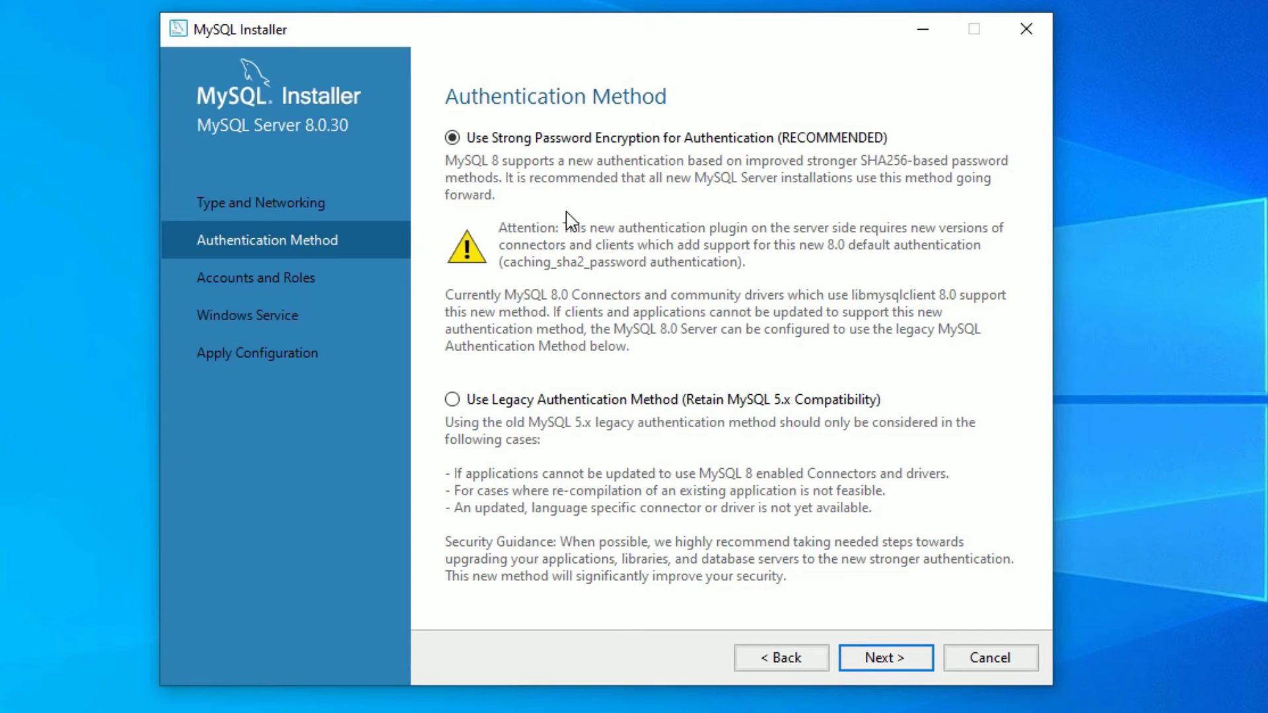
mouse_move(508, 157)
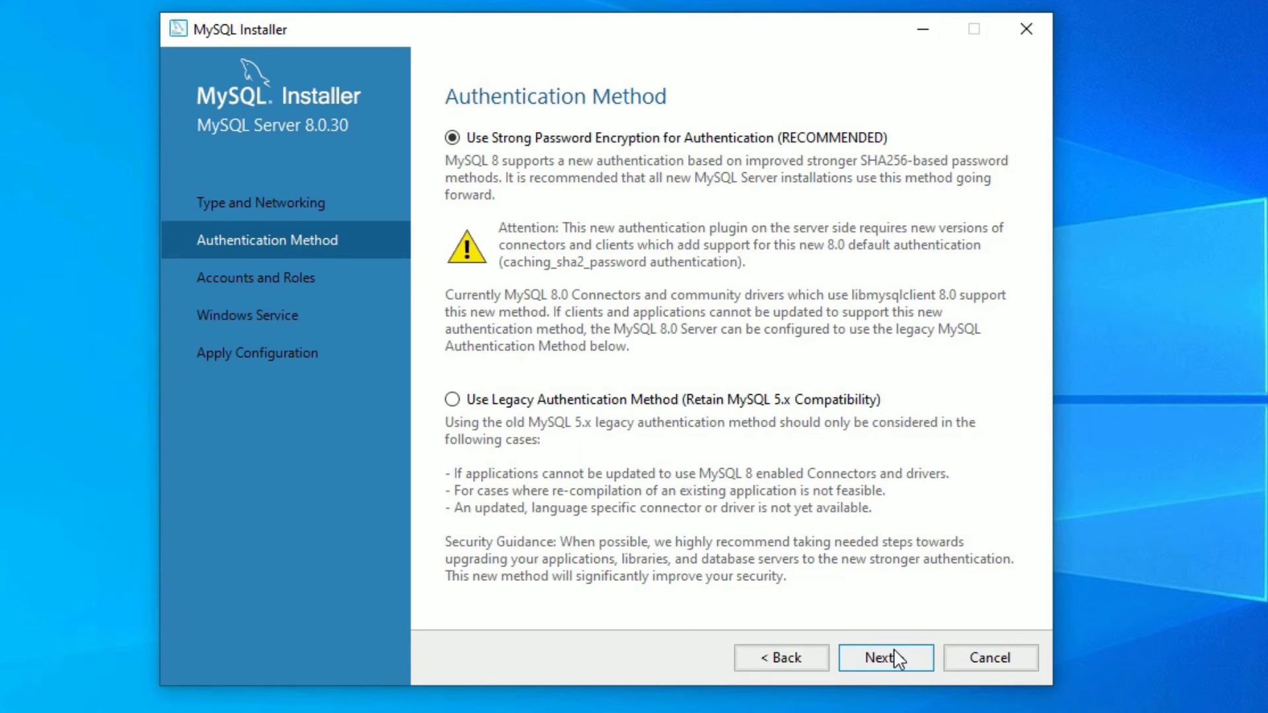
Keep strong password encryption and enter a Strong-rated root password, reaching the Windows Service settings
click(885, 657)
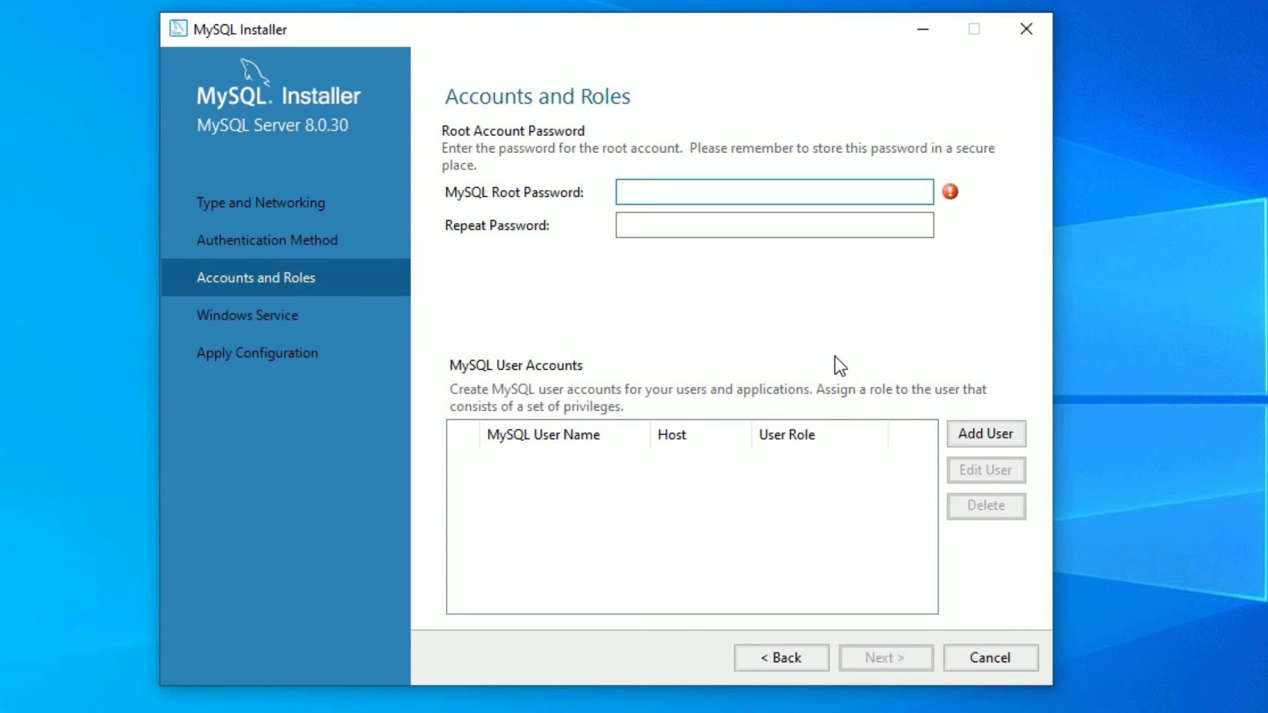
click(772, 192)
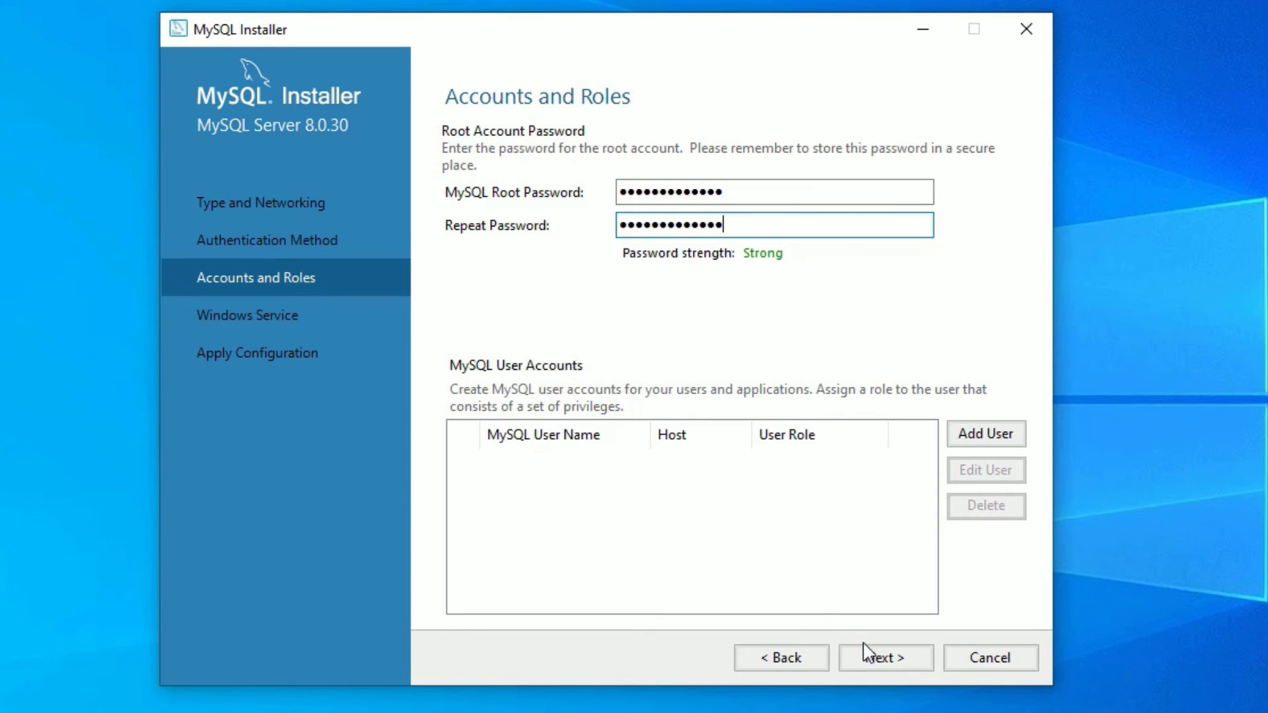
mouse_move(469, 376)
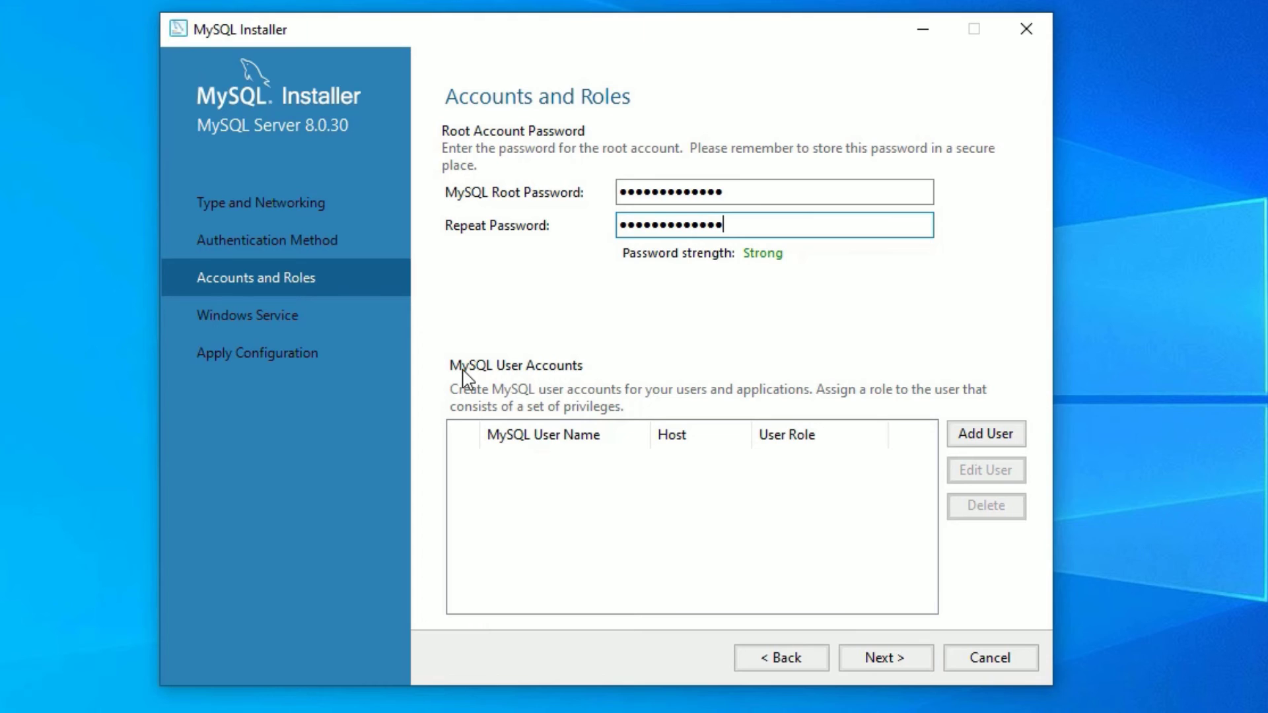
mouse_move(807, 533)
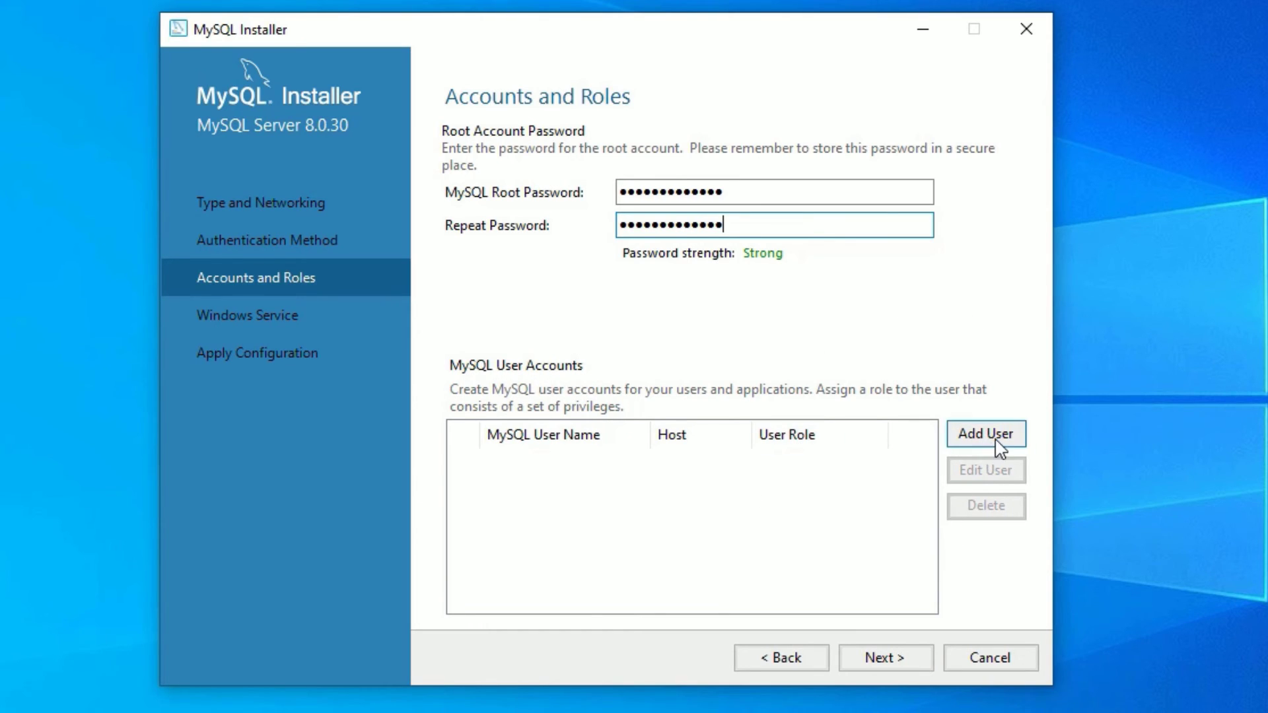
mouse_move(791, 349)
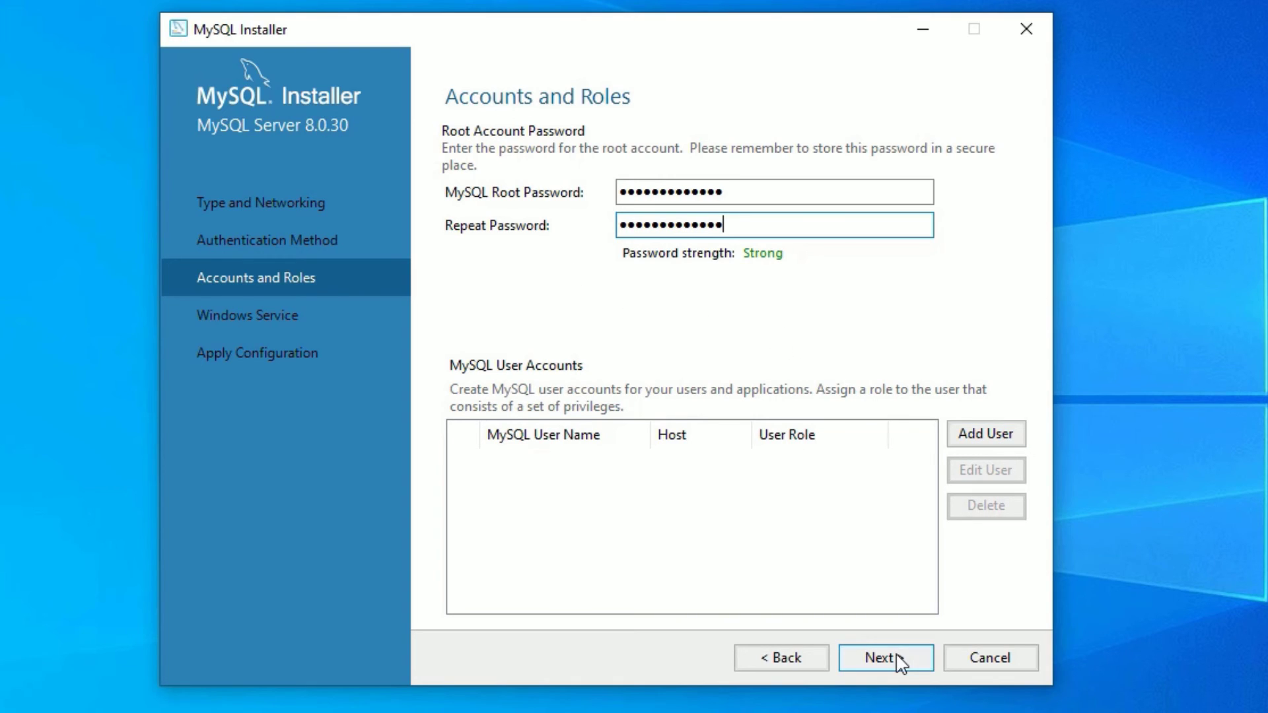
click(885, 656)
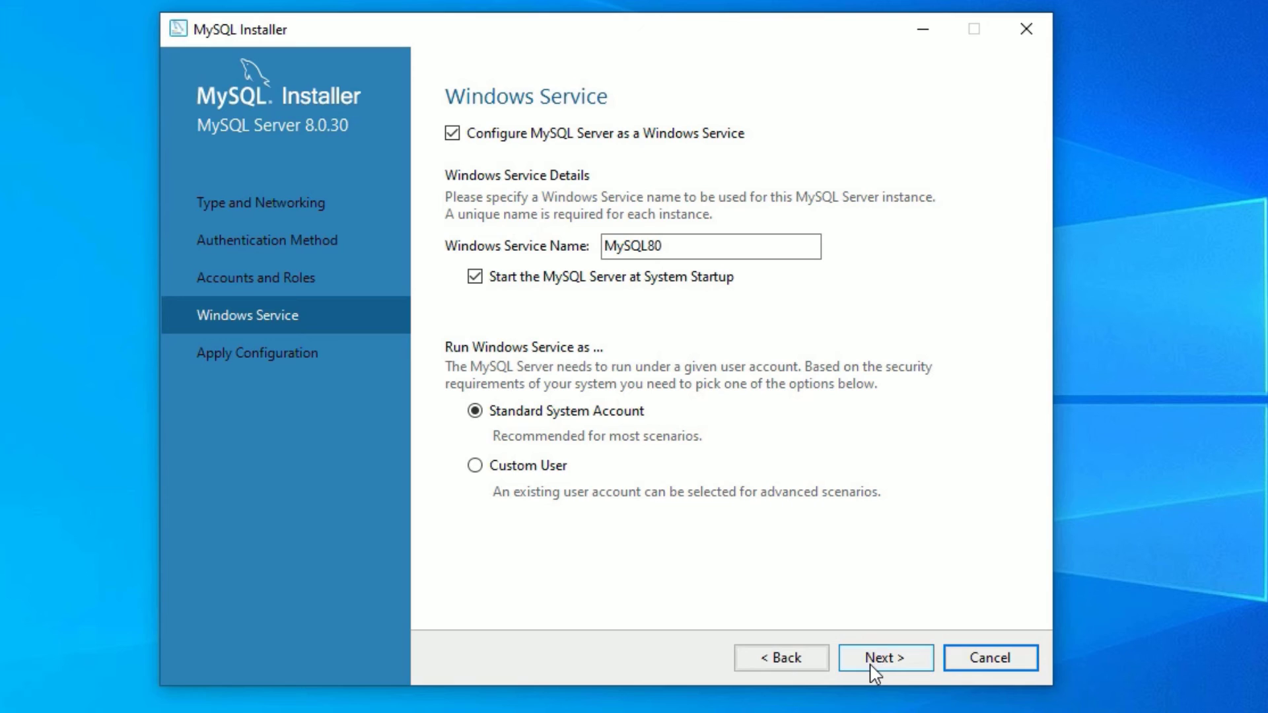
Keep service name MySQL80, execute the server configuration successfully, and finish the wizard
click(885, 656)
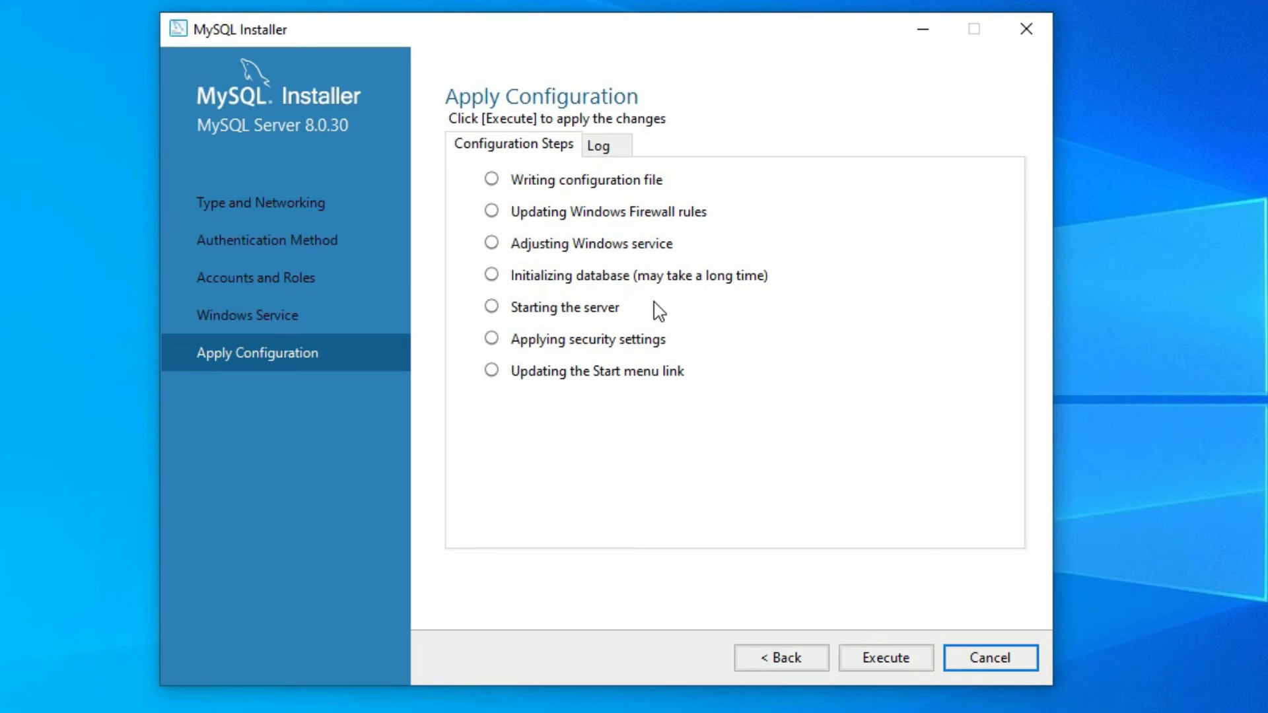
mouse_move(598, 412)
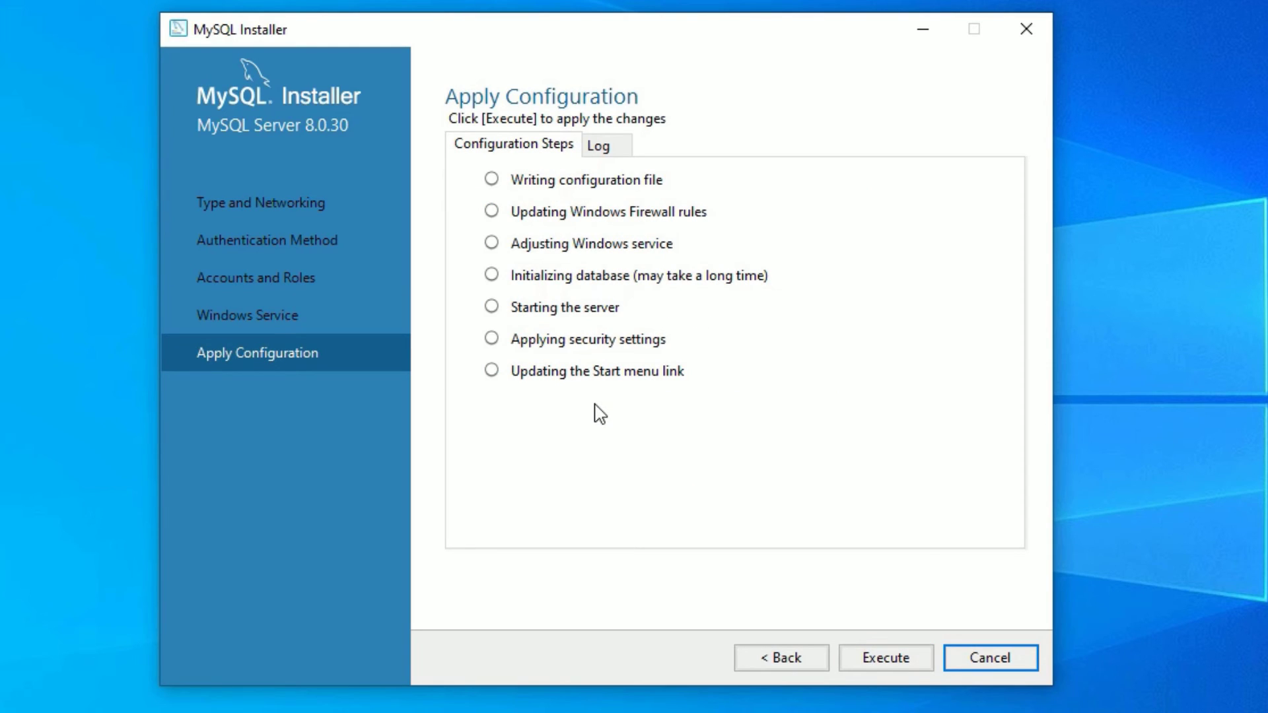
mouse_move(886, 658)
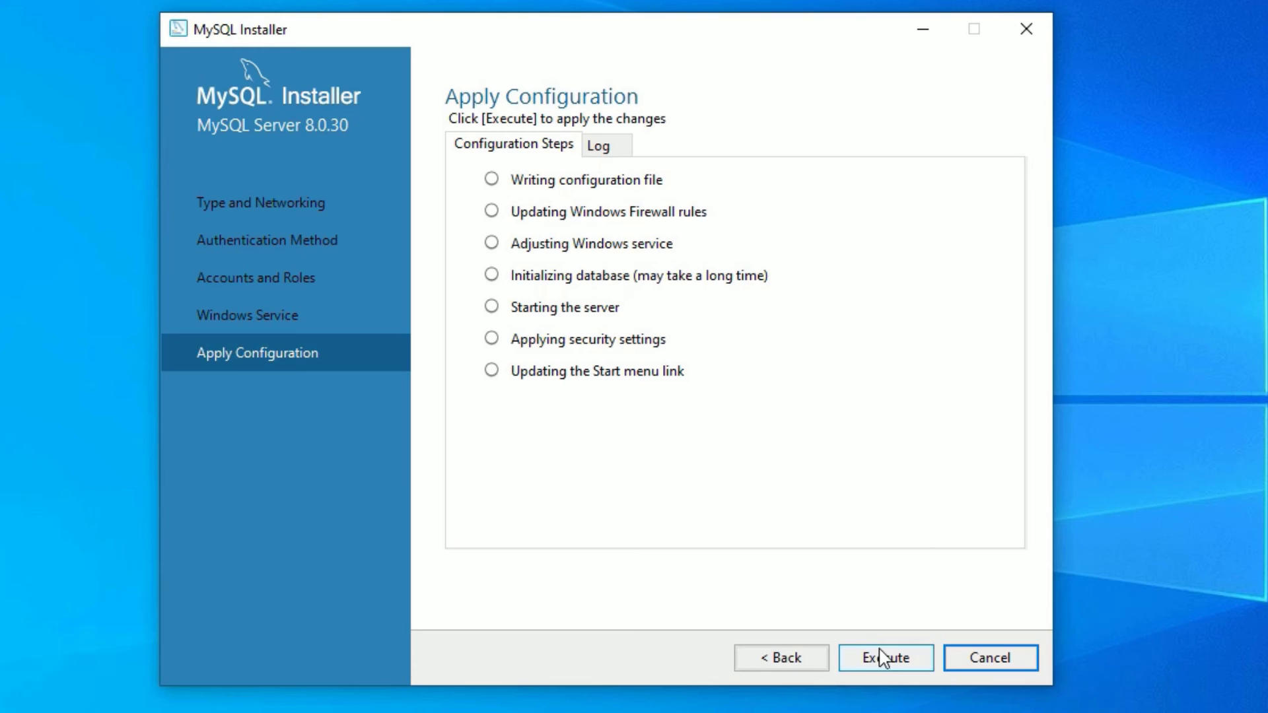
click(885, 658)
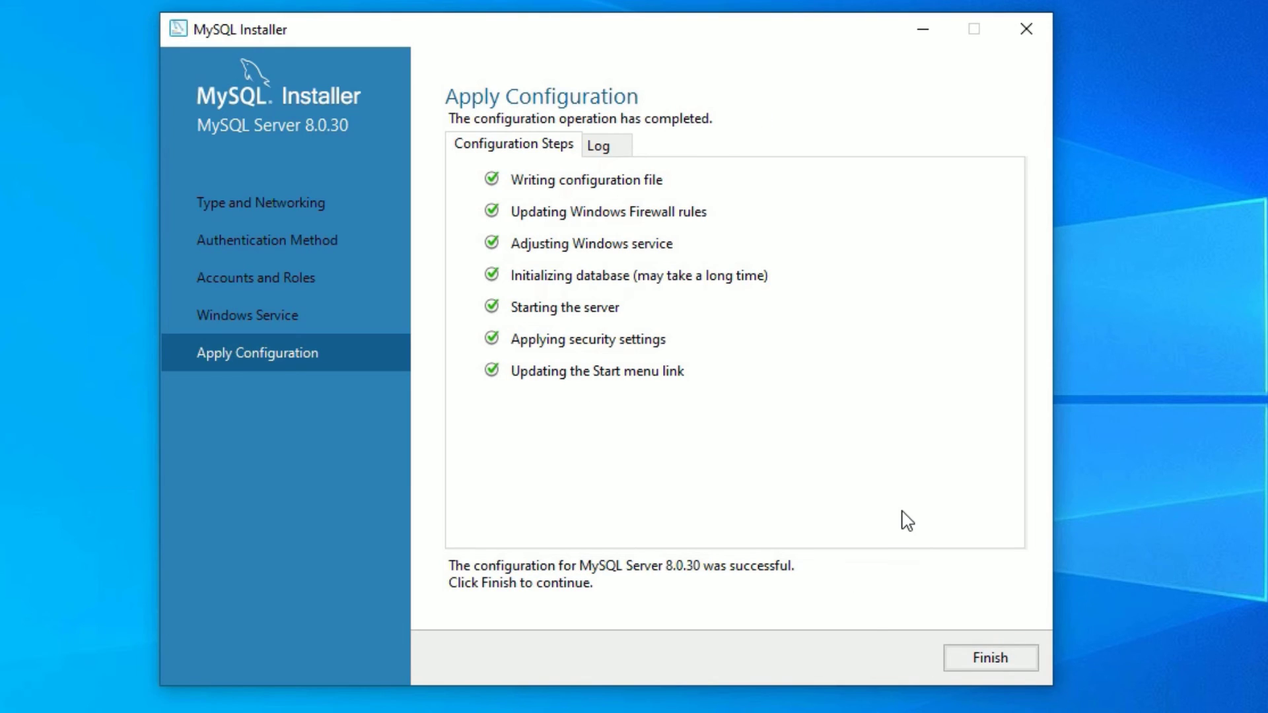
mouse_move(990, 658)
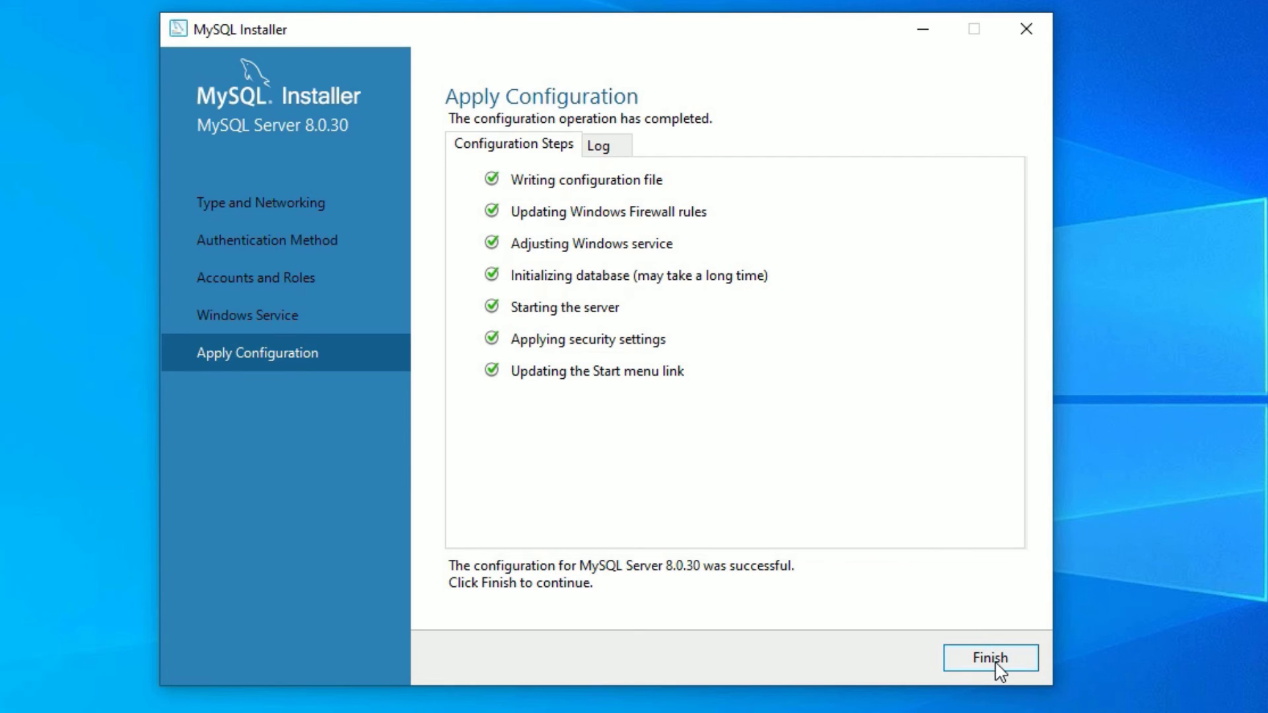
click(990, 658)
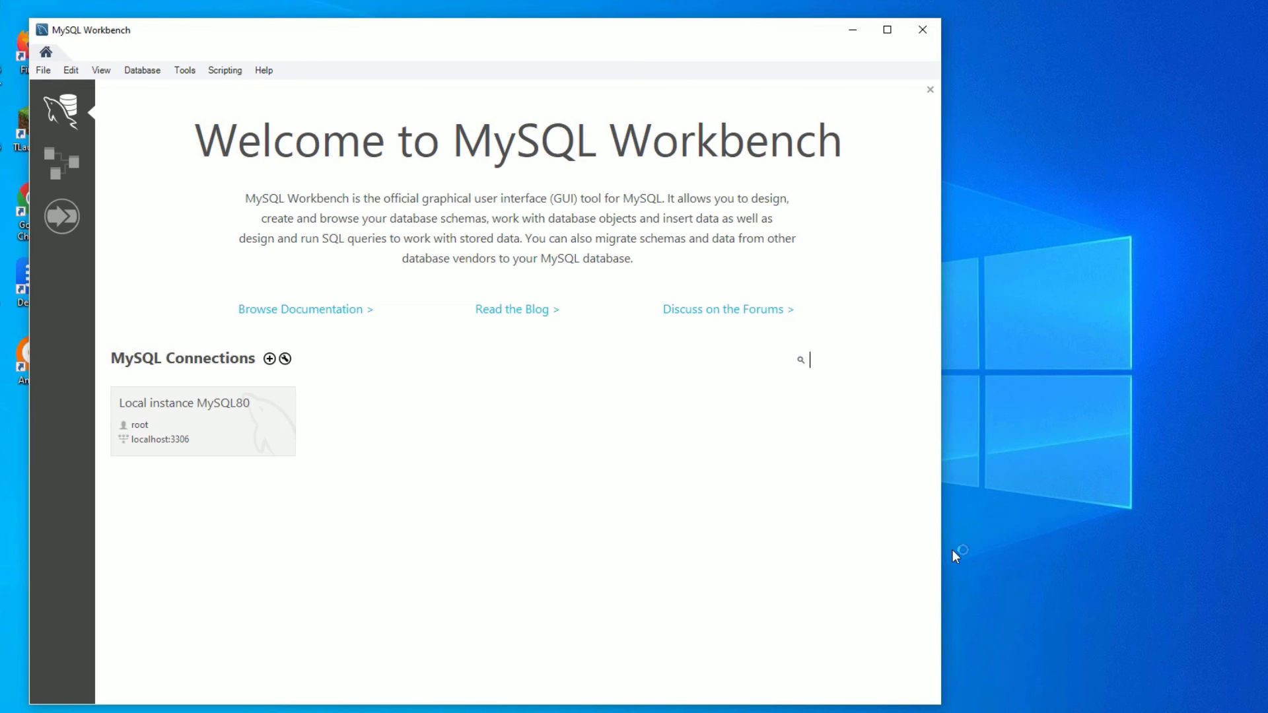
mouse_move(211, 439)
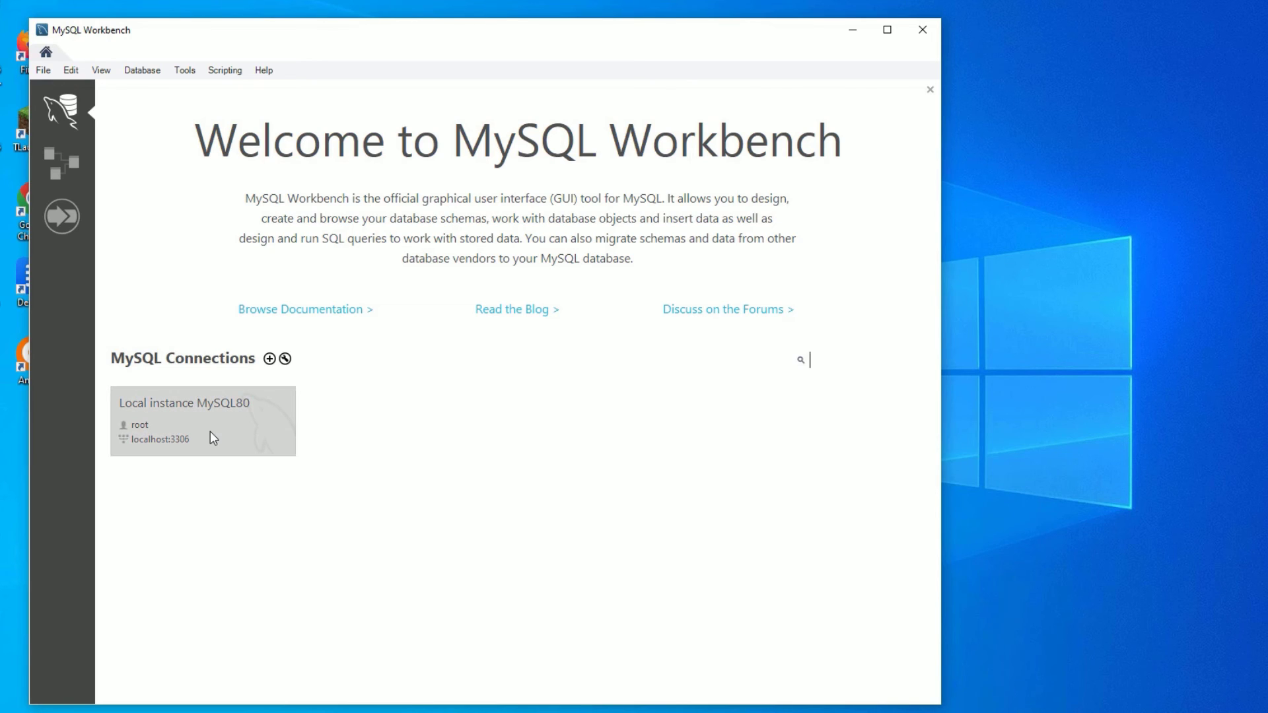
Connect to Local instance MySQL80 as root with the password saved in the vault
double_click(202, 421)
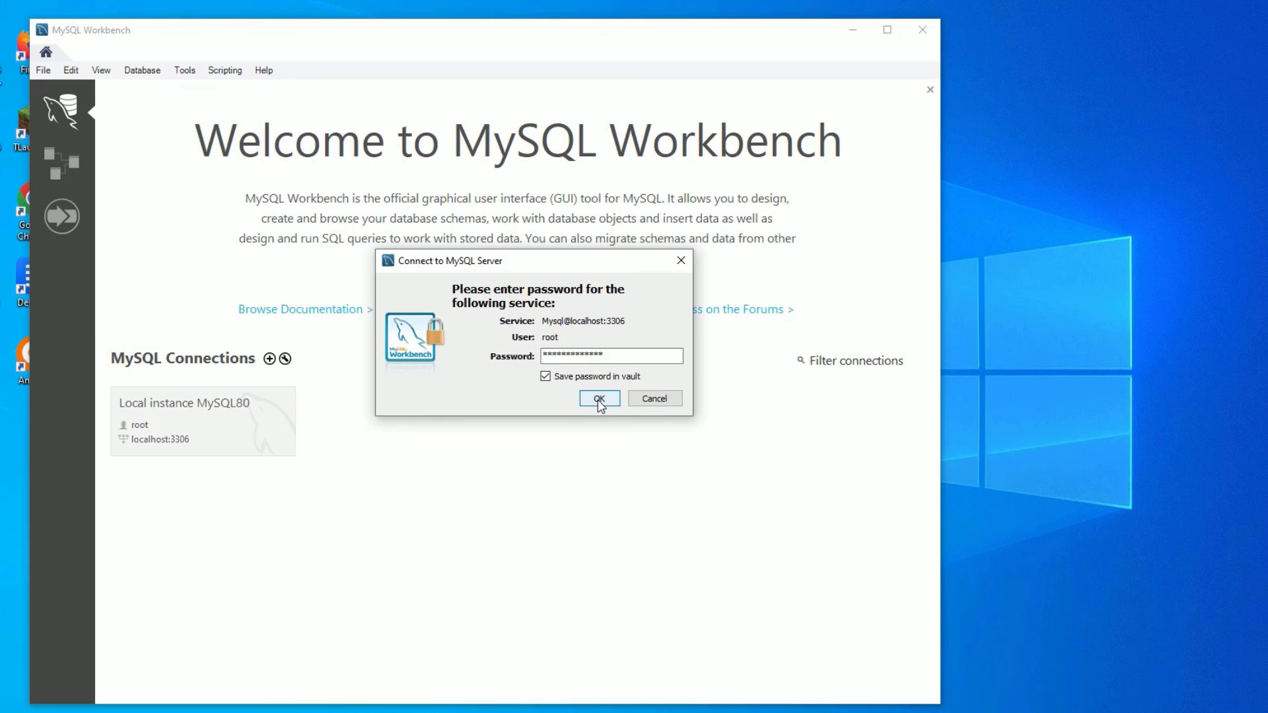
click(598, 398)
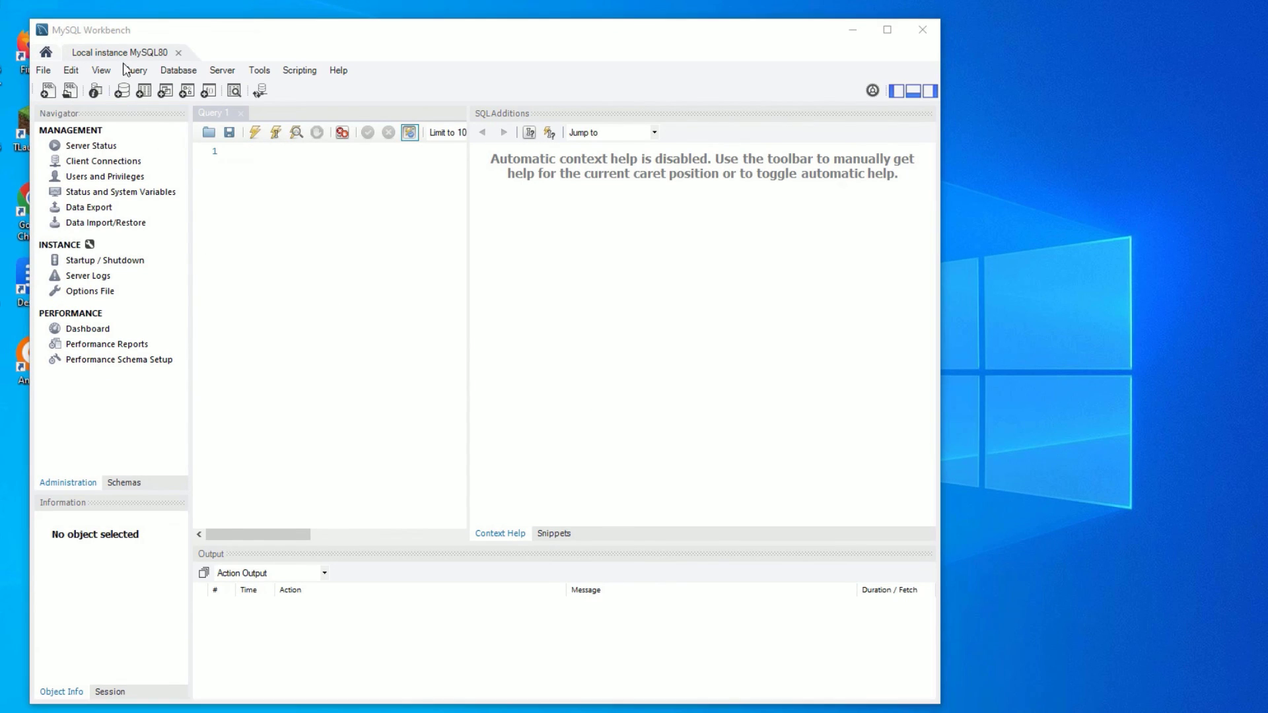
mouse_move(307, 51)
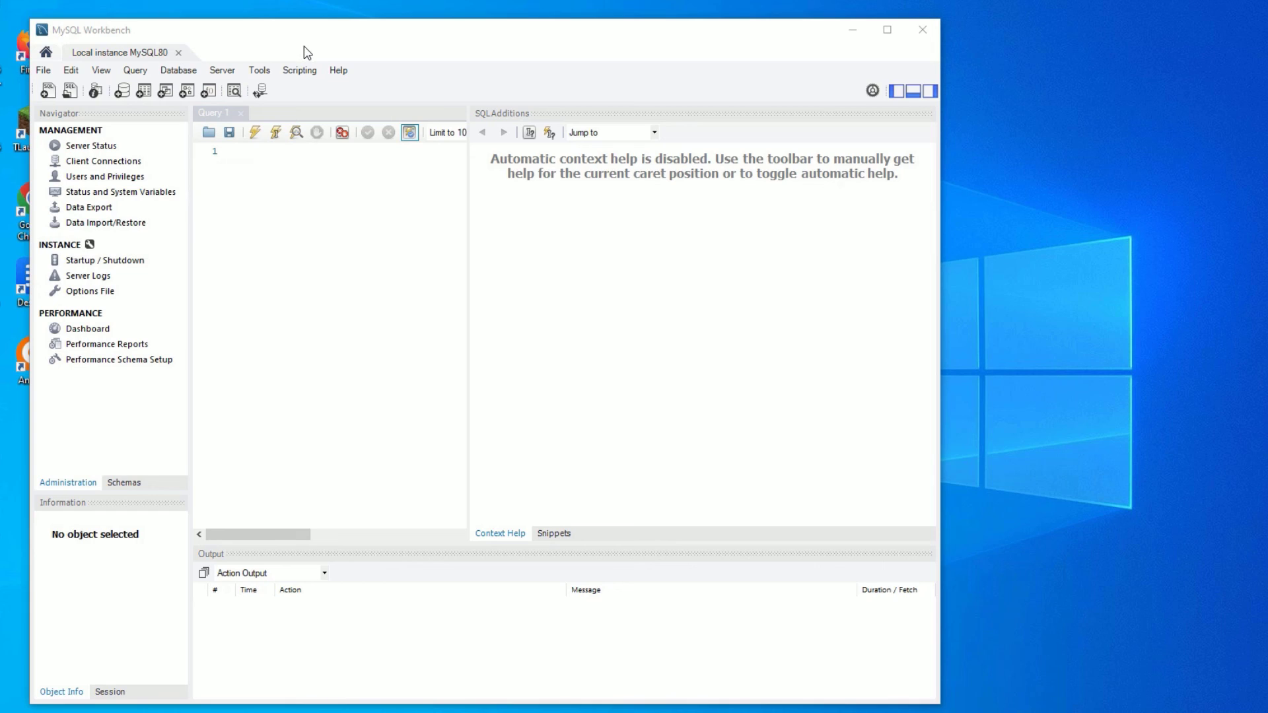
mouse_move(47, 97)
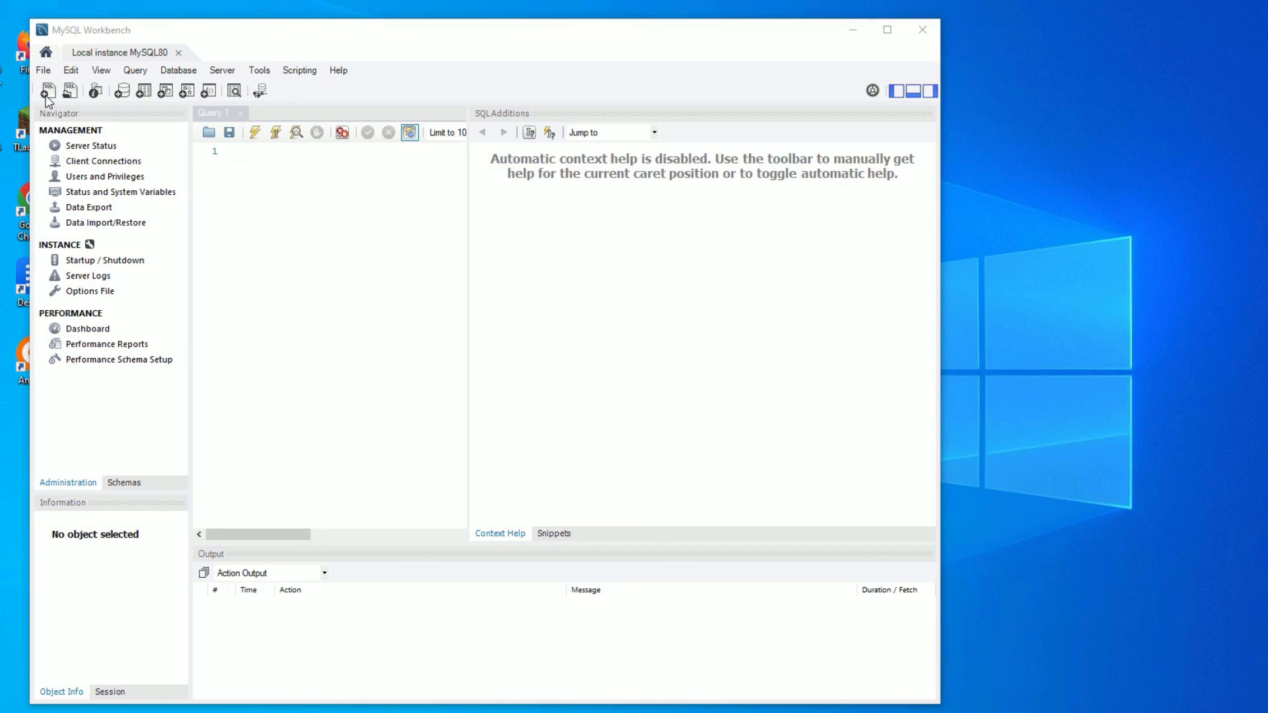
mouse_move(635, 328)
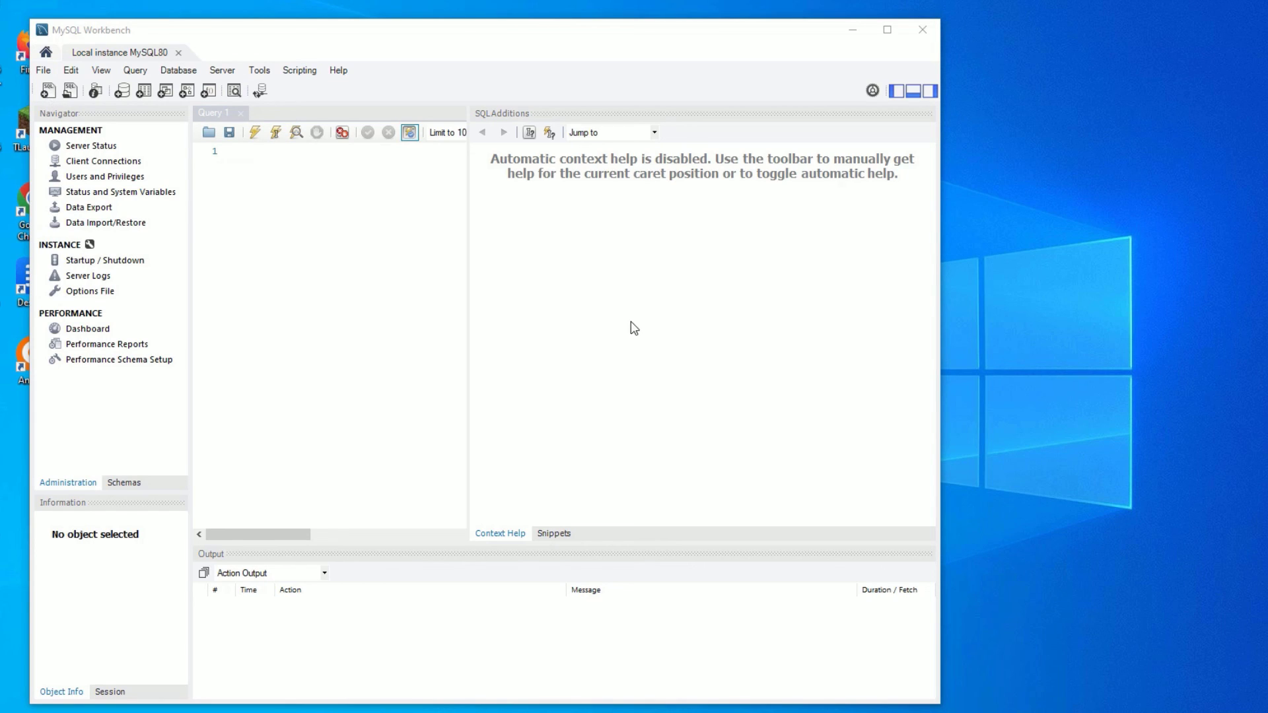